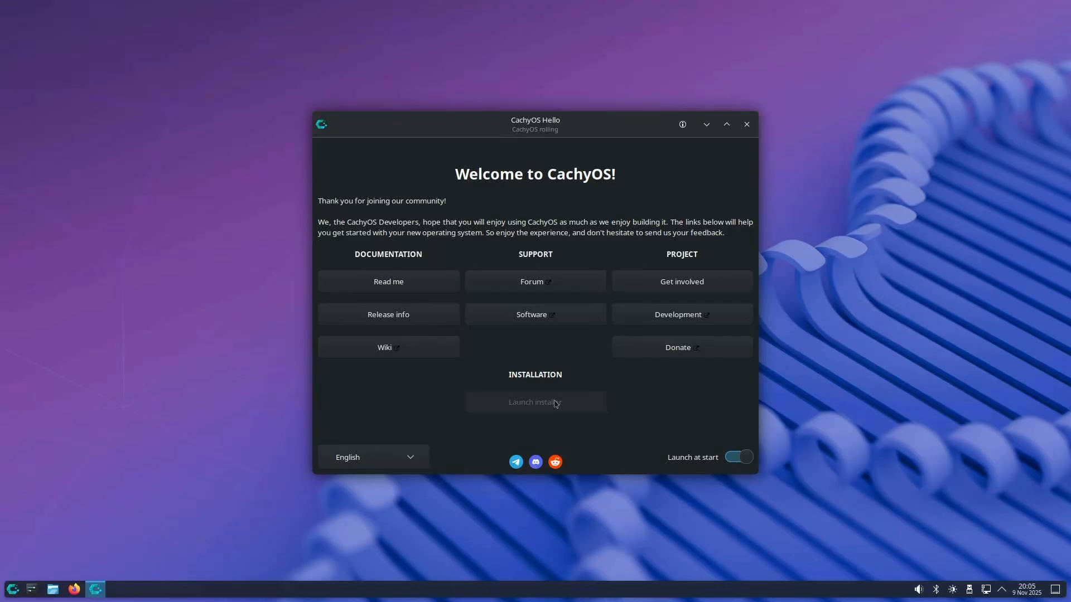
mouse_move(550, 393)
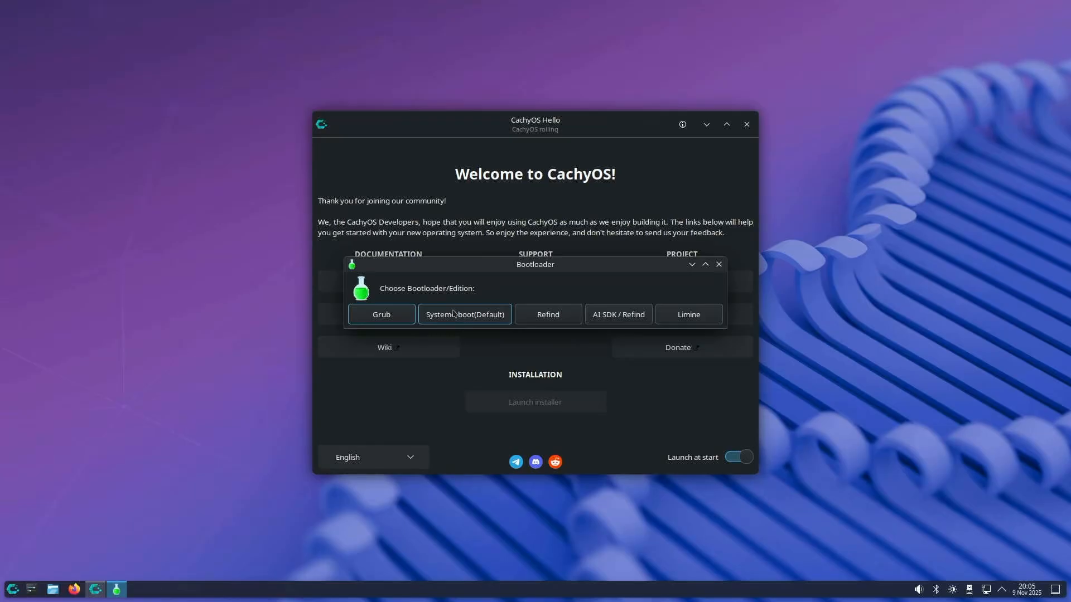
Choose Systemd-boot (Default) as the bootloader for the CachyOS installation
left_click(717, 265)
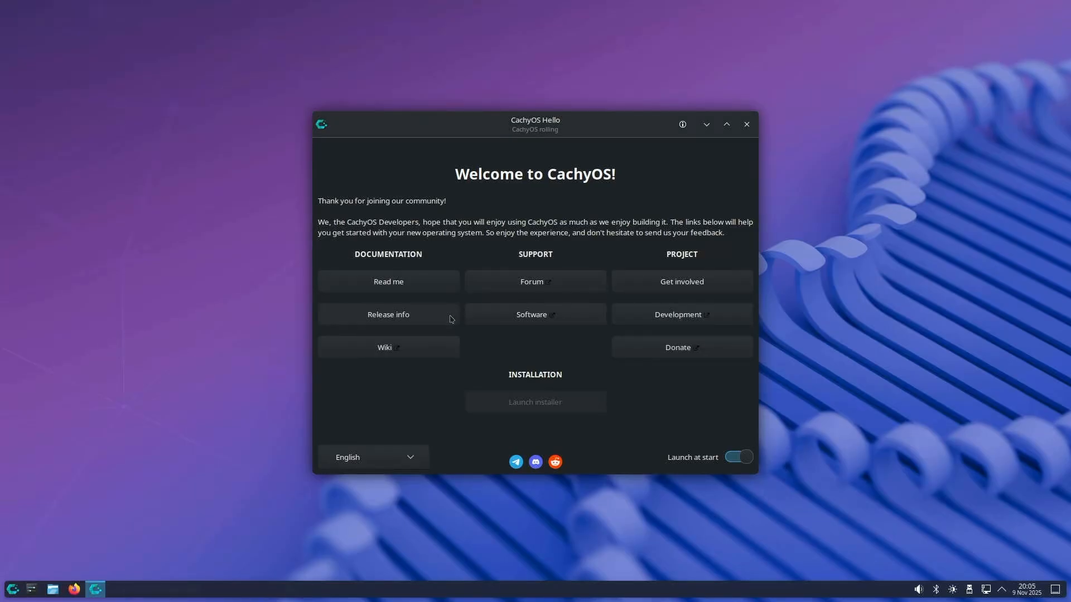
mouse_move(421, 358)
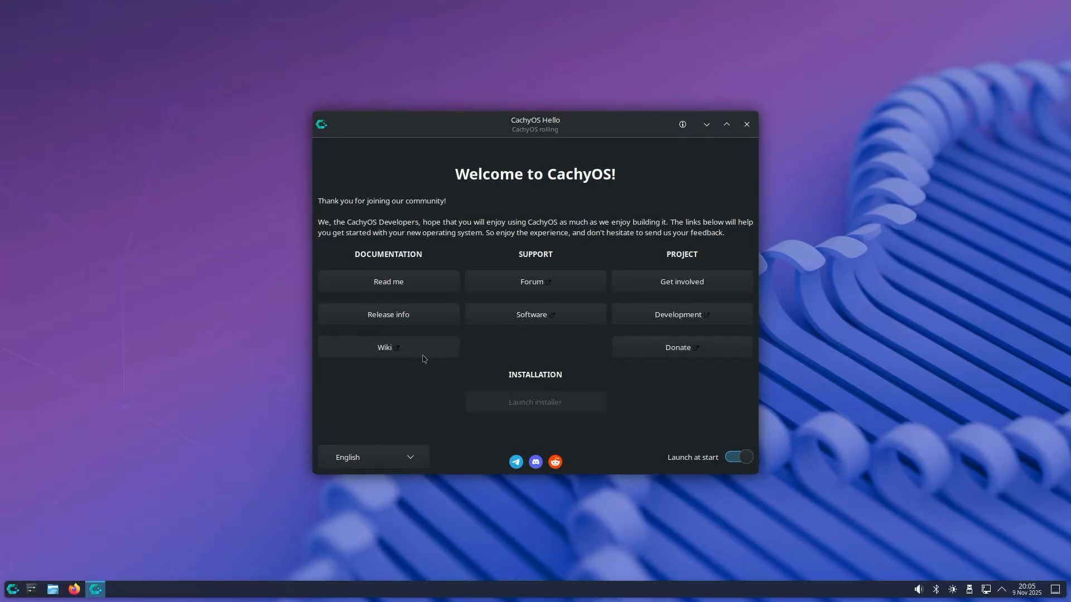
Accept the default language and New York location in the installer
left_click(534, 402)
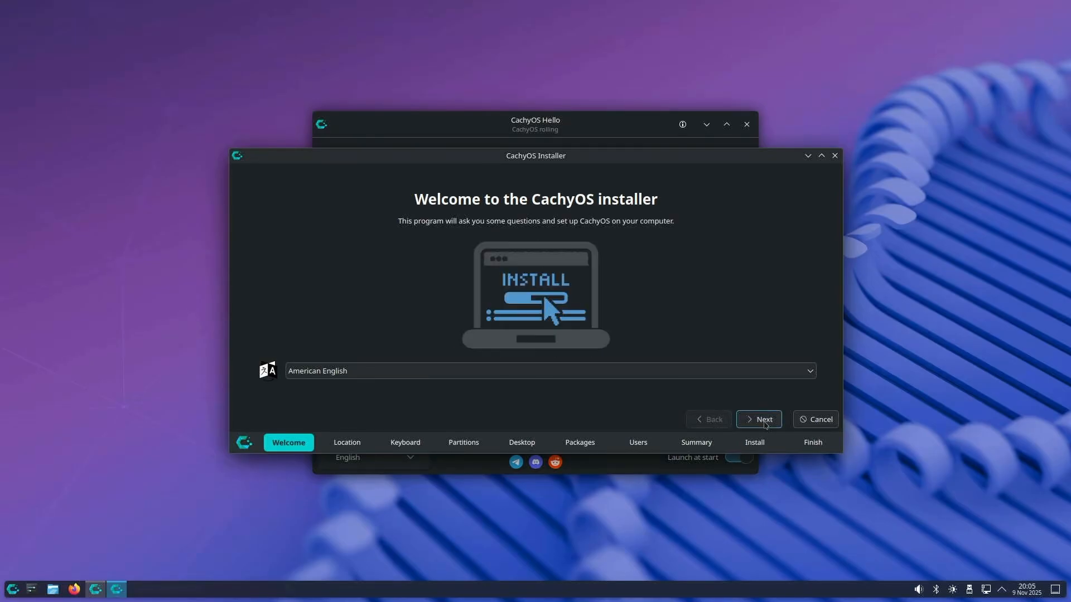
left_click(759, 419)
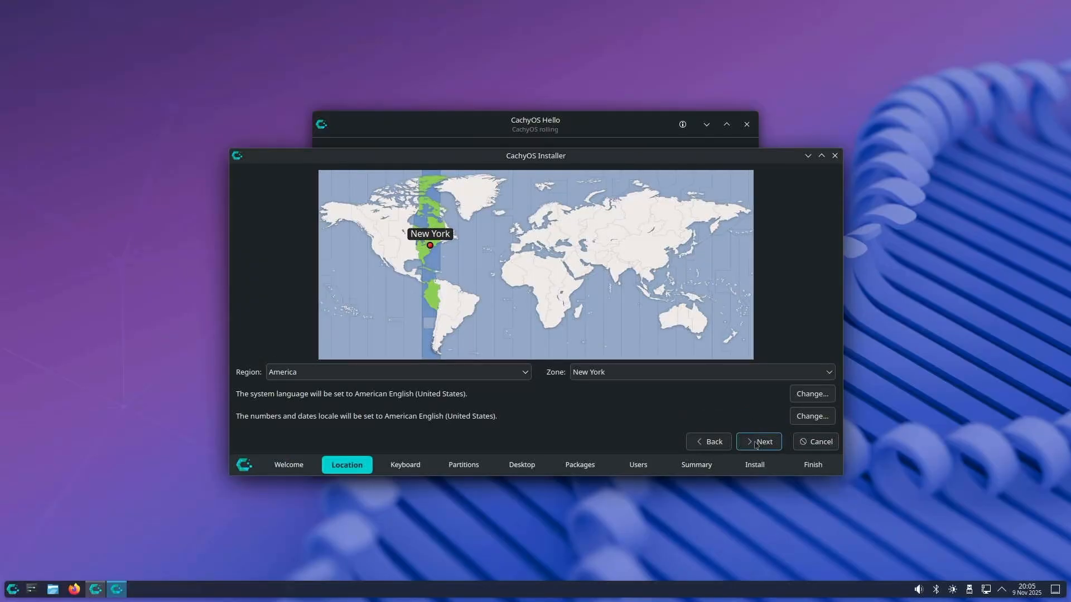
left_click(758, 442)
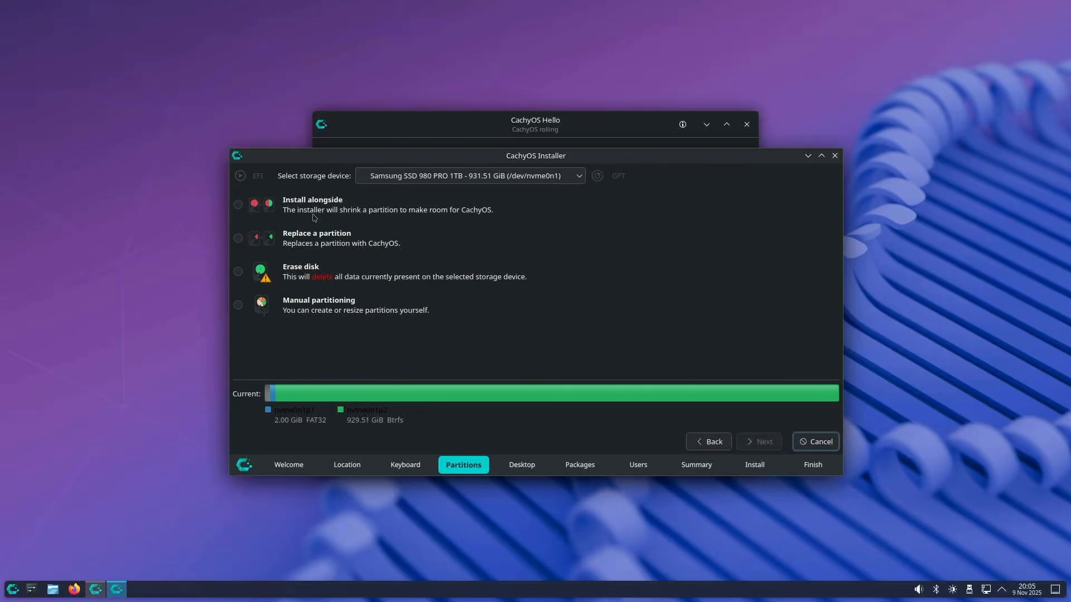
mouse_move(302, 315)
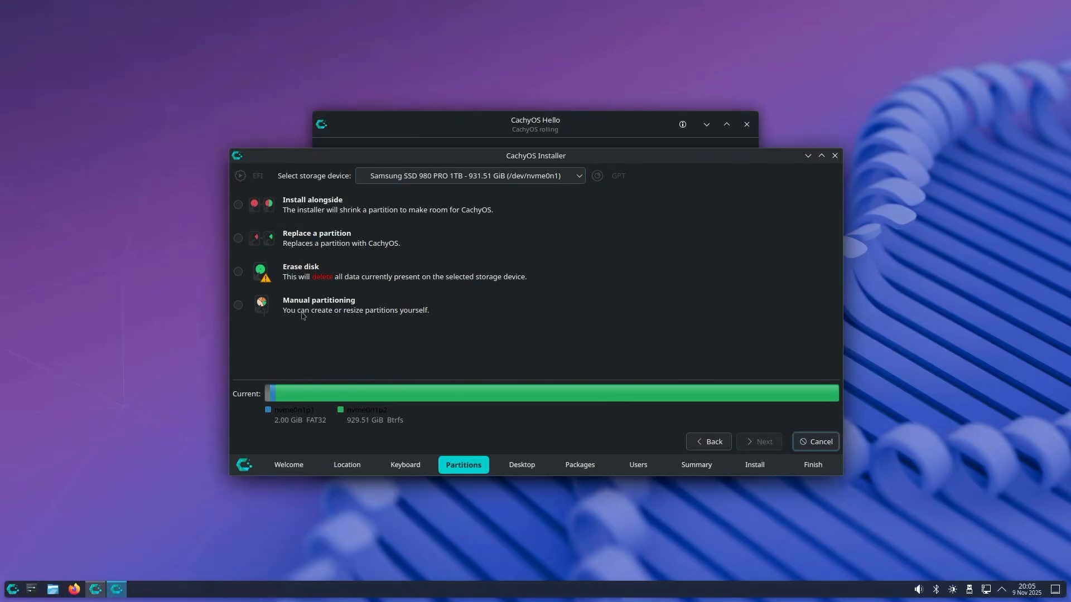
mouse_move(290, 272)
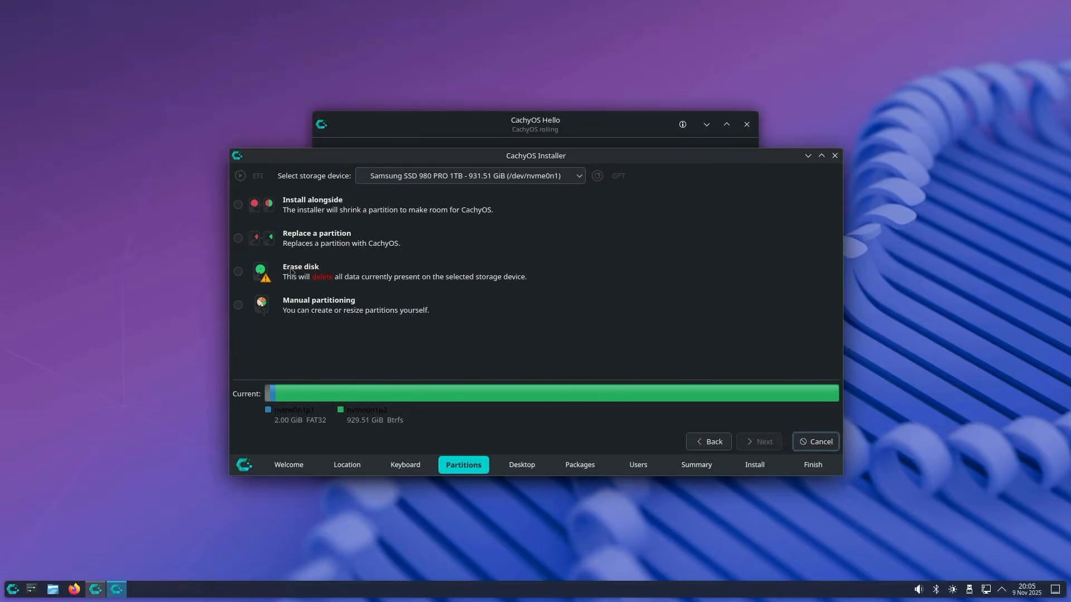
Choose erasing the whole 980 PRO disk with btrfs and keep Plasma Desktop
left_click(237, 271)
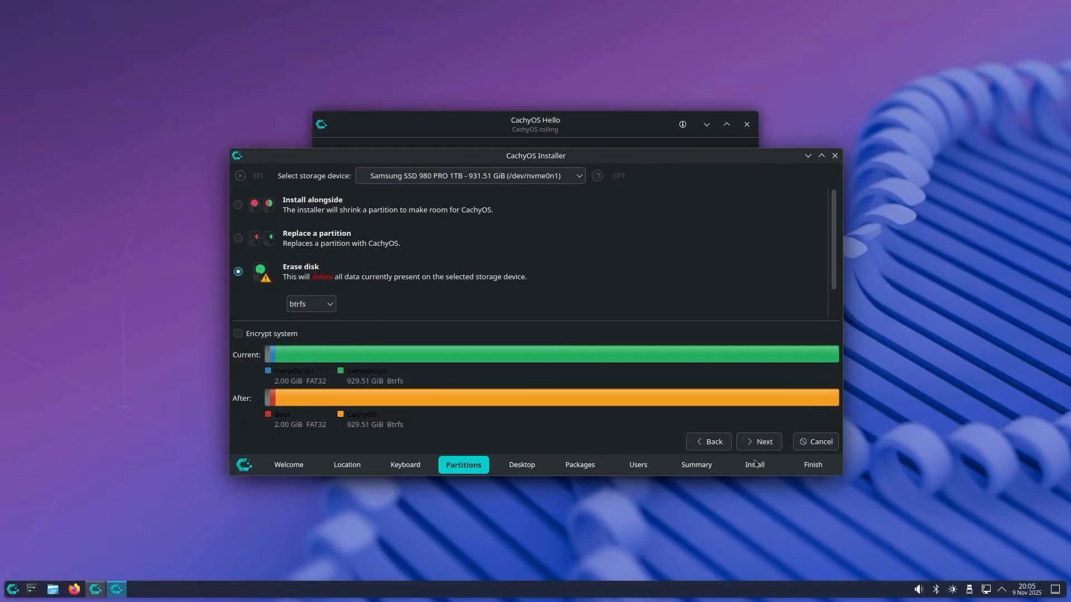
left_click(759, 442)
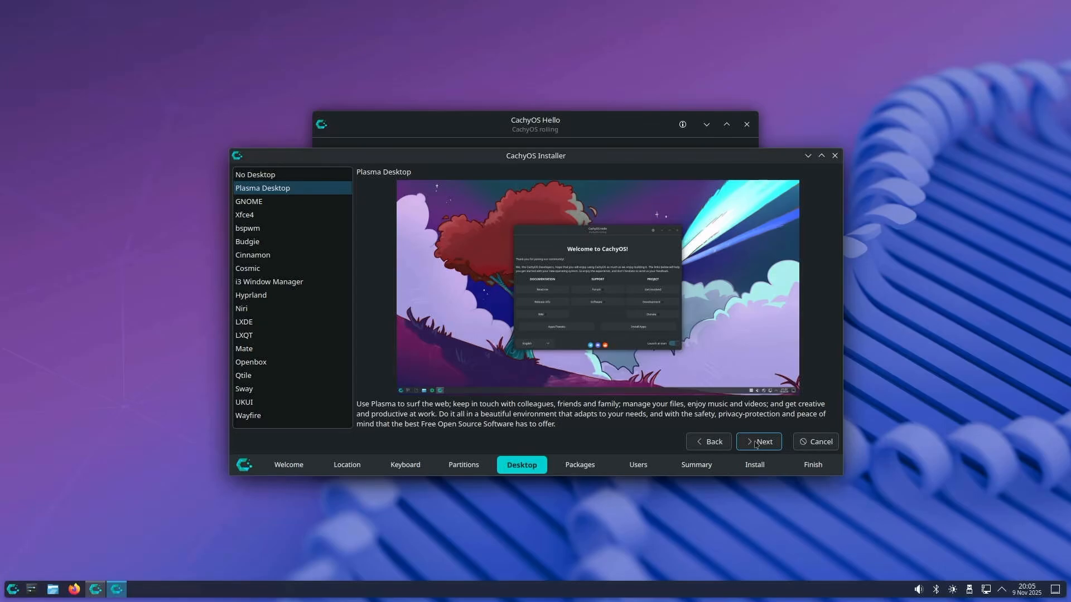
left_click(758, 441)
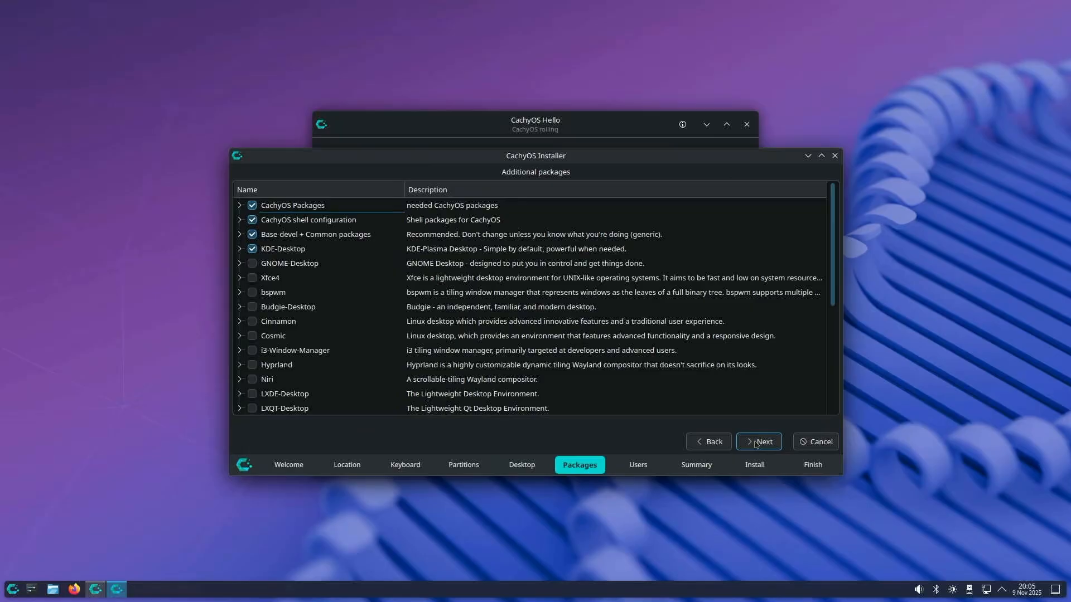
Keep default packages and create user Smacked on computer TALLGEESE with a password
left_click(757, 442)
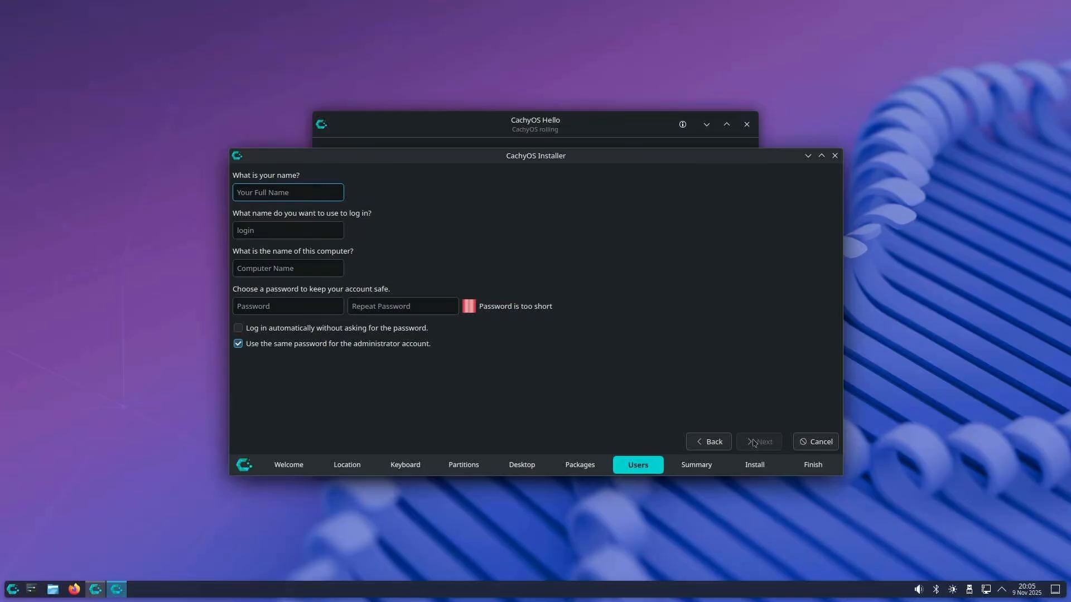
type("SmackedWookiee")
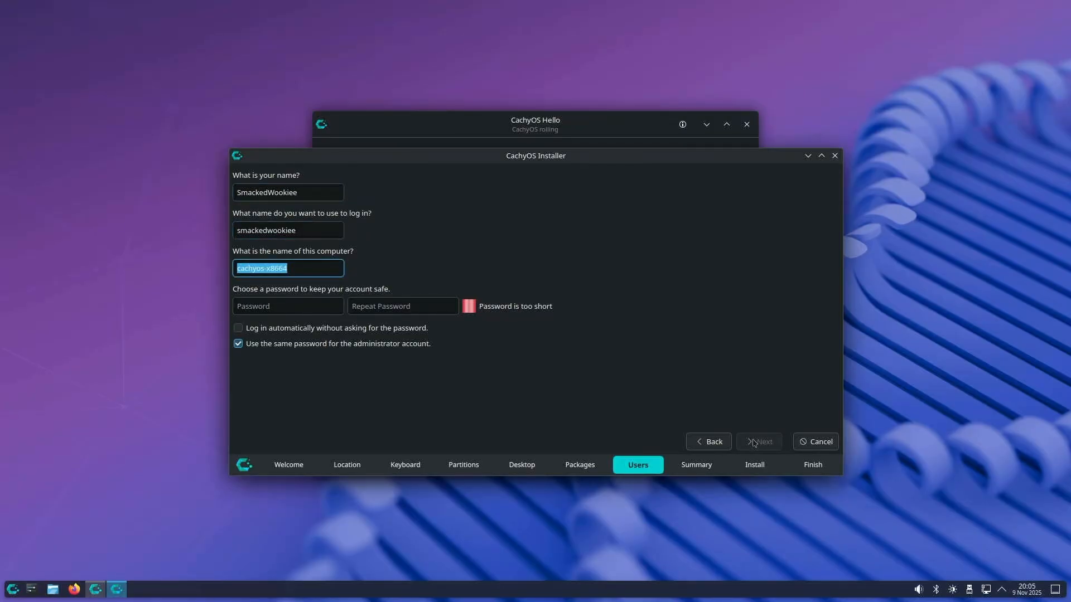
type("TALLGEESE")
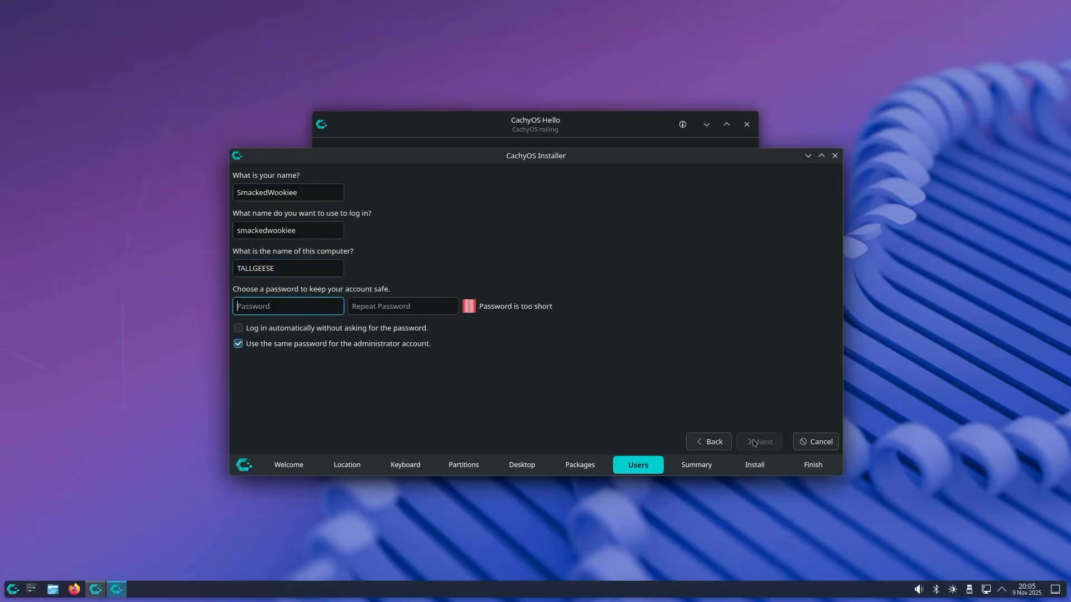
type("password")
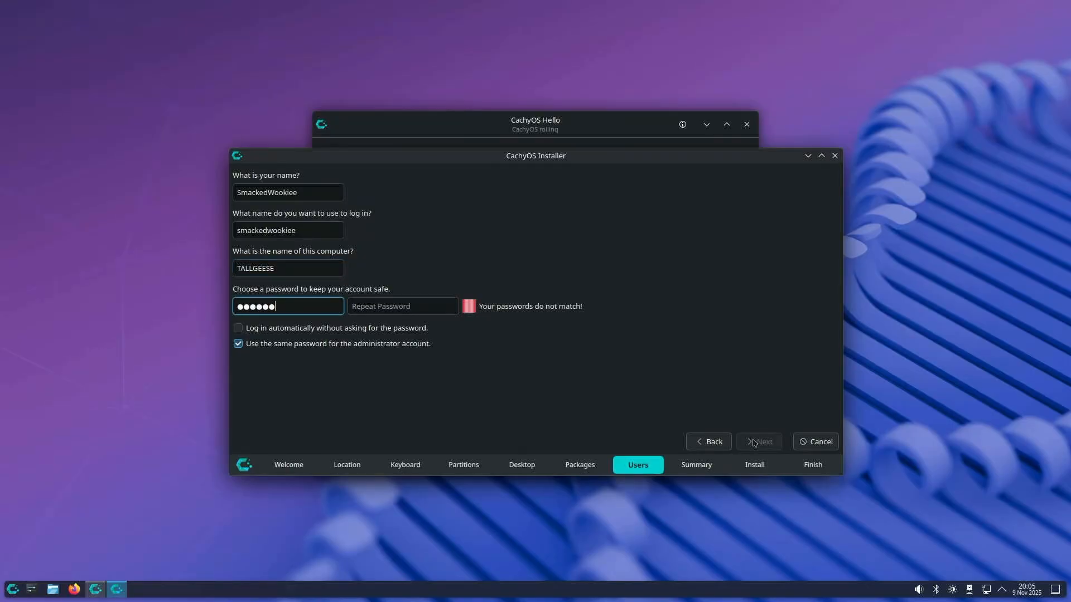
left_click(402, 306)
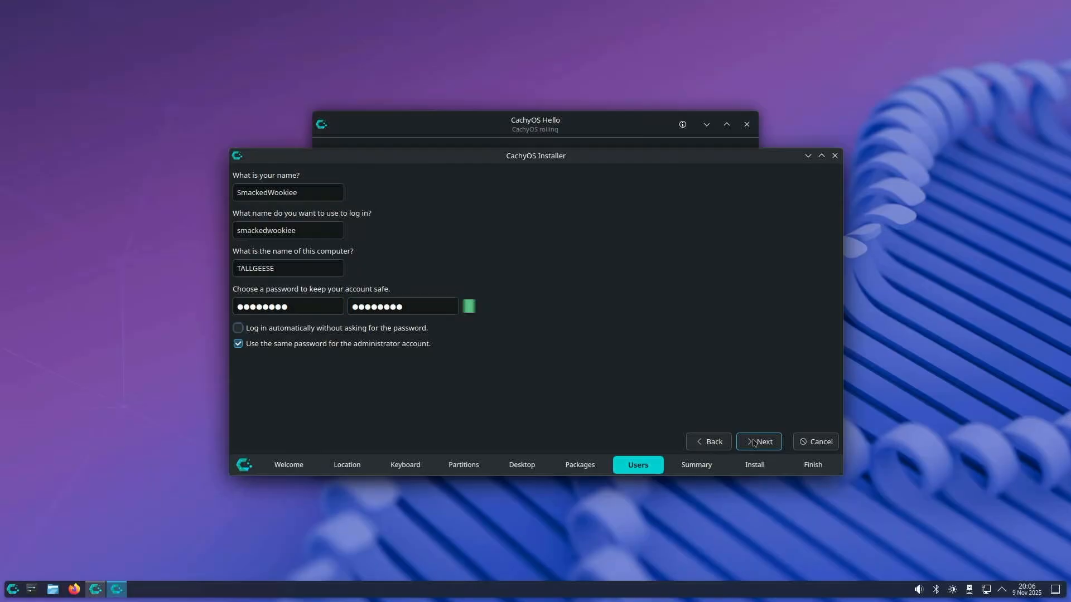
left_click(759, 442)
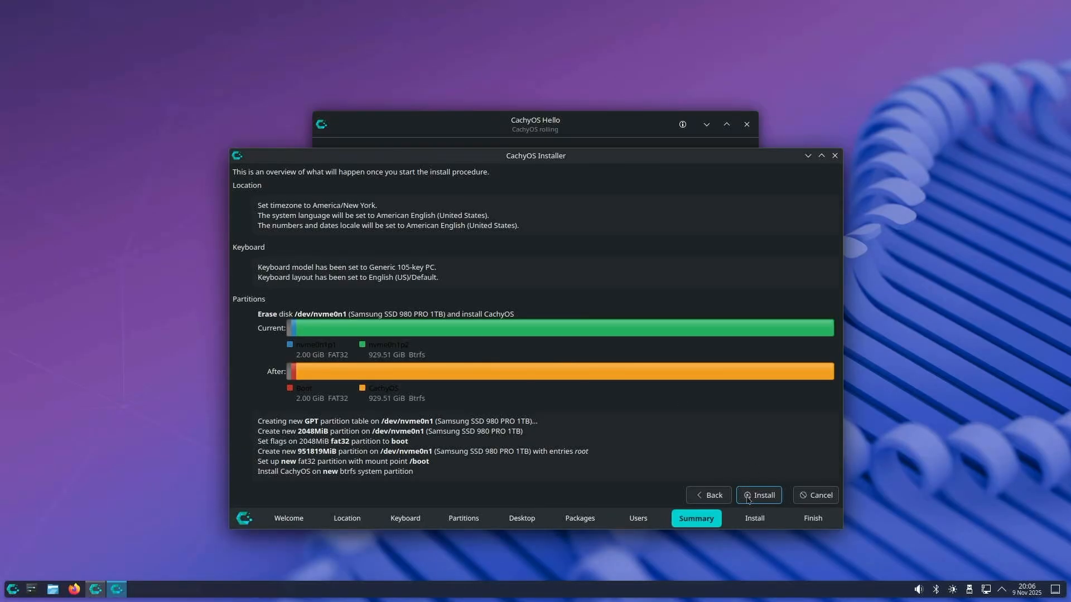
Start the installation and confirm erasing the disk to install CachyOS now
left_click(758, 495)
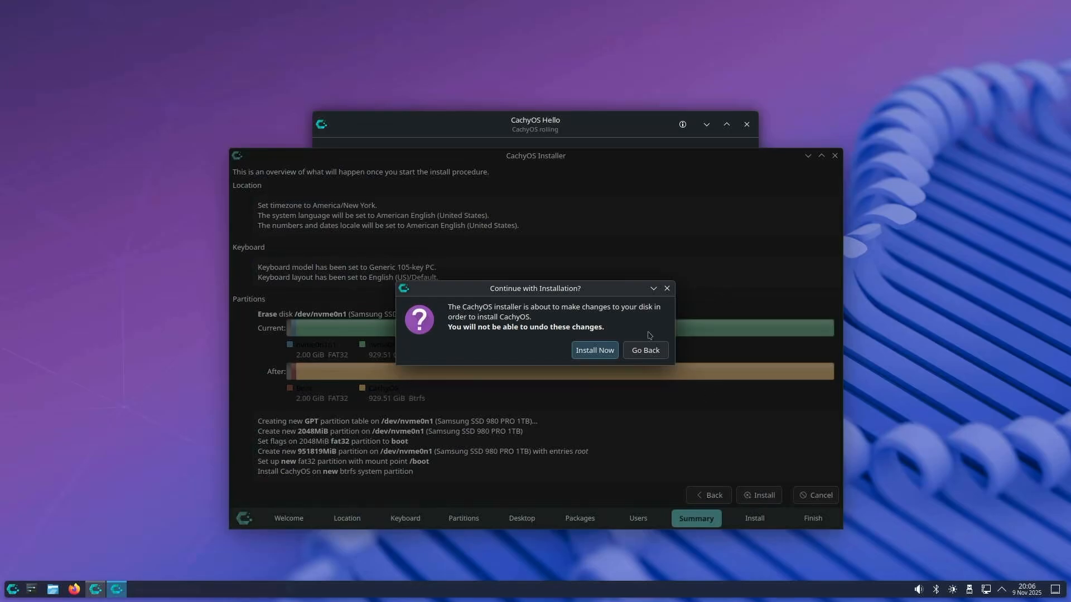
left_click(594, 349)
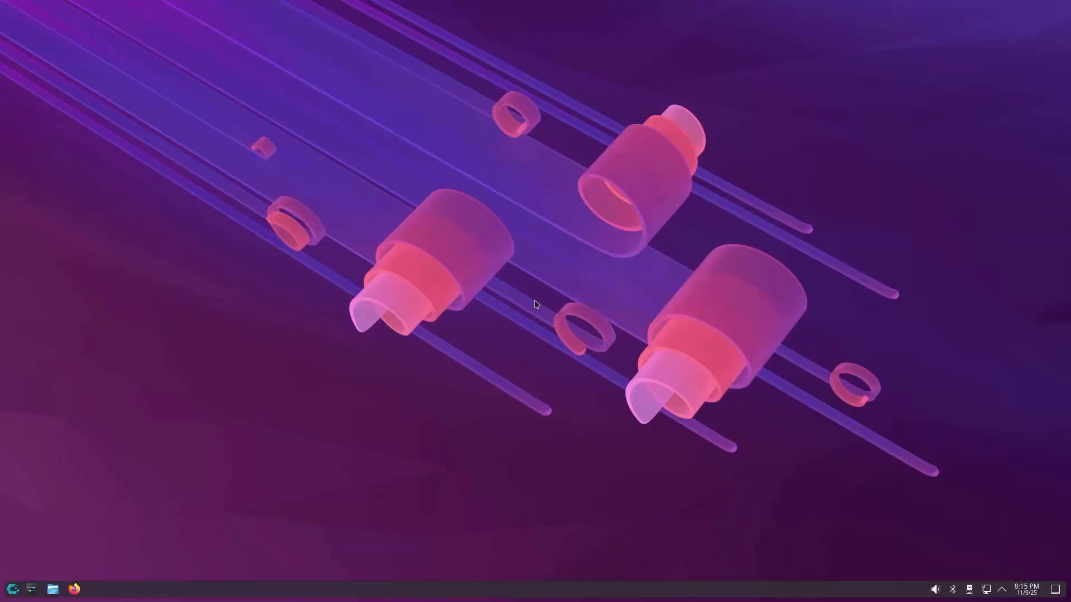
mouse_move(807, 422)
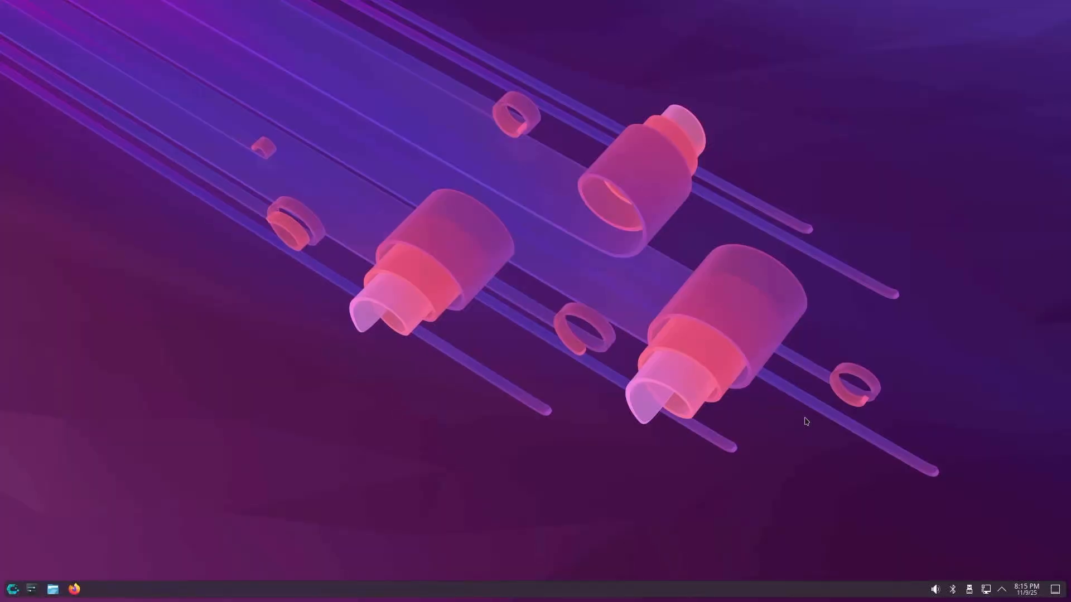
Dismiss the Removable Devices popup and show the Apps/Tweaks page in CachyOS Hello
left_click(95, 589)
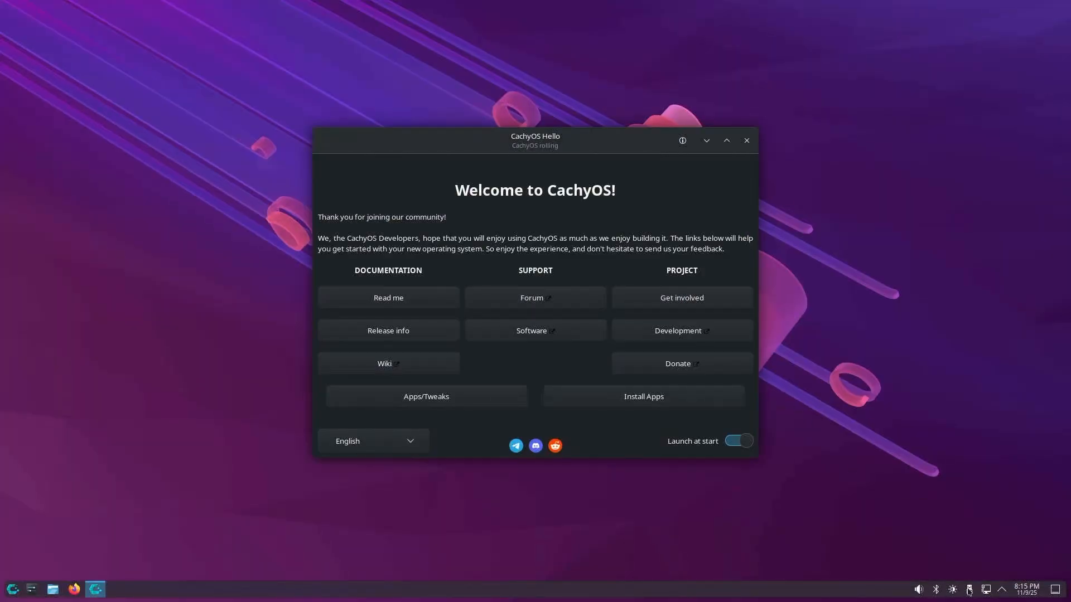
mouse_move(748, 526)
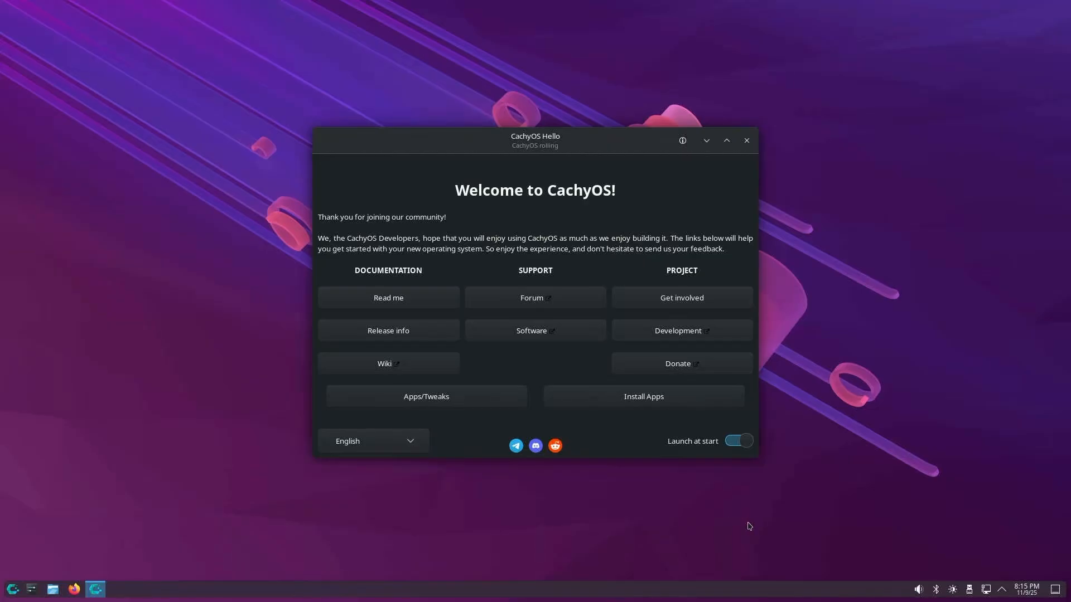
left_click(968, 589)
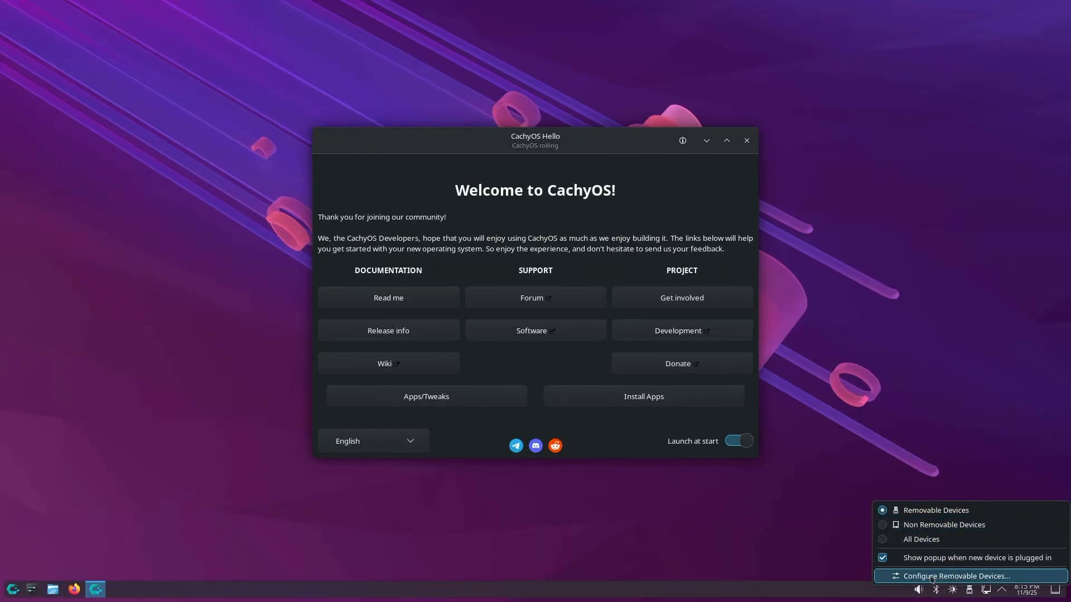
left_click(585, 202)
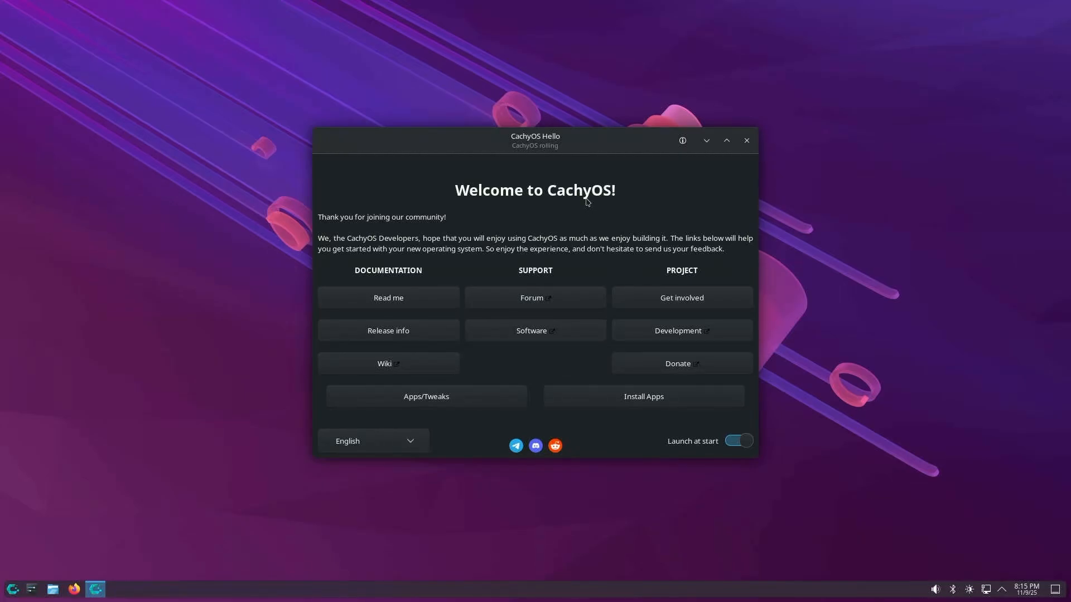
mouse_move(323, 169)
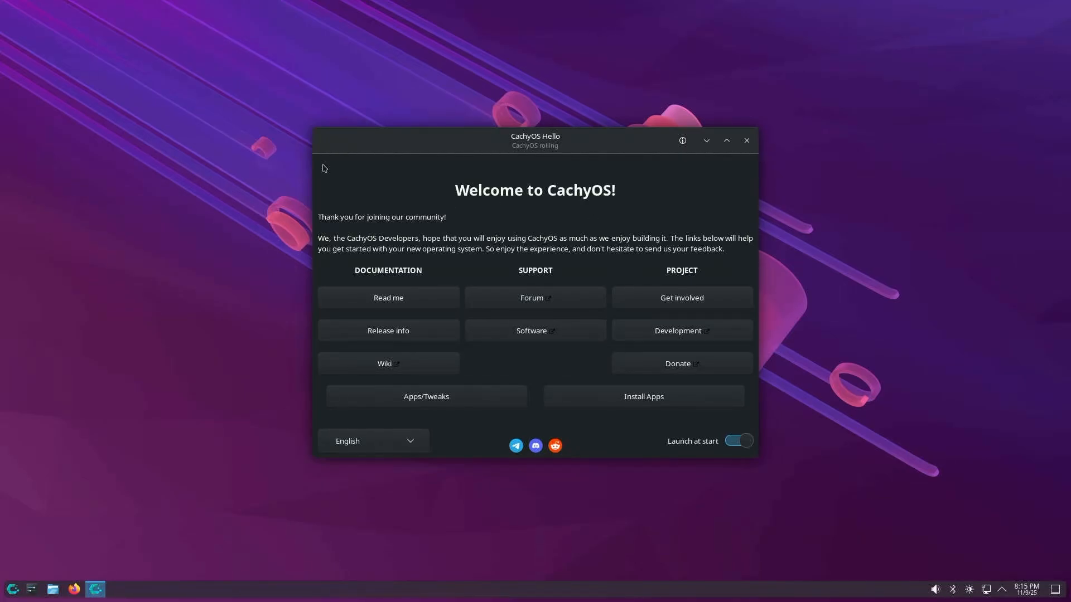
left_click(425, 396)
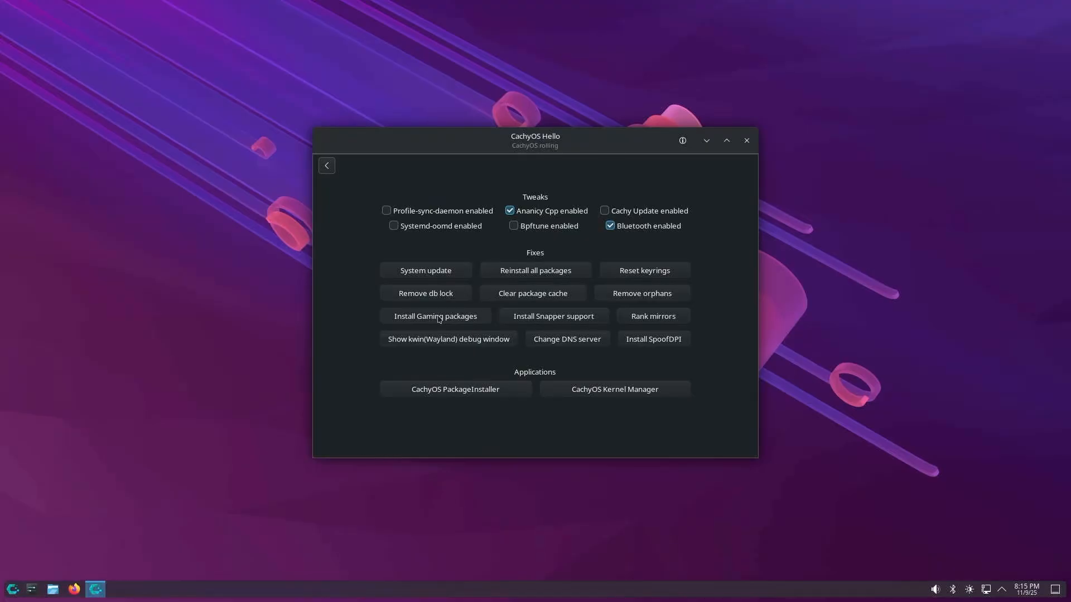
Install the Gaming packages bundle, choosing provider 1 for 7zip, and check the new Games menu
left_click(435, 316)
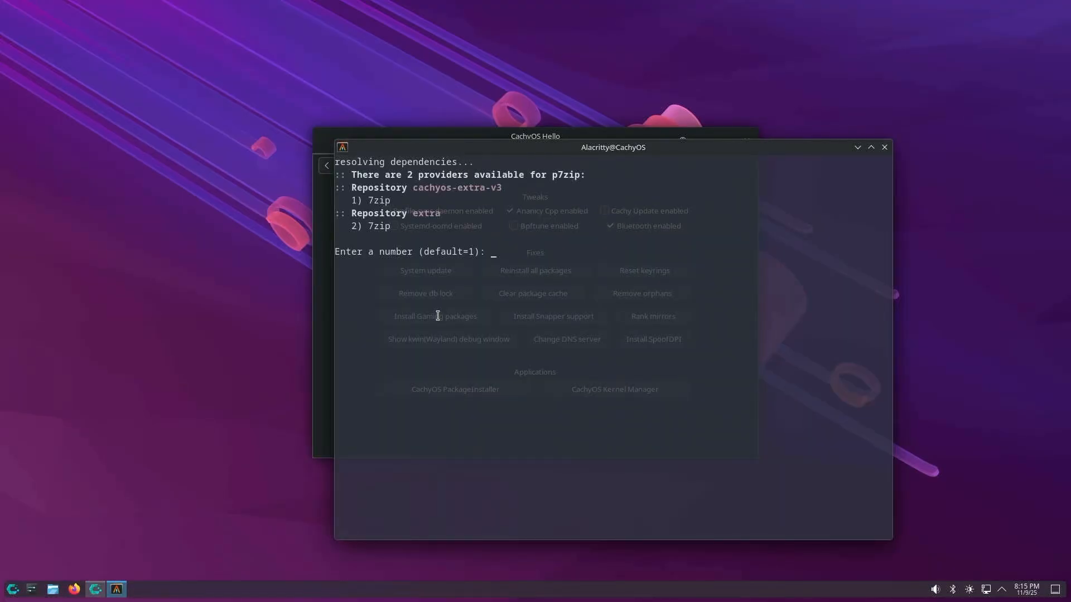
type("1")
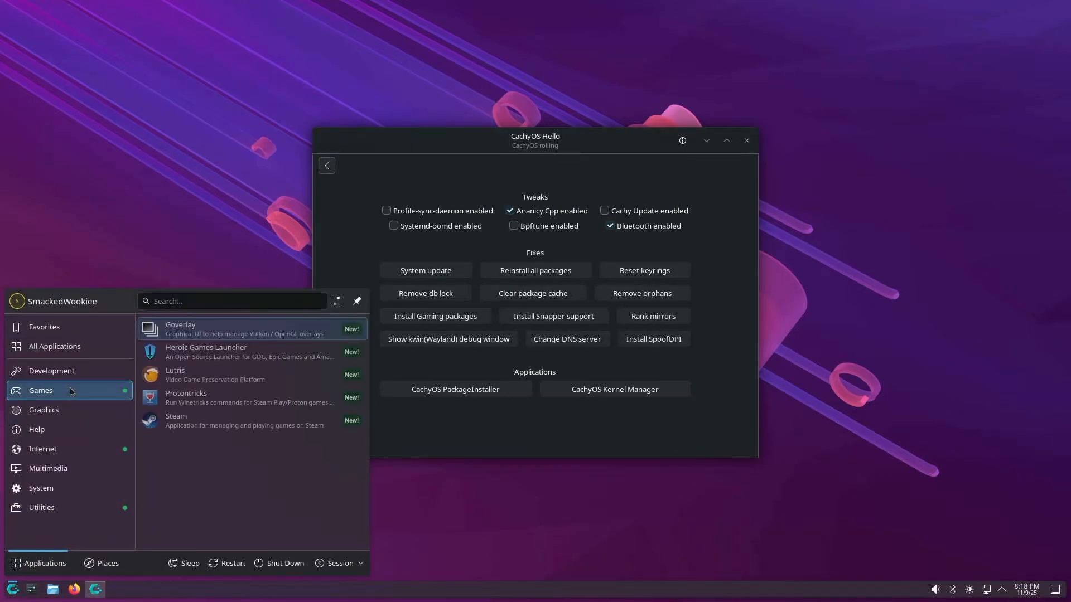
left_click(425, 270)
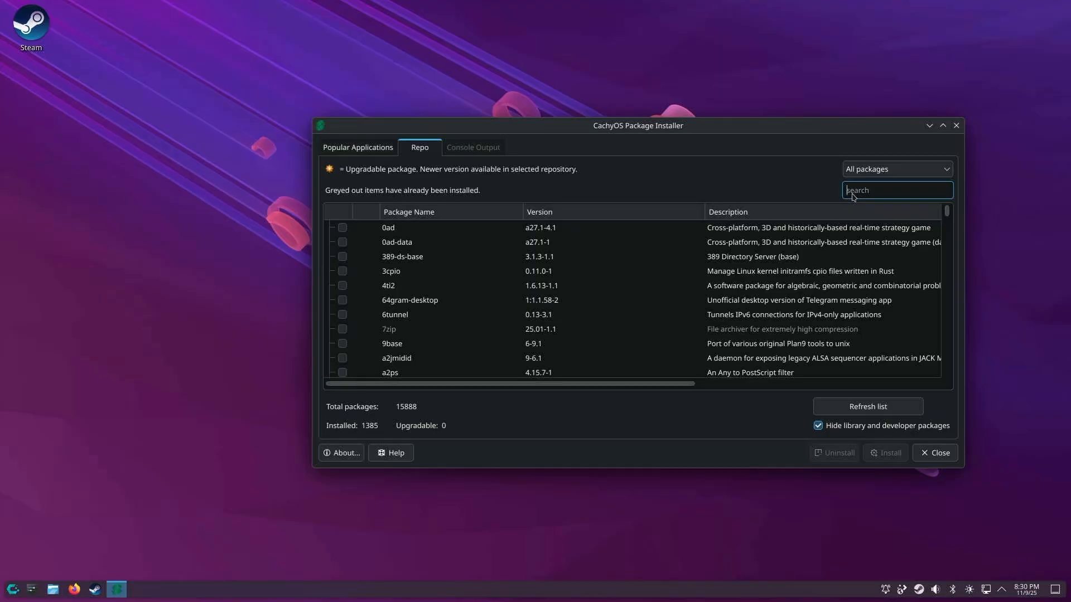
Install gparted through the package installer, authenticating and answering y to proceed
type("g")
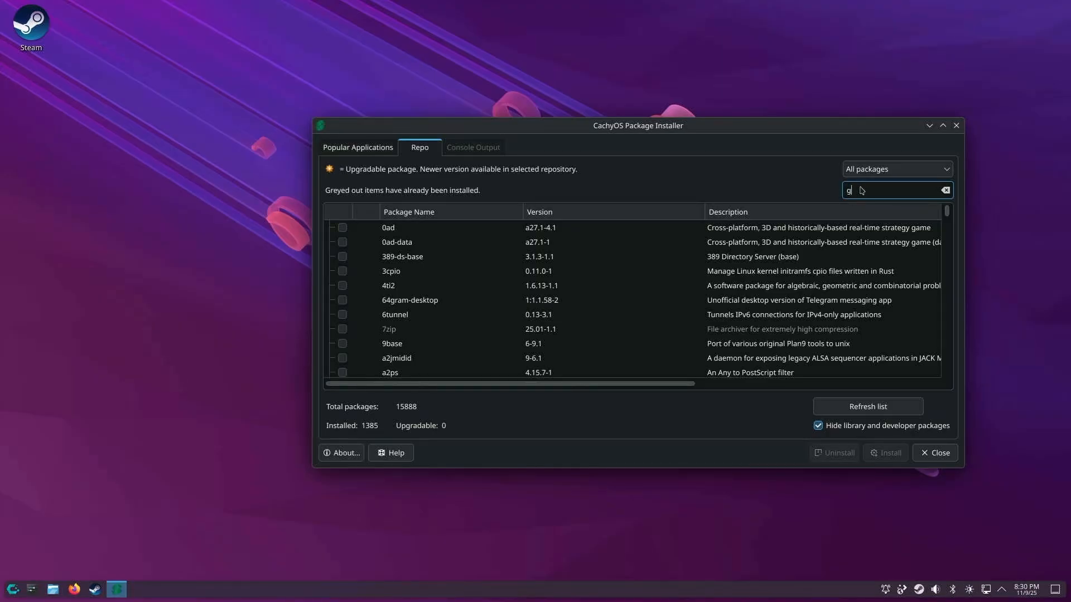
type("parted")
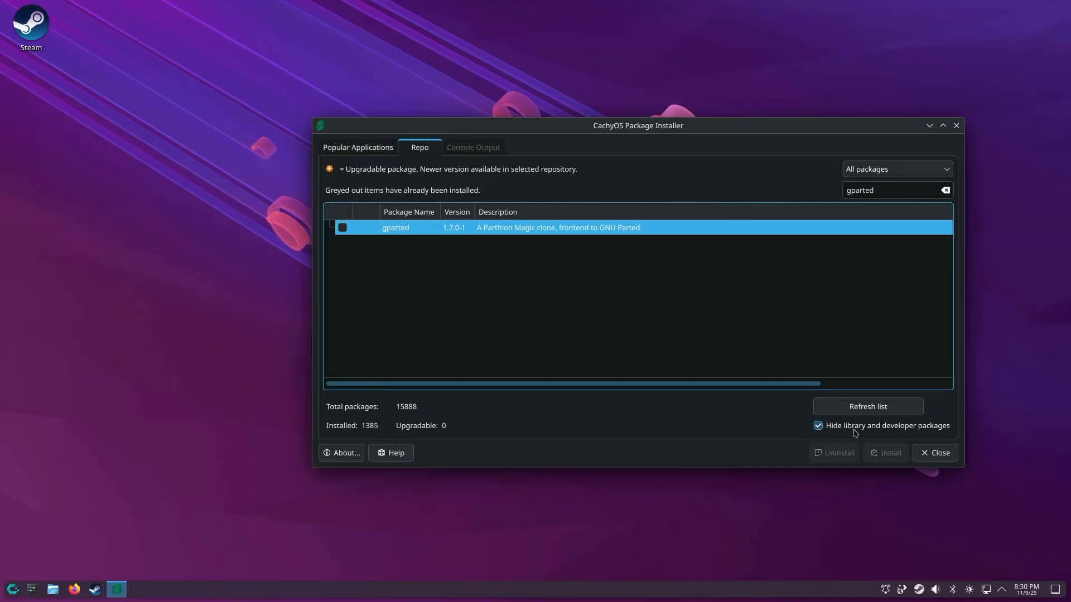
left_click(343, 227)
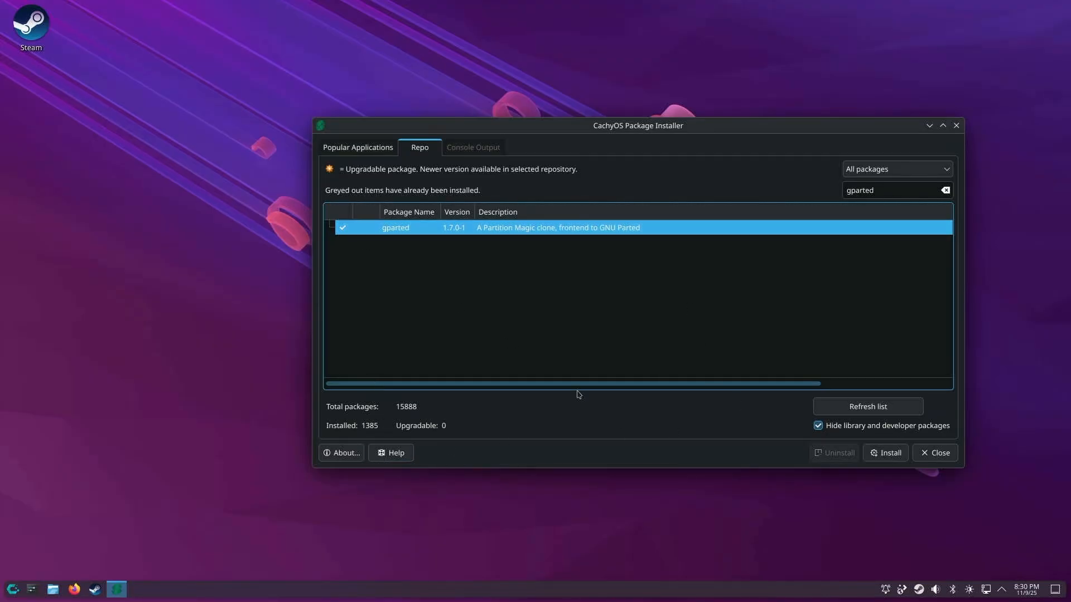
left_click(885, 452)
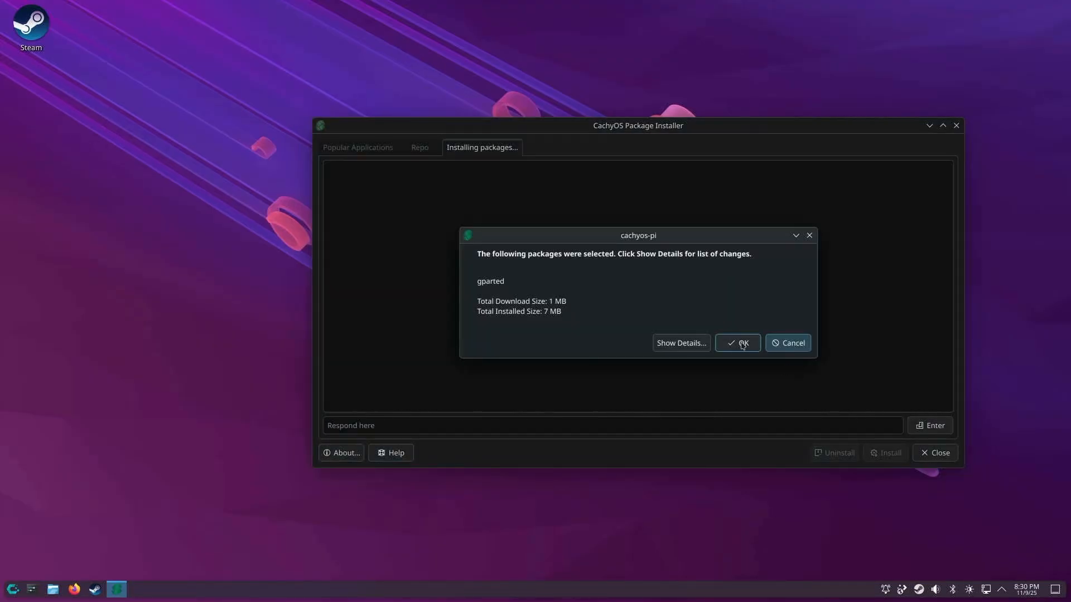
left_click(737, 342)
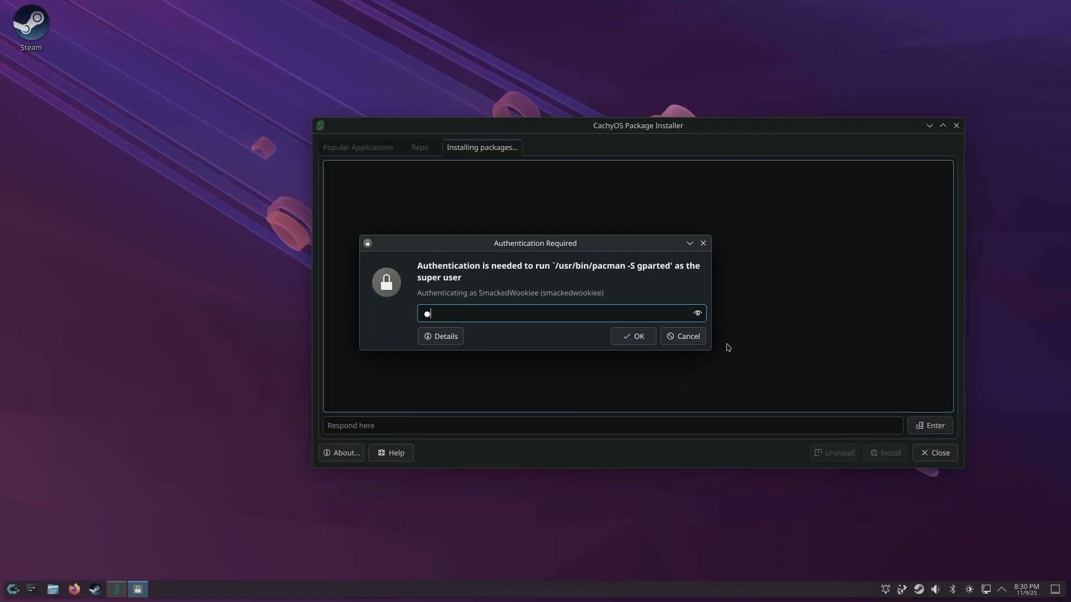
left_click(631, 336)
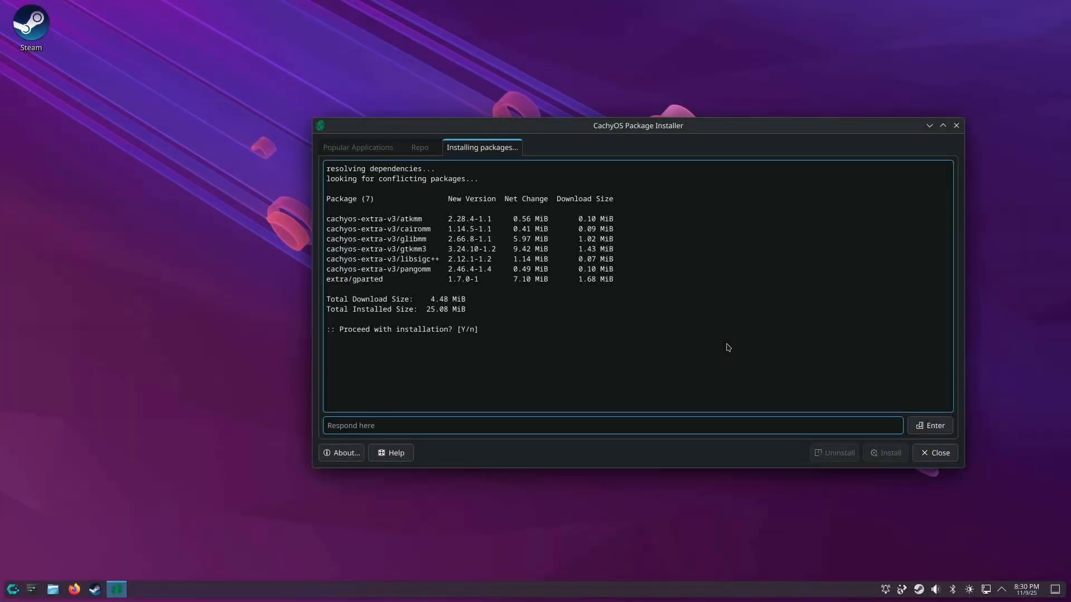
type("y")
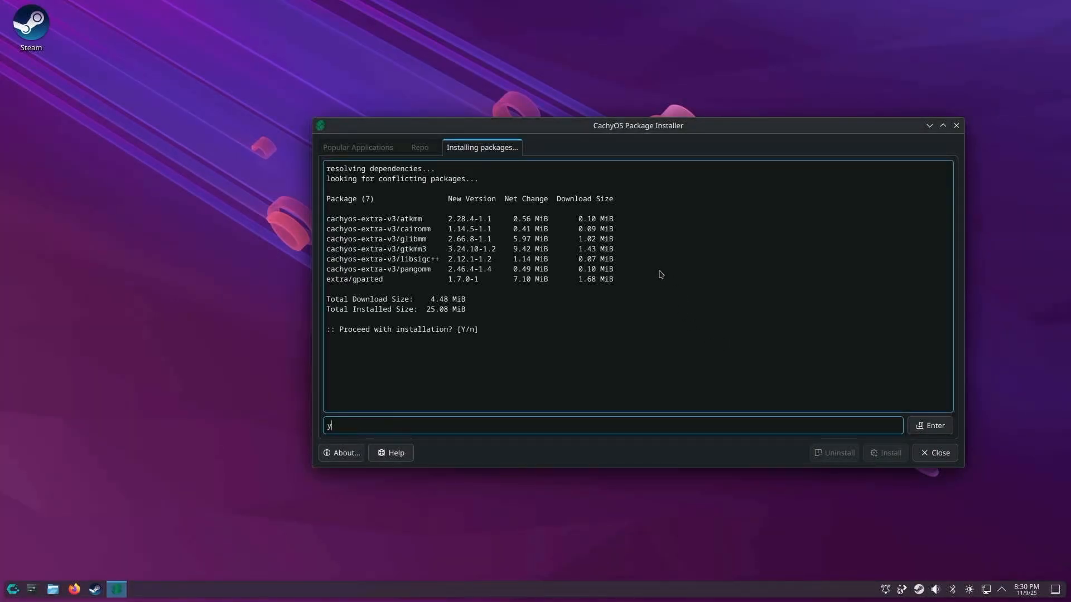
left_click(930, 425)
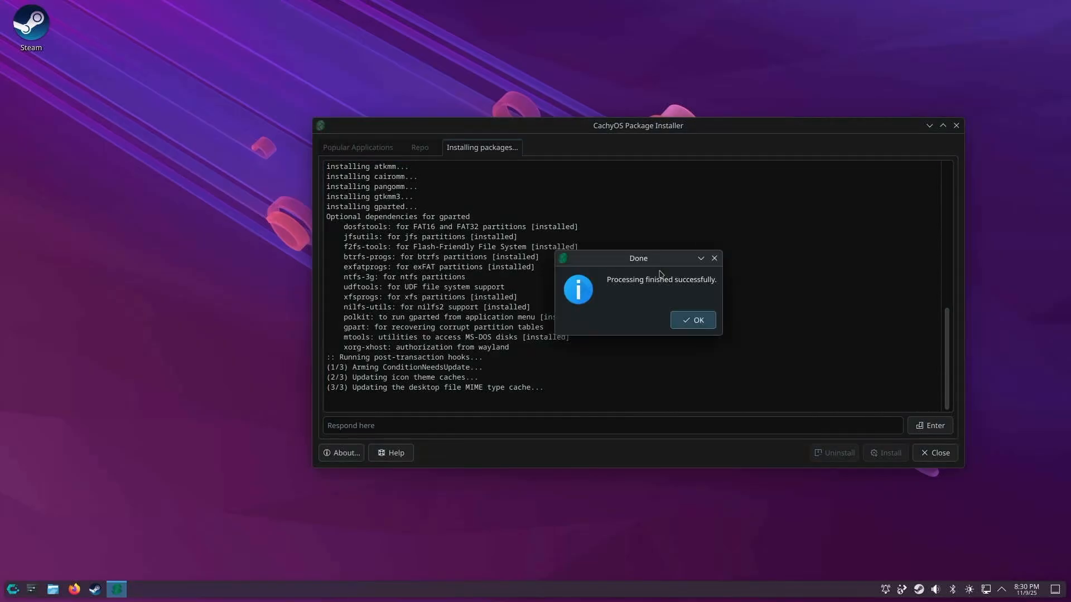
left_click(692, 320)
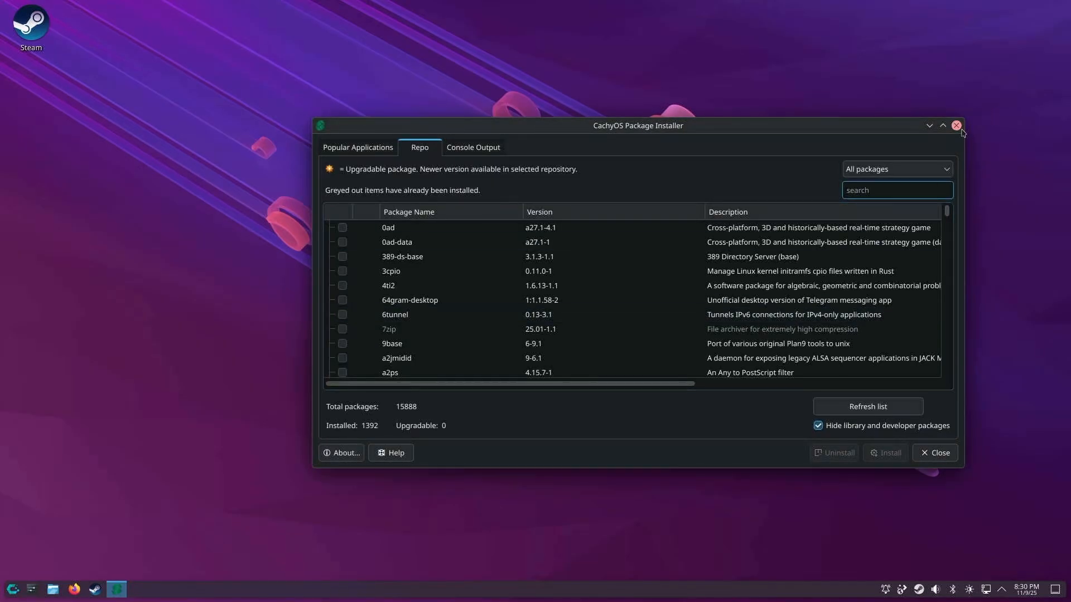
left_click(956, 125)
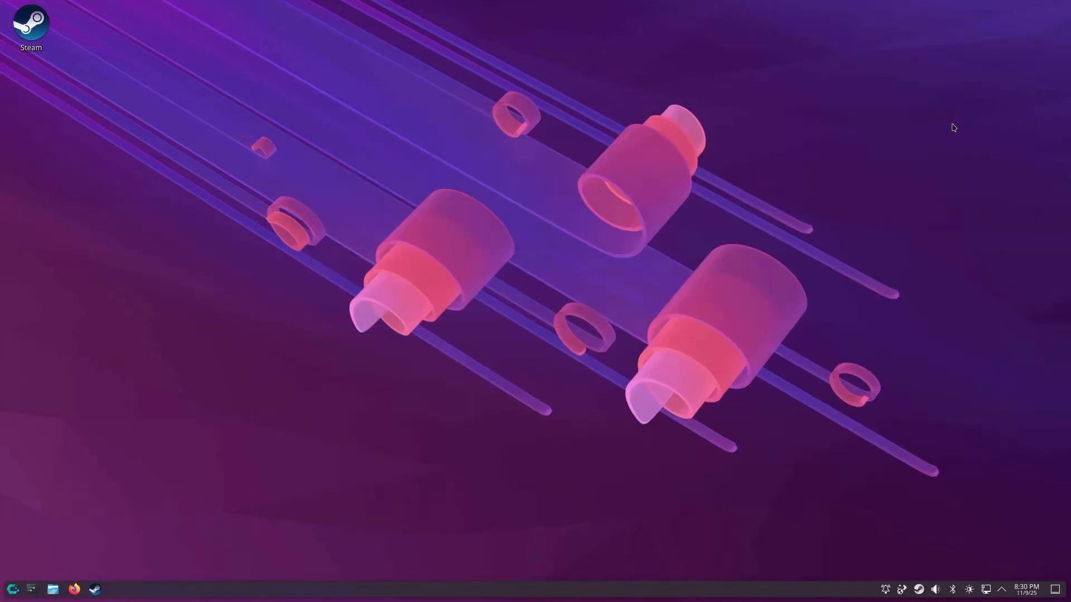
Launch GParted from the app menu as root to view the NVMe drive's partitions
type("gparted")
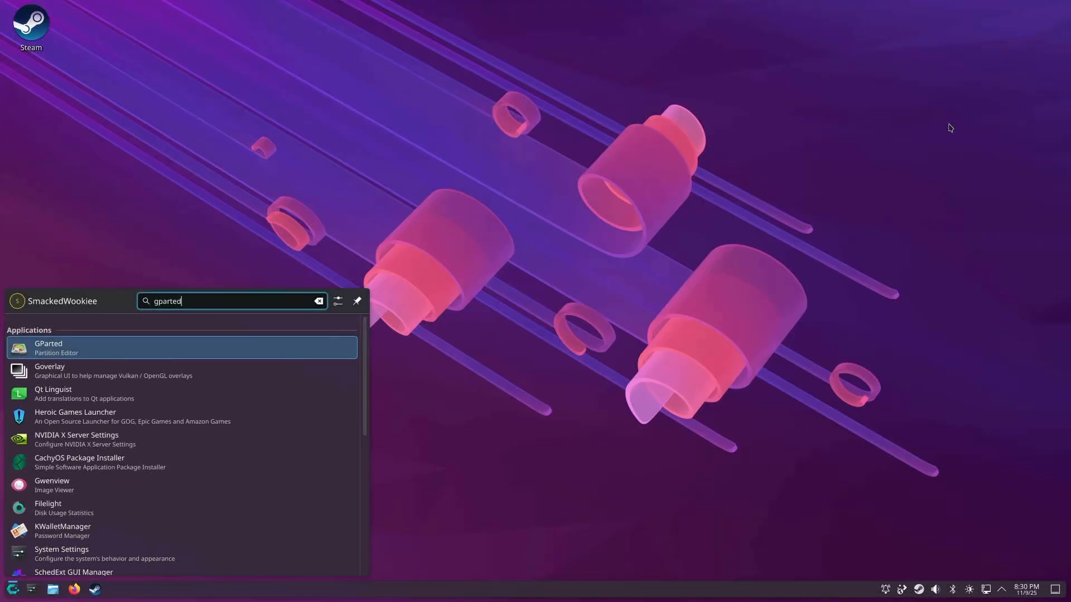
left_click(181, 348)
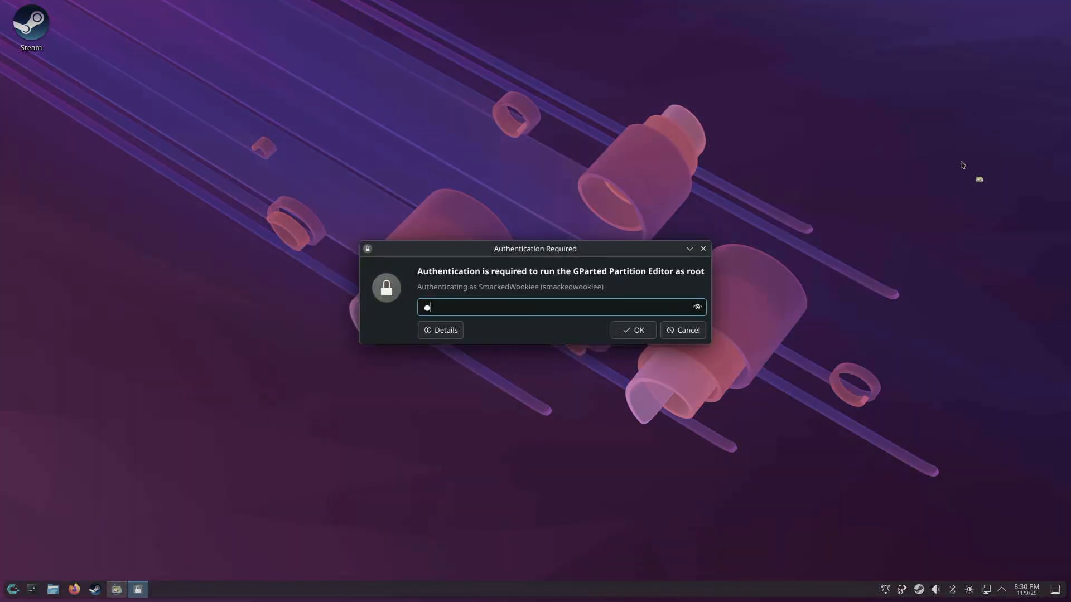
left_click(632, 330)
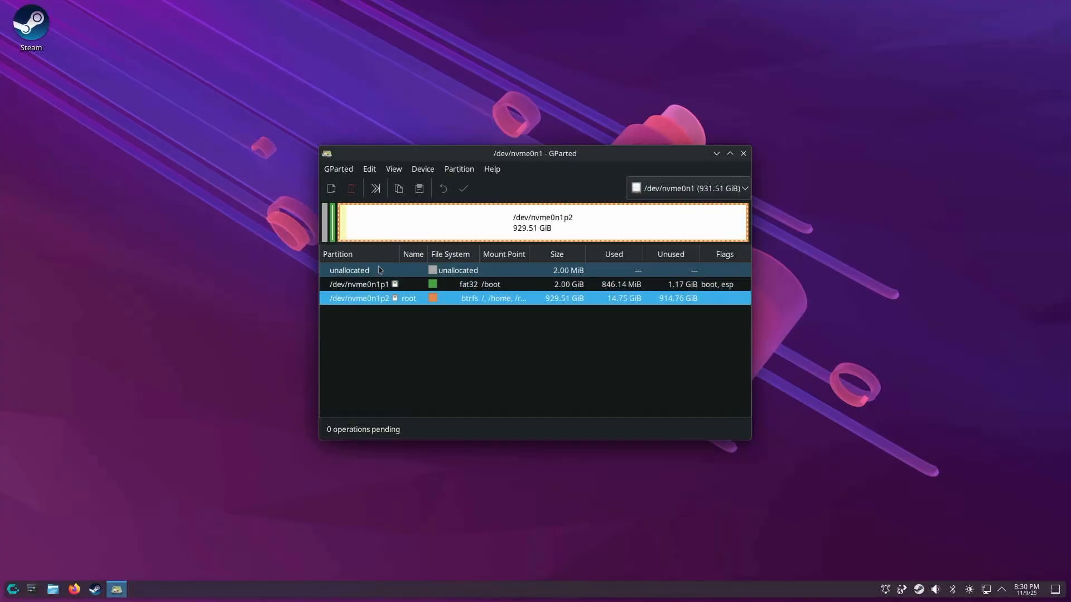
left_click(369, 168)
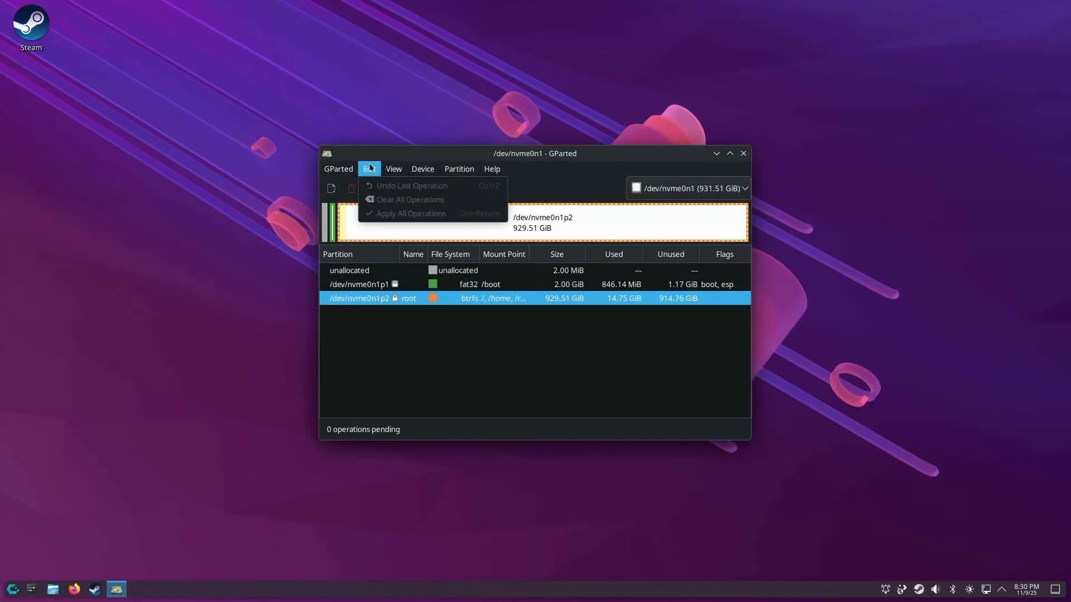
Resize /dev/nvme0n1p2 to about 60916 MiB (59.49 GiB), freeing 870.02 GiB unallocated
right_click(358, 298)
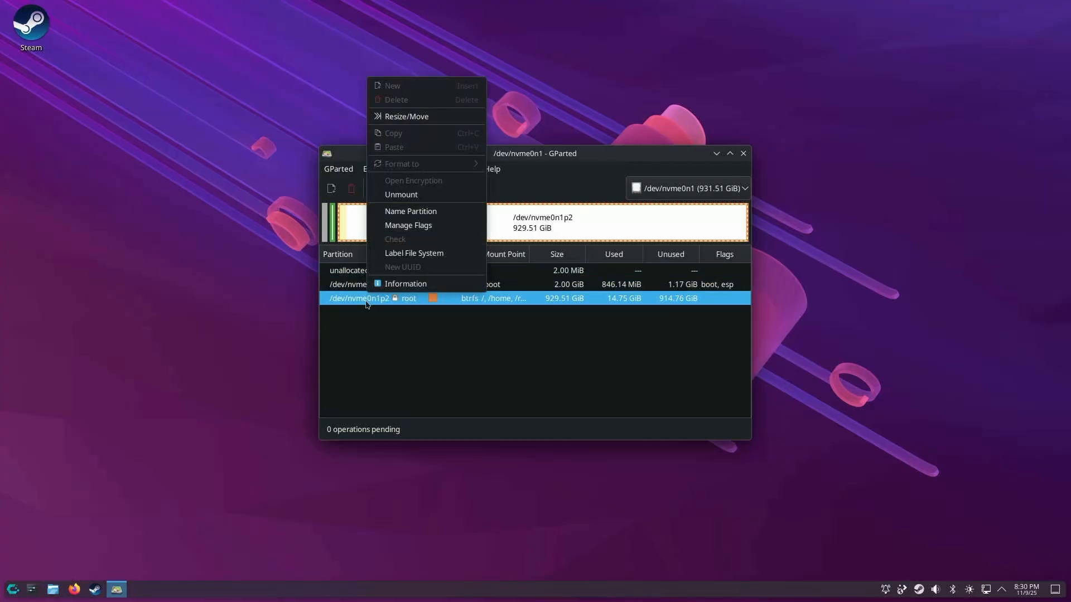
left_click(406, 116)
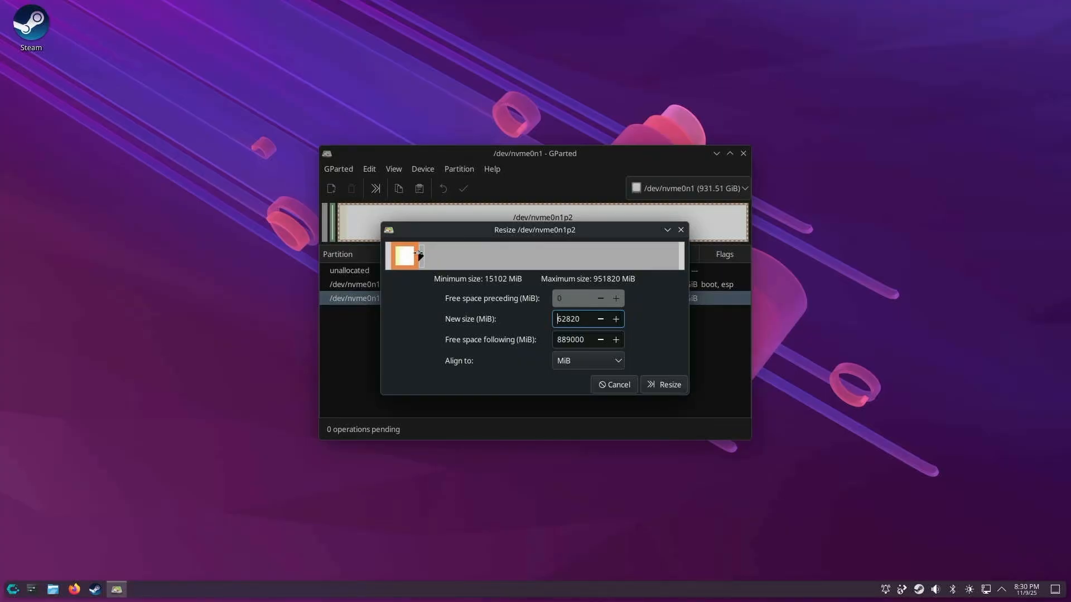
mouse_move(588, 361)
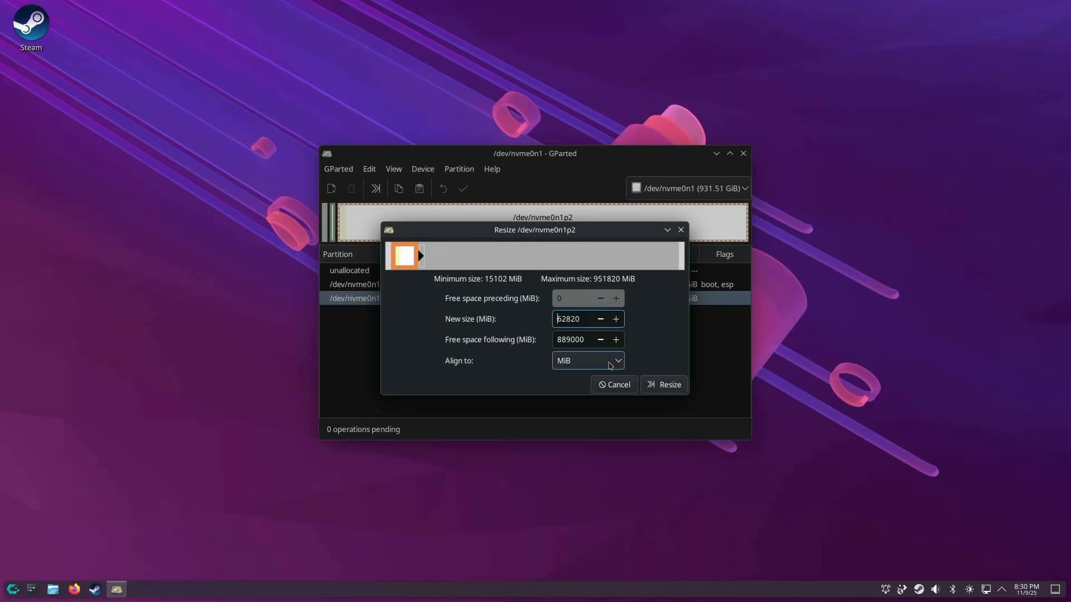
left_click(599, 318)
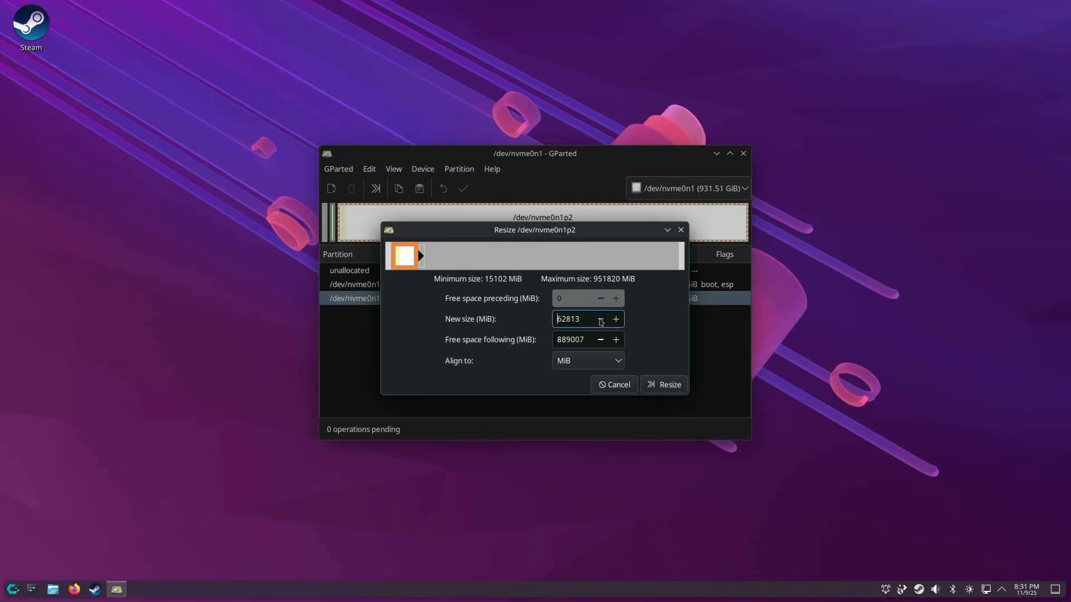
left_click(614, 319)
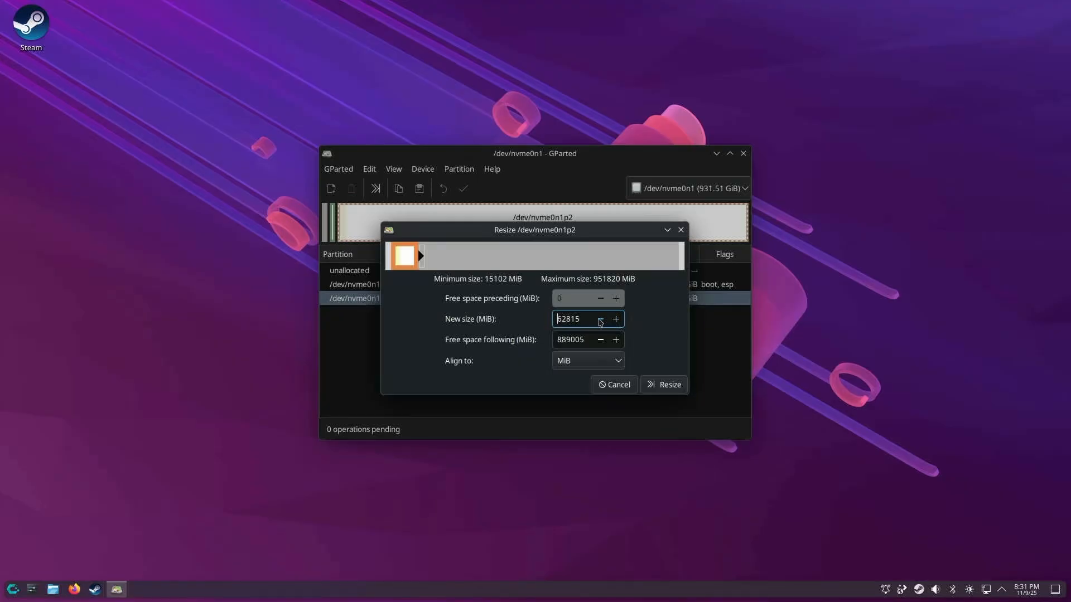
mouse_move(497, 286)
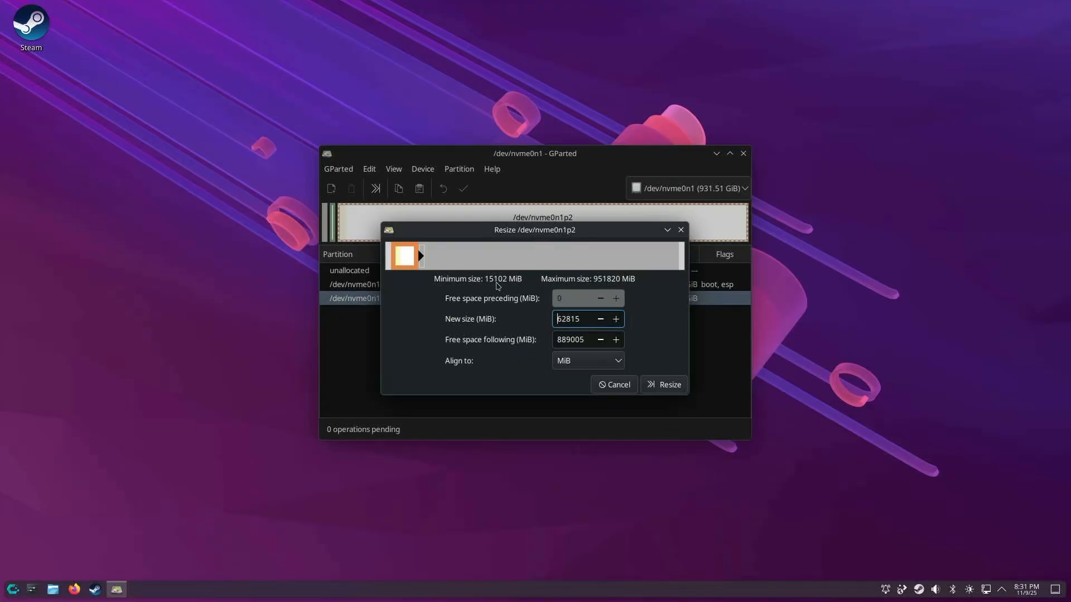
mouse_move(420, 257)
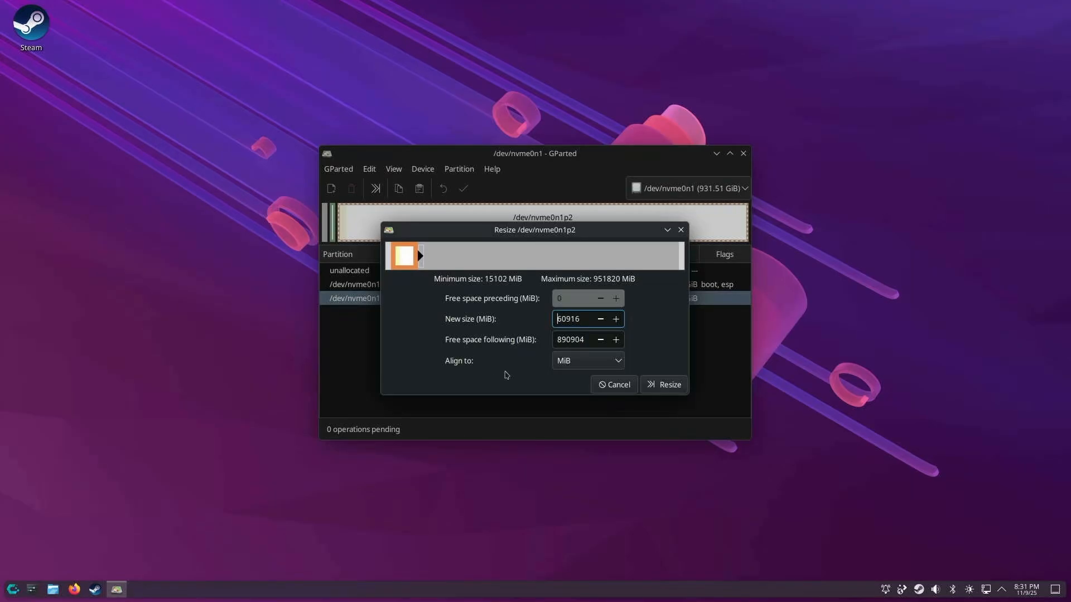
left_click(663, 384)
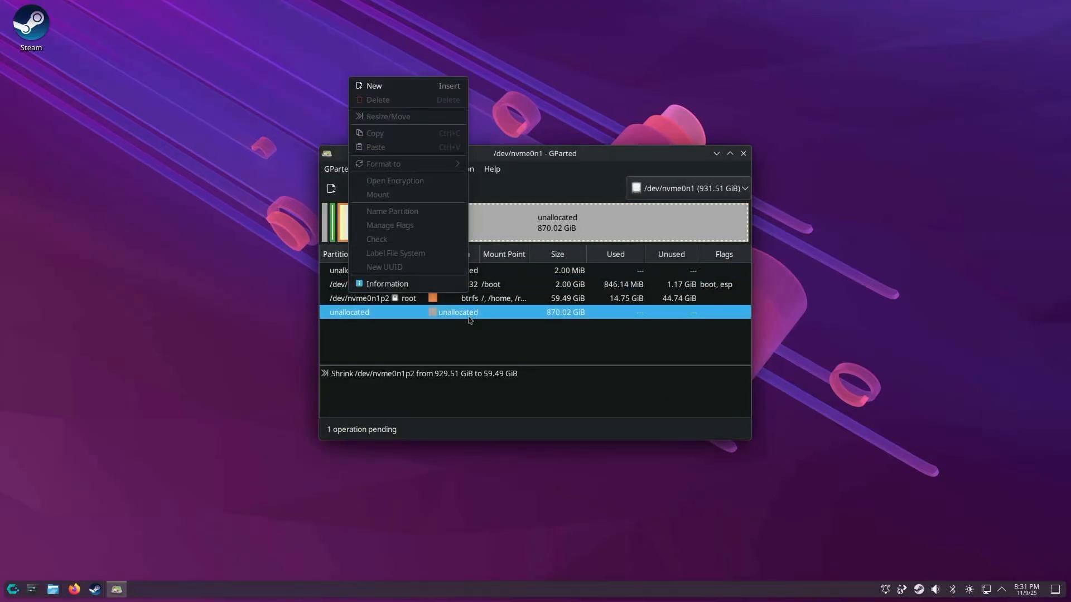
Add a new ext4 primary partition filling the 870.02 GiB unallocated space
left_click(374, 85)
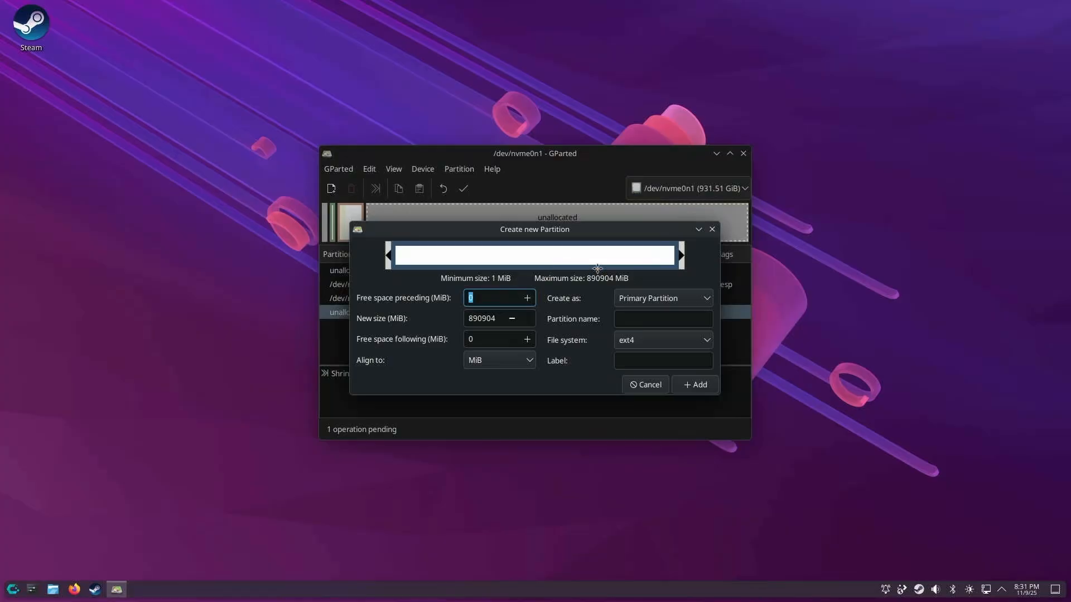
mouse_move(661, 299)
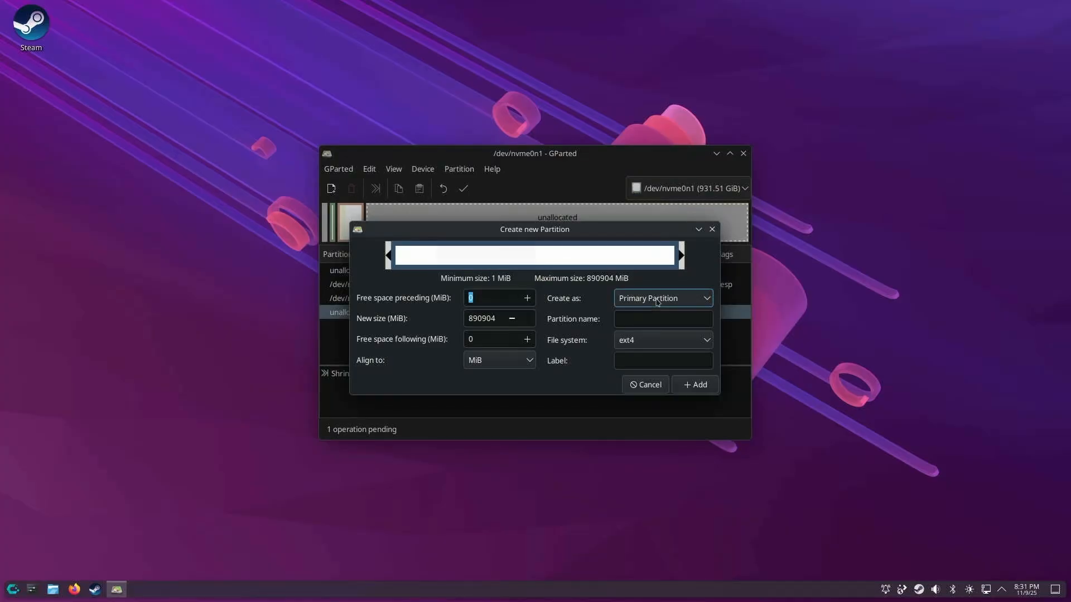
mouse_move(644, 385)
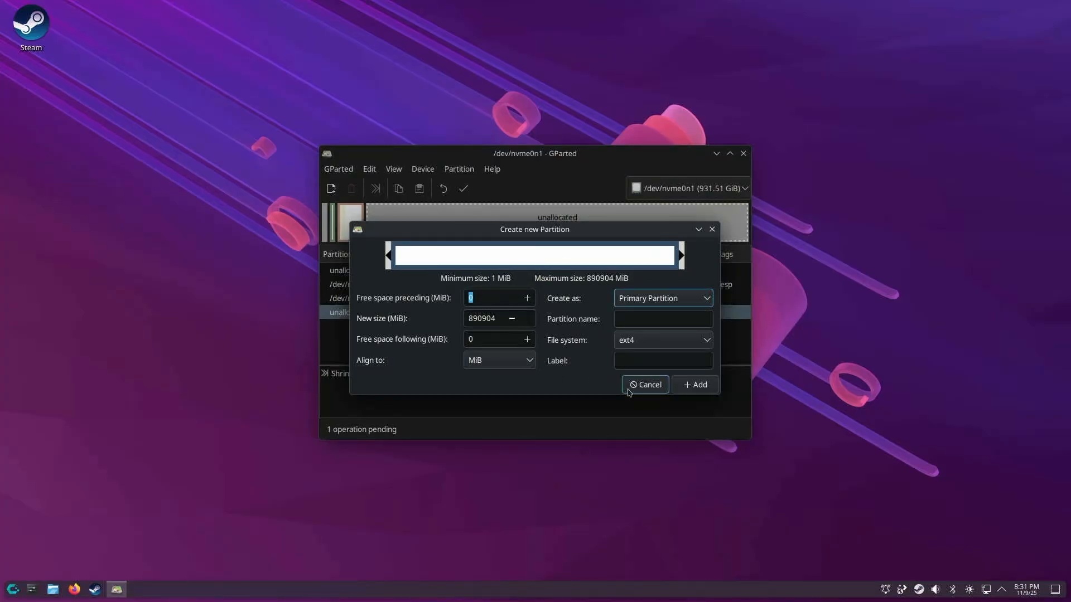
left_click(661, 361)
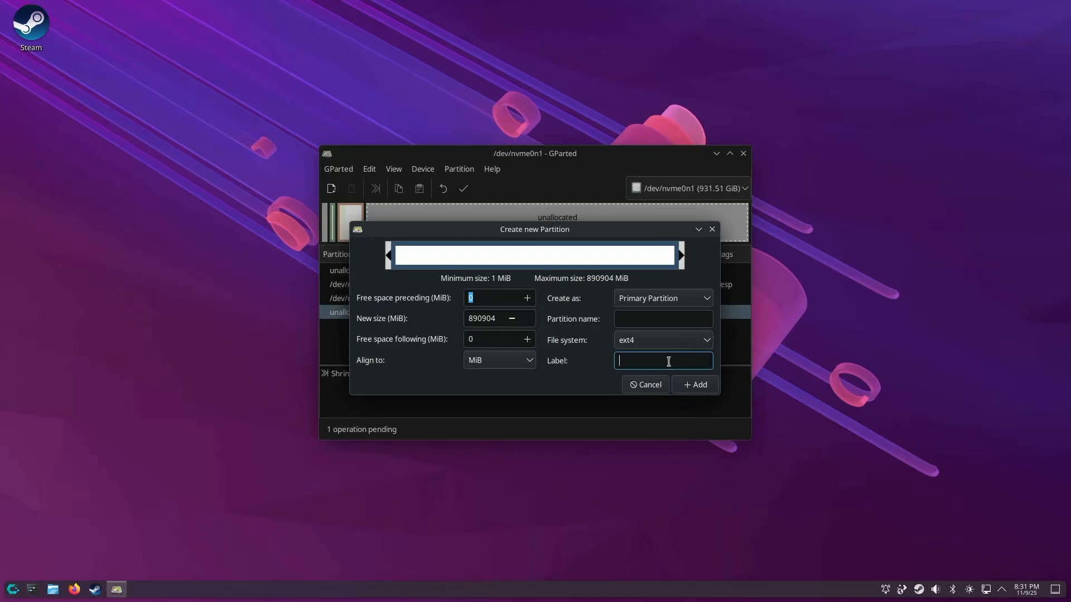
mouse_move(710, 399)
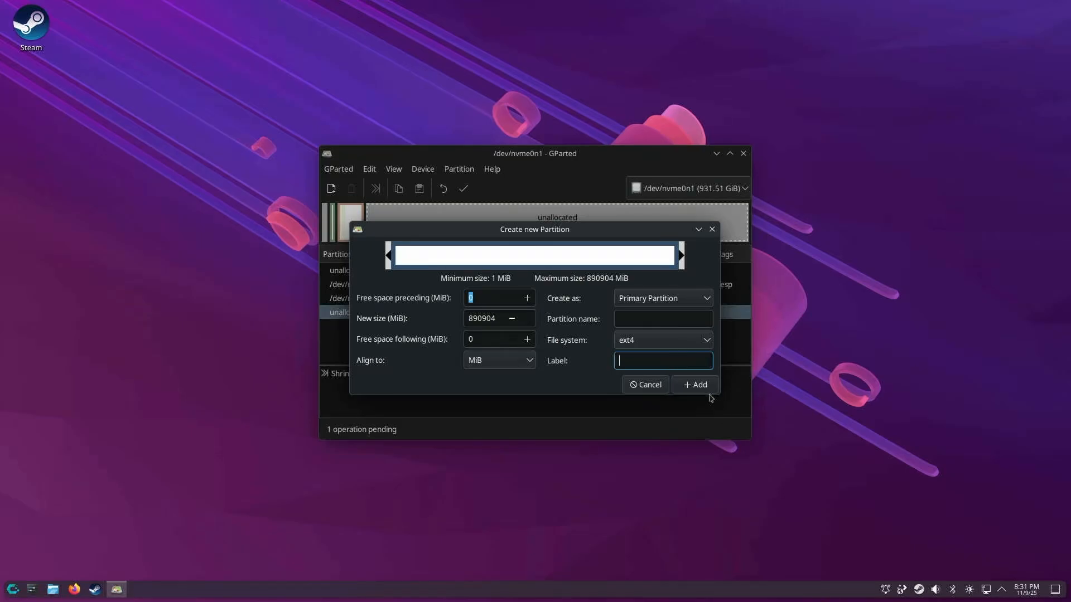
left_click(694, 385)
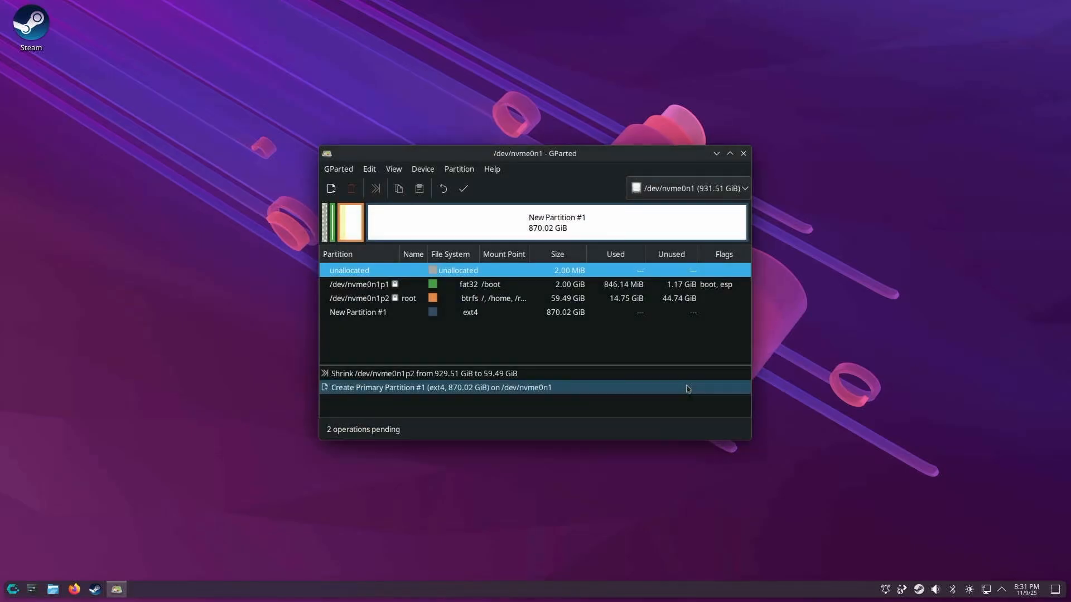
View the Information details of New Partition #1 and the pending operations
left_click(358, 312)
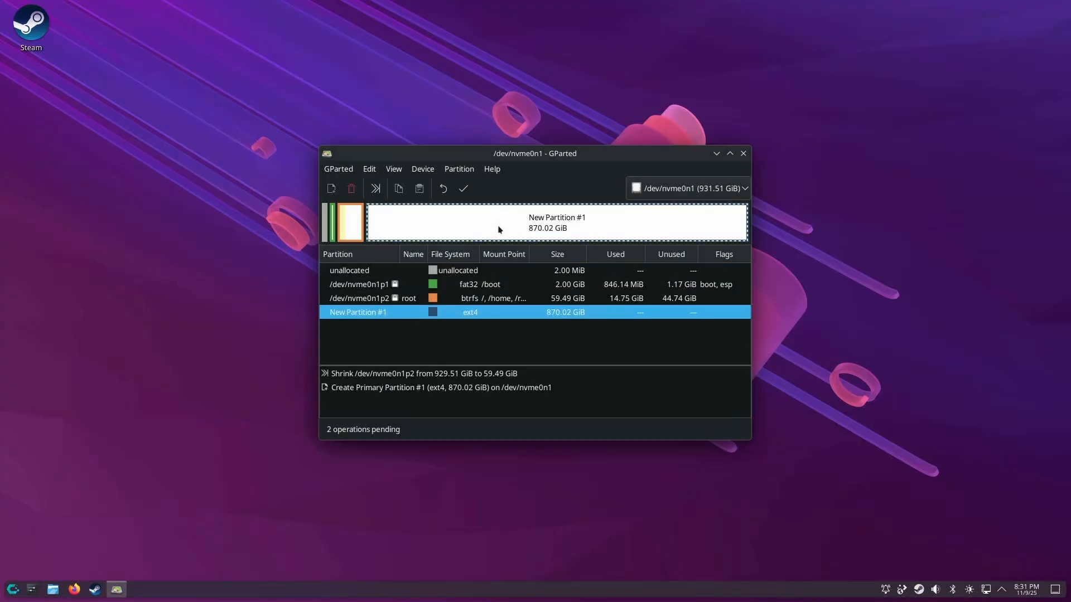
right_click(358, 313)
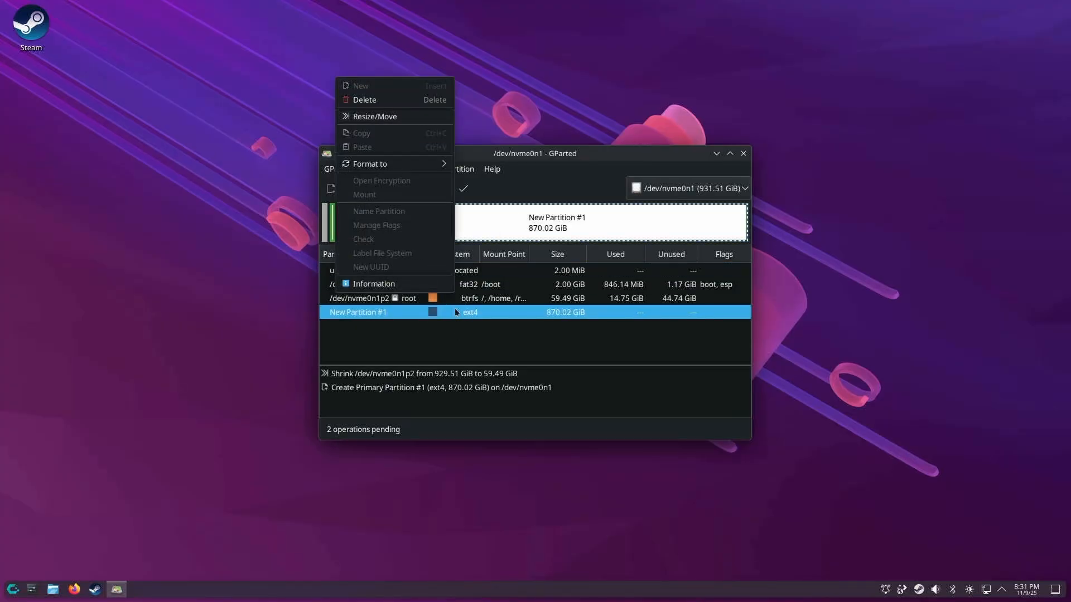
mouse_move(375, 283)
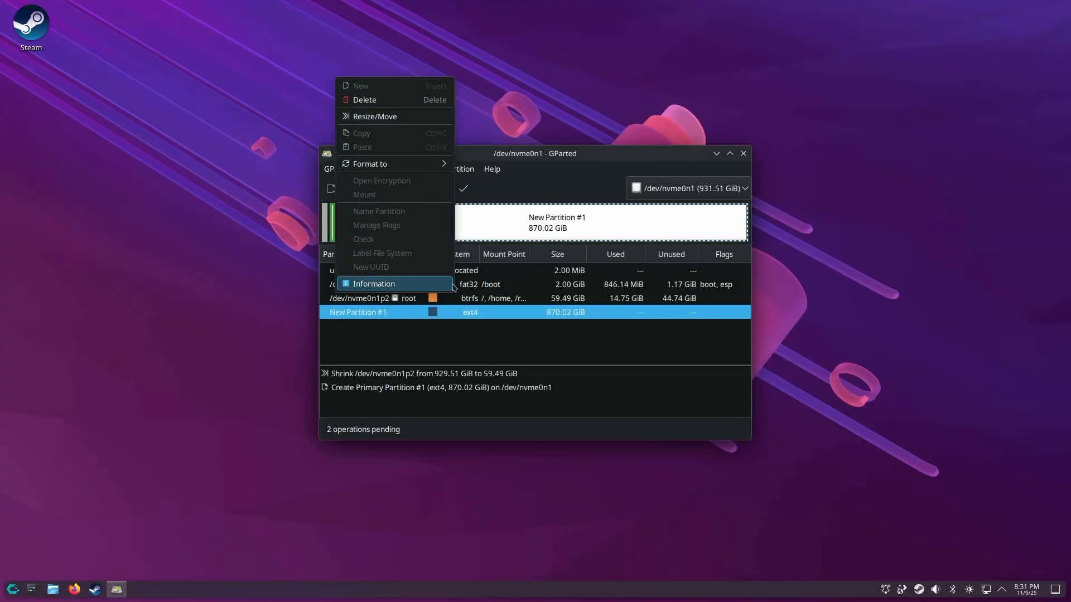
left_click(374, 284)
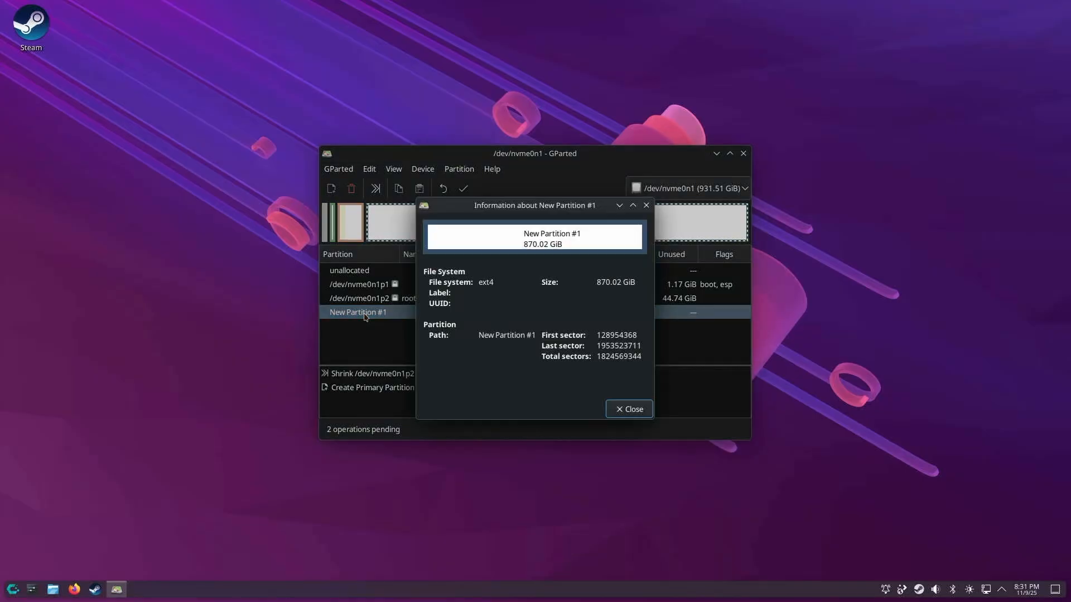
left_click(370, 168)
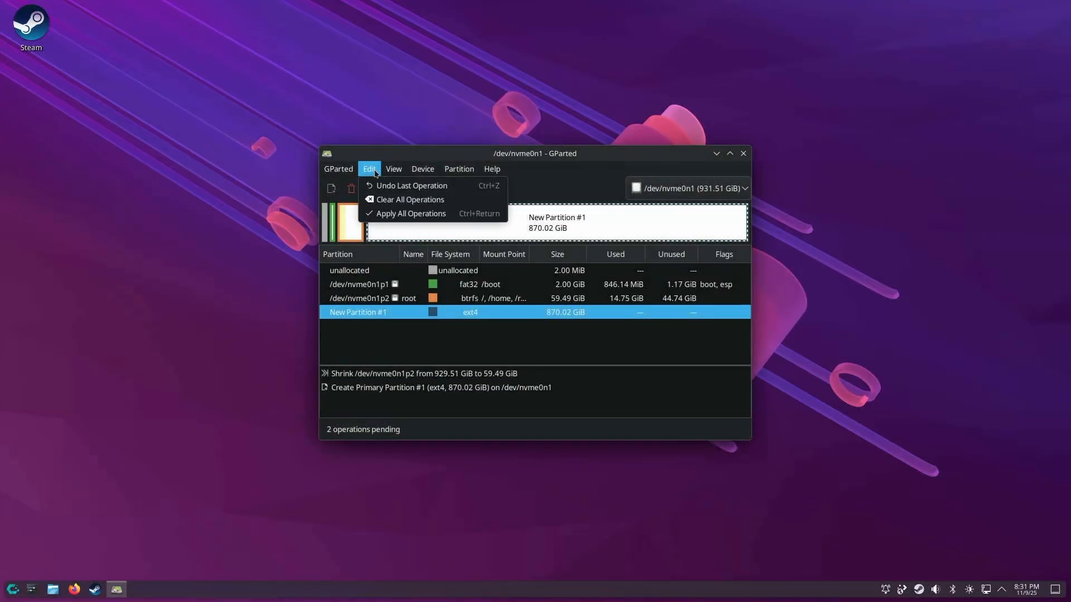
mouse_move(410, 213)
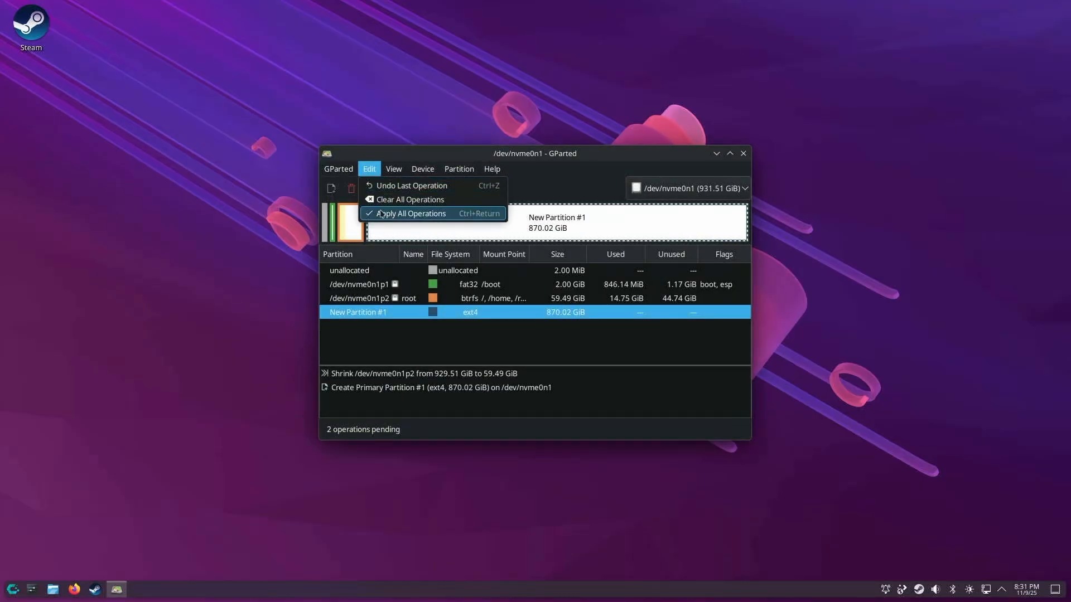
Apply all pending operations to create /dev/nvme0n1p3, then close GParted
left_click(410, 213)
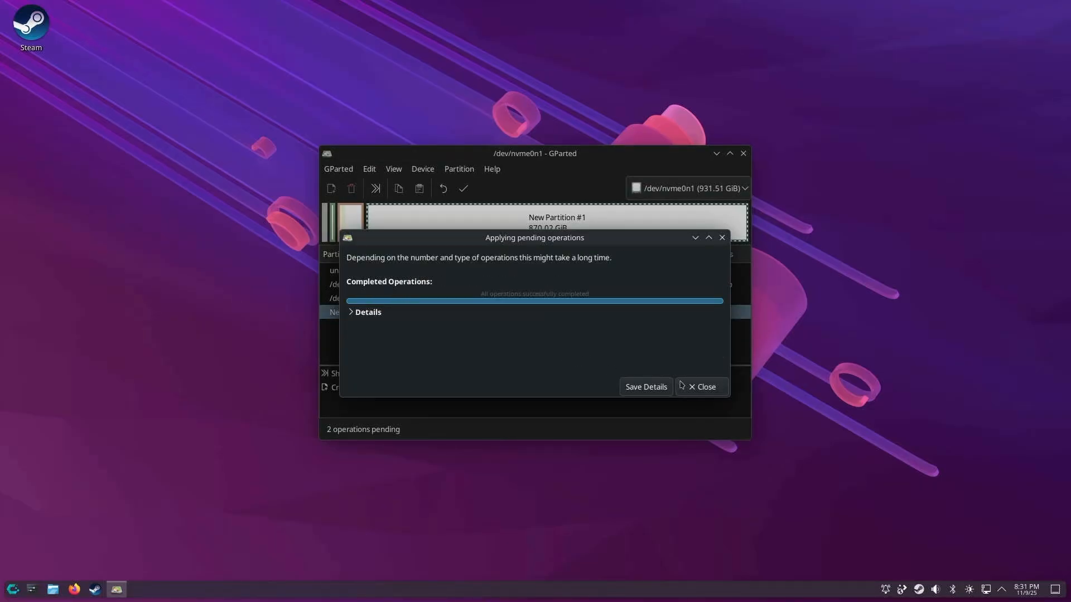
left_click(700, 387)
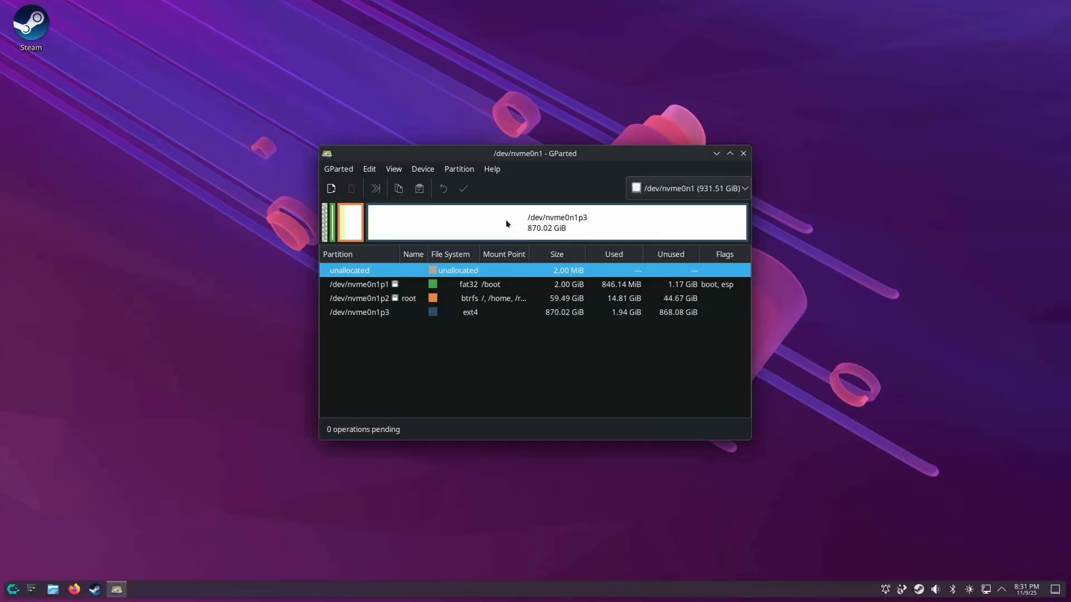
left_click(358, 313)
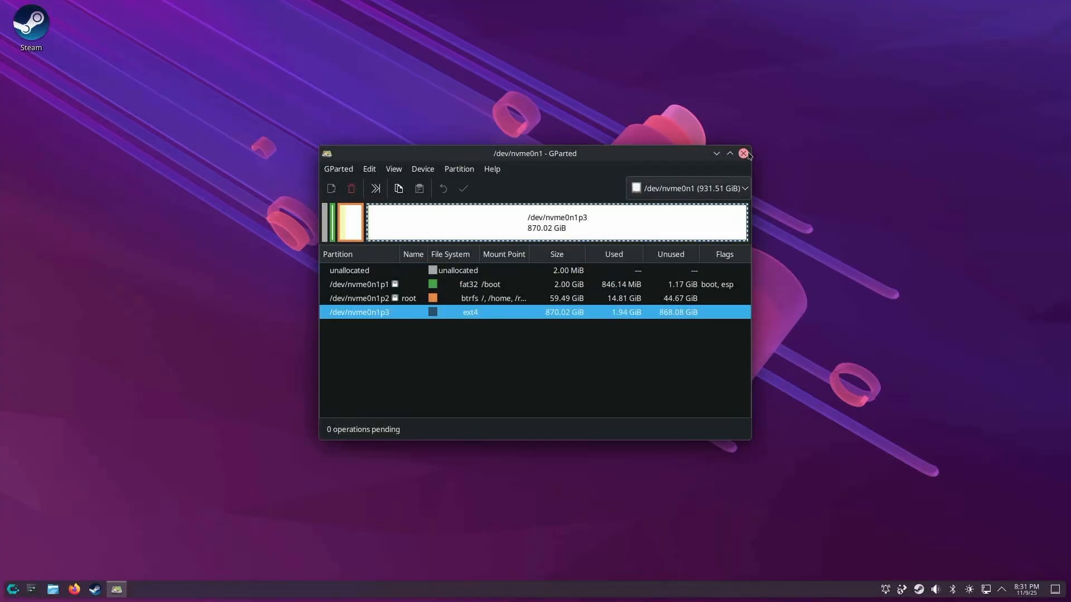
left_click(743, 153)
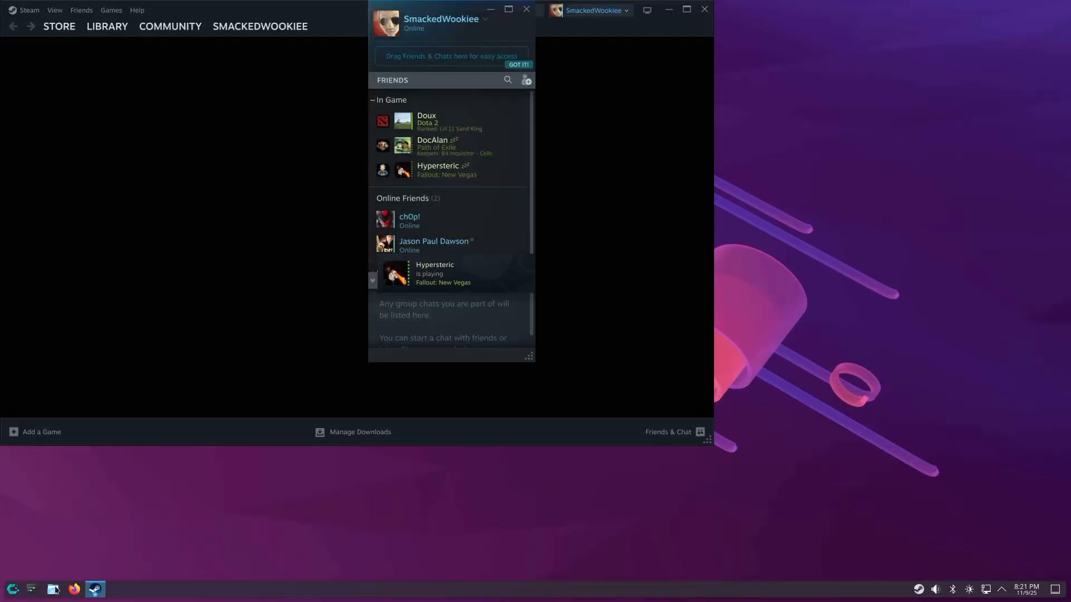
Mount the Games2 drive in Dolphin with your password to show its game folders
left_click(52, 589)
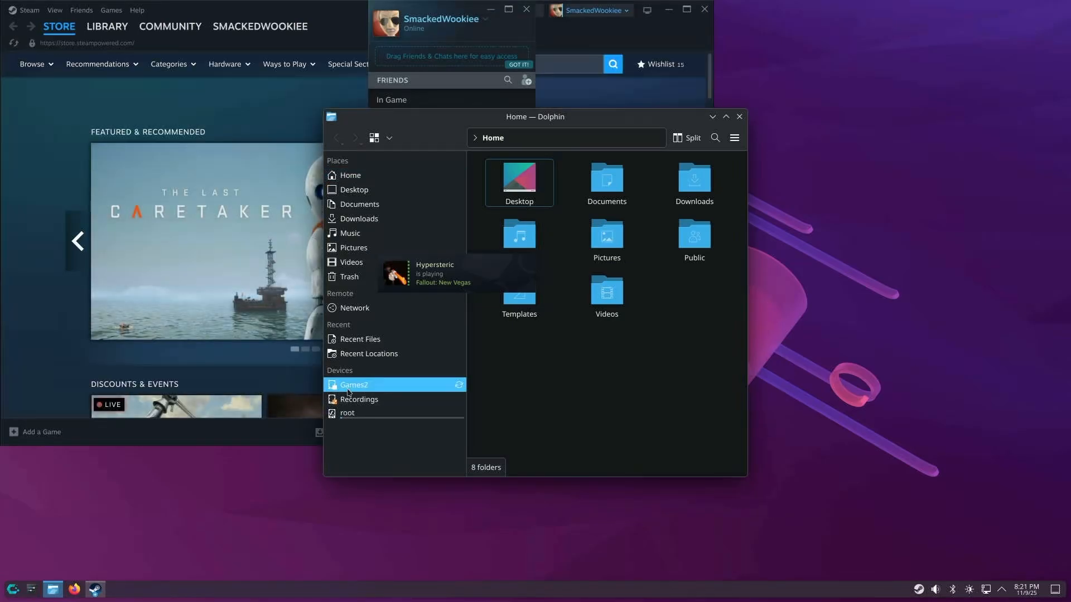
left_click(354, 385)
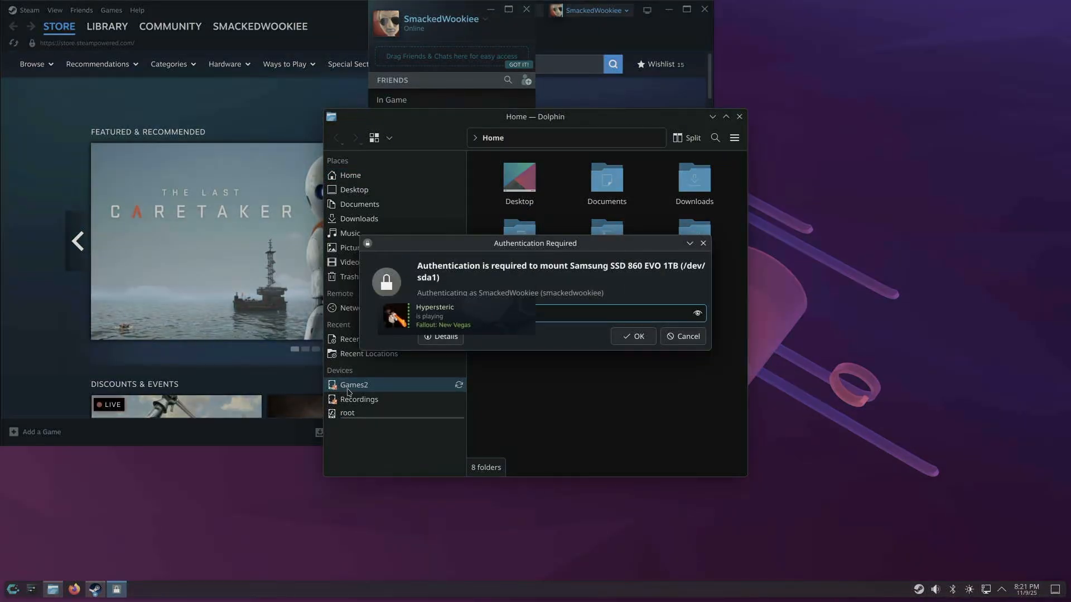
left_click(632, 336)
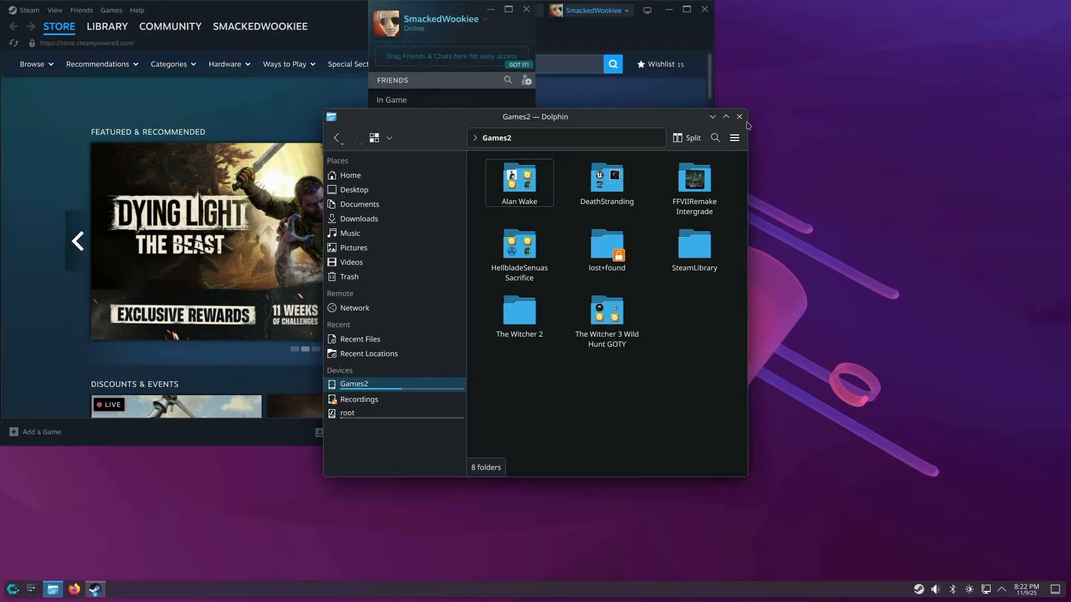
mouse_move(738, 116)
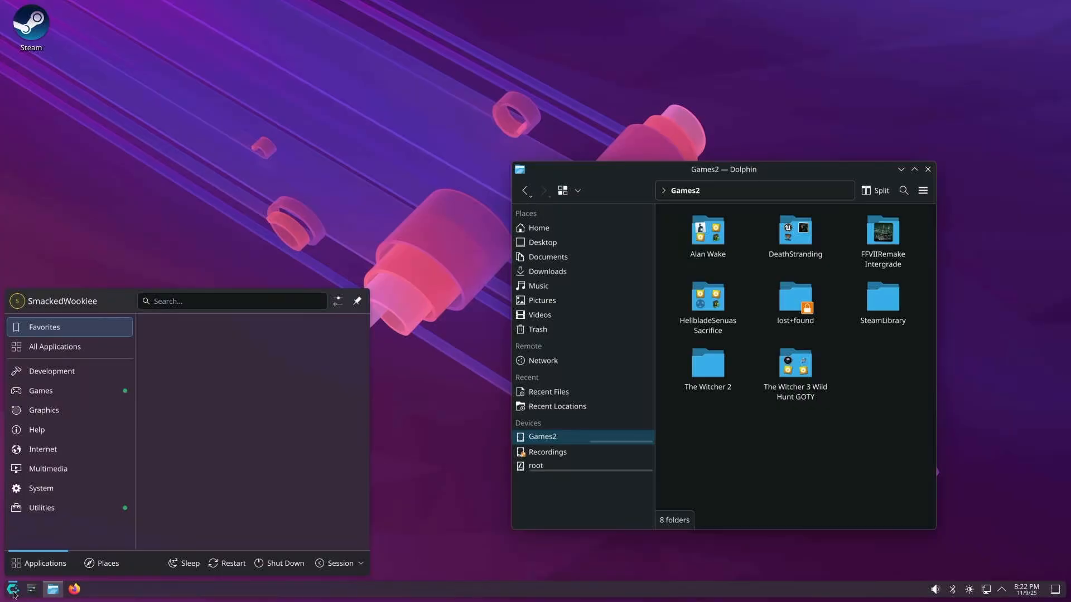
Launch Steam from the application launcher and show its game Library page
type("steam")
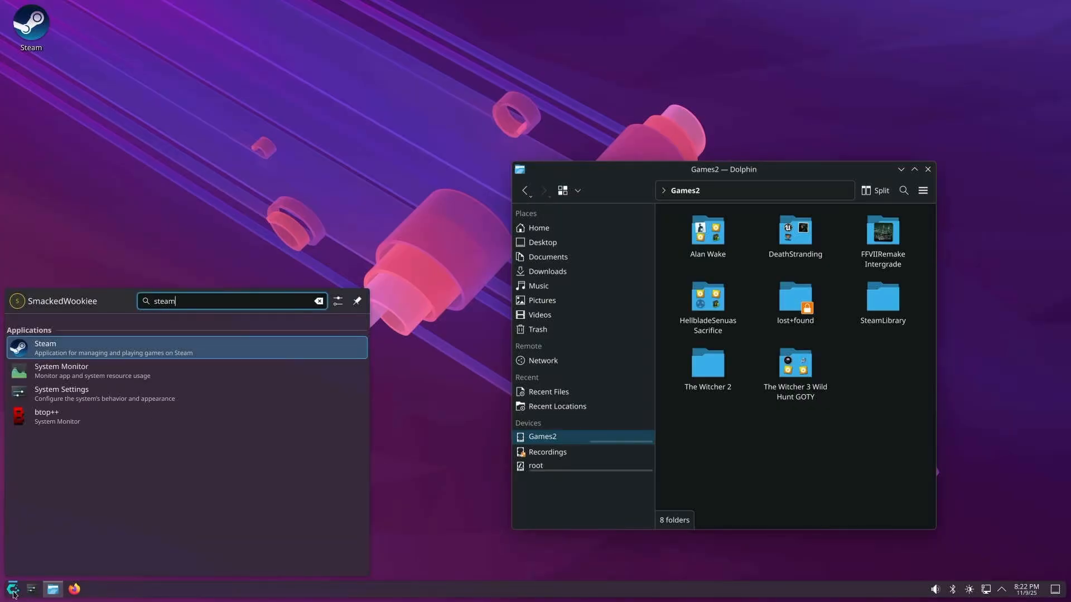
right_click(94, 589)
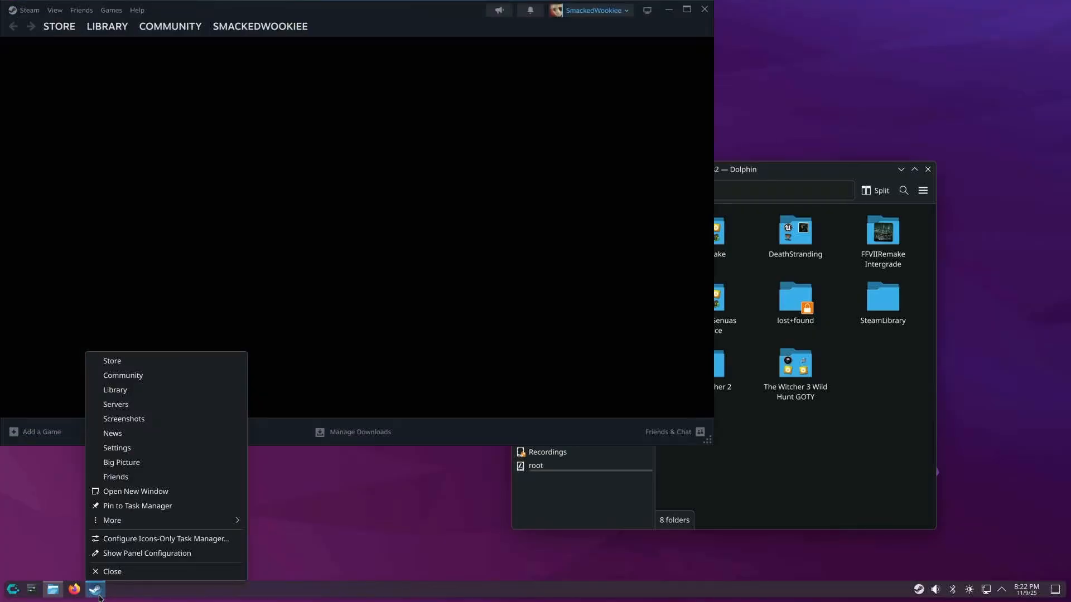
left_click(111, 361)
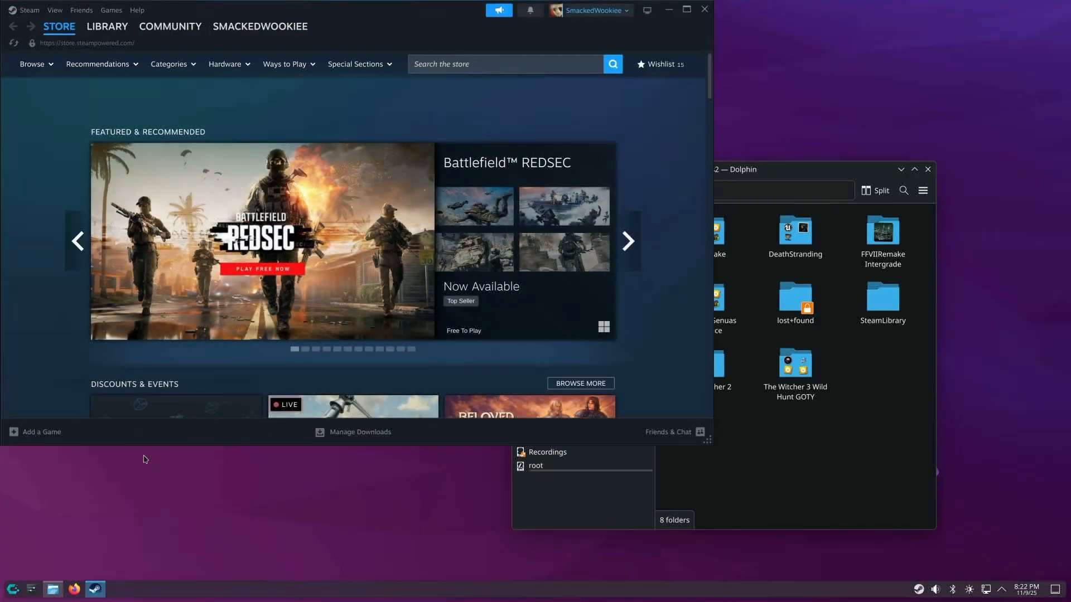
left_click(108, 25)
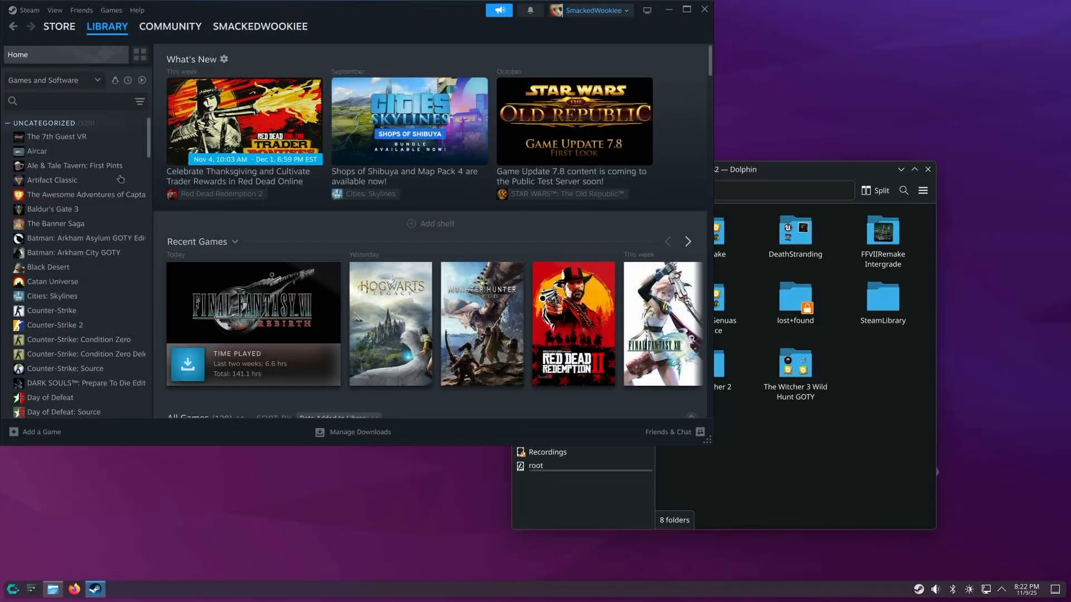
Go to Steam Settings > Storage to manage library drives
left_click(28, 10)
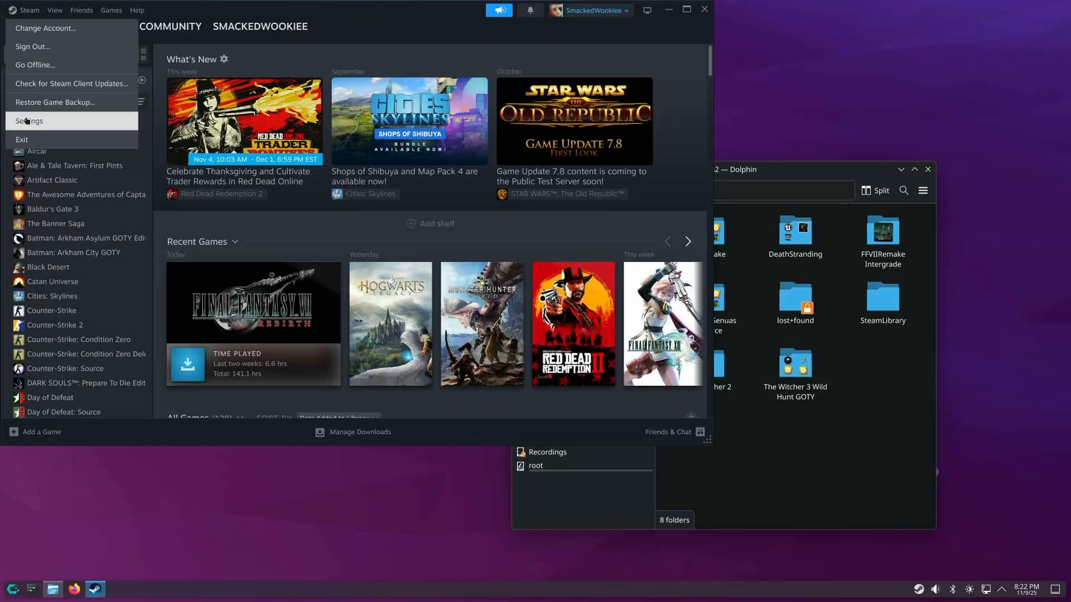
left_click(31, 120)
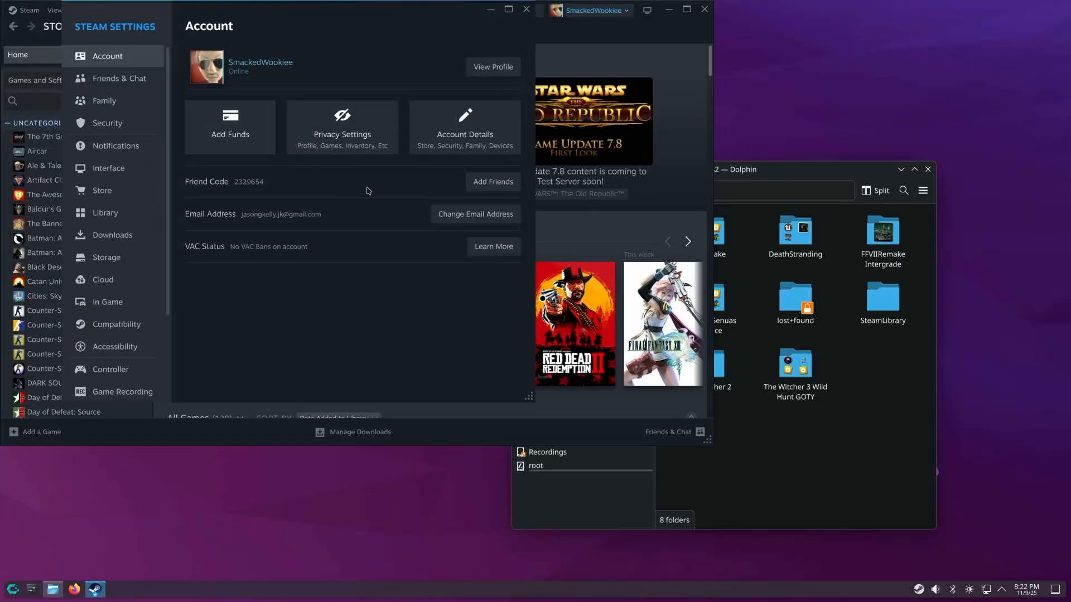
mouse_move(107, 258)
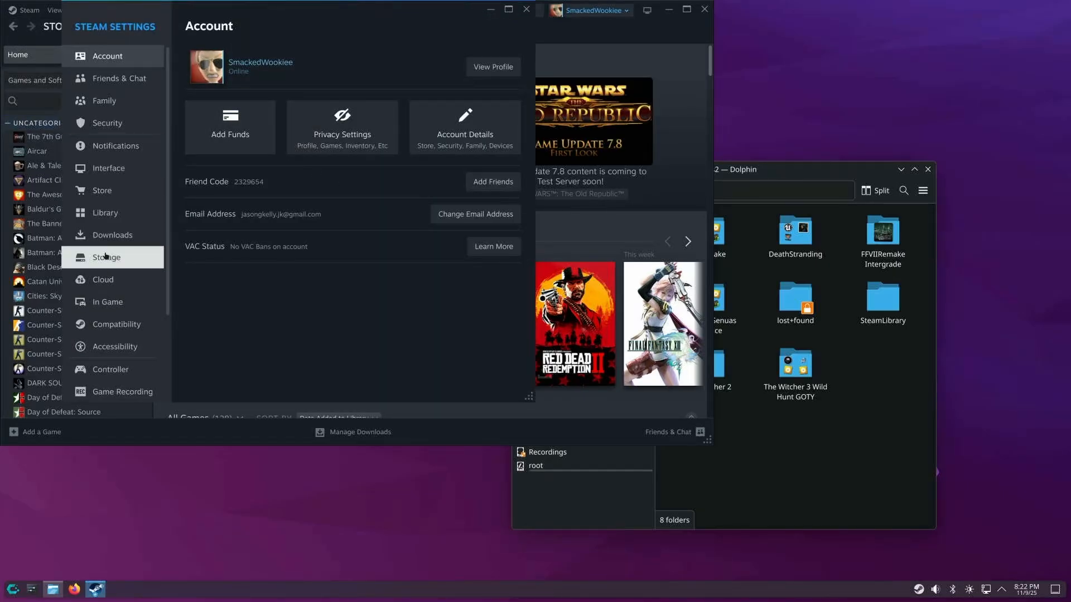
left_click(106, 257)
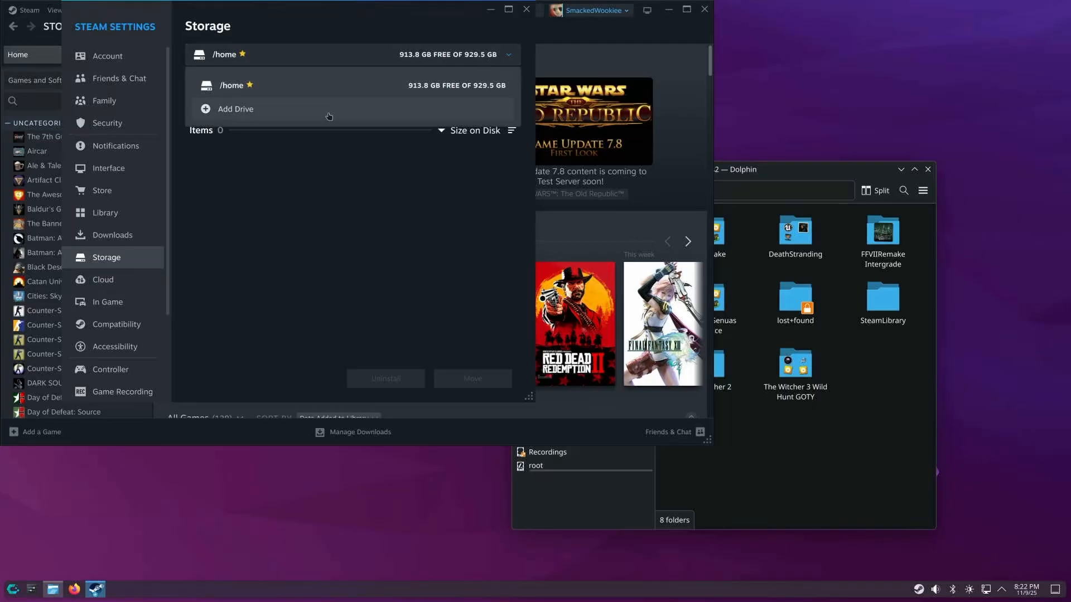
Add the Games2 drive as a library location and begin adding another folder
left_click(235, 108)
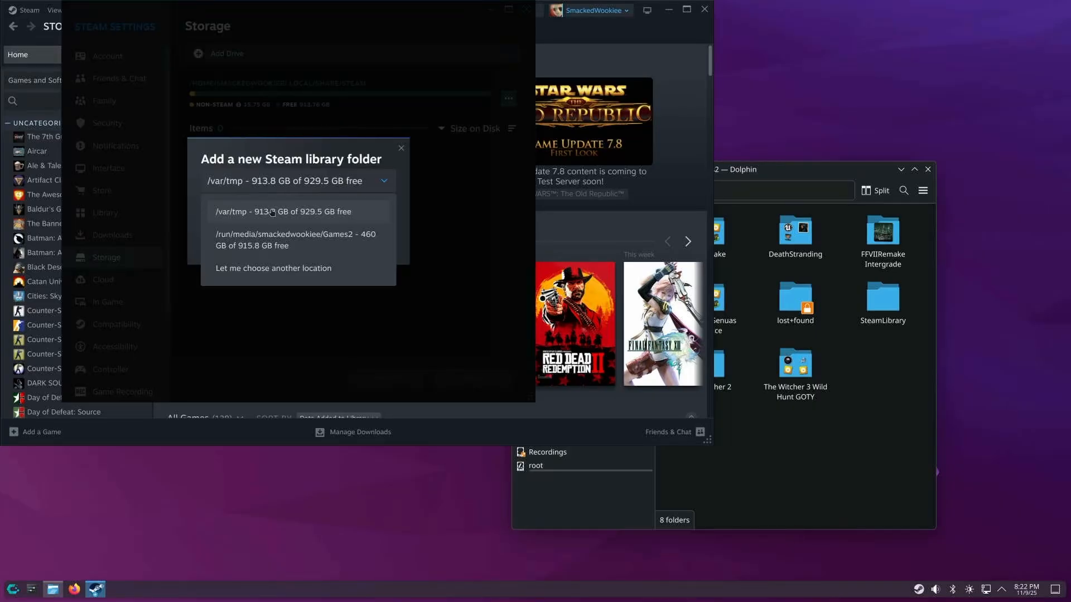
left_click(282, 211)
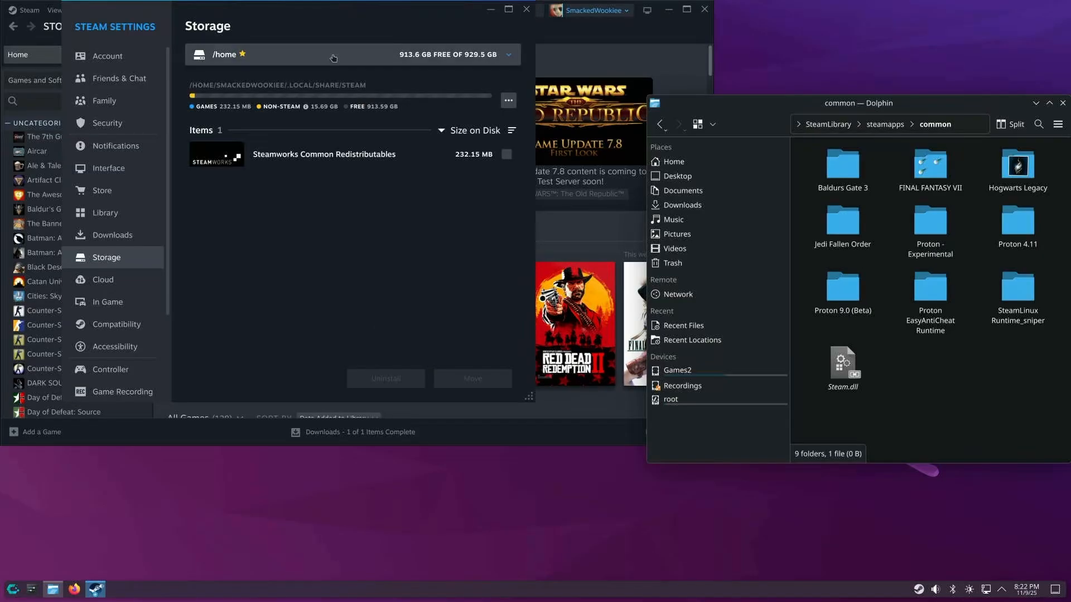
left_click(507, 53)
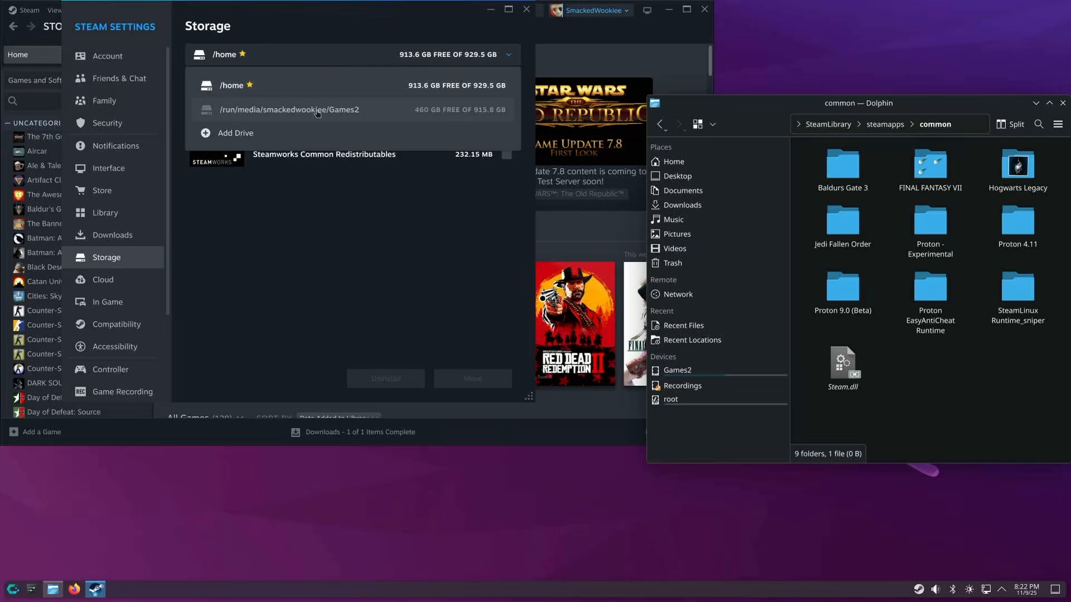
left_click(288, 109)
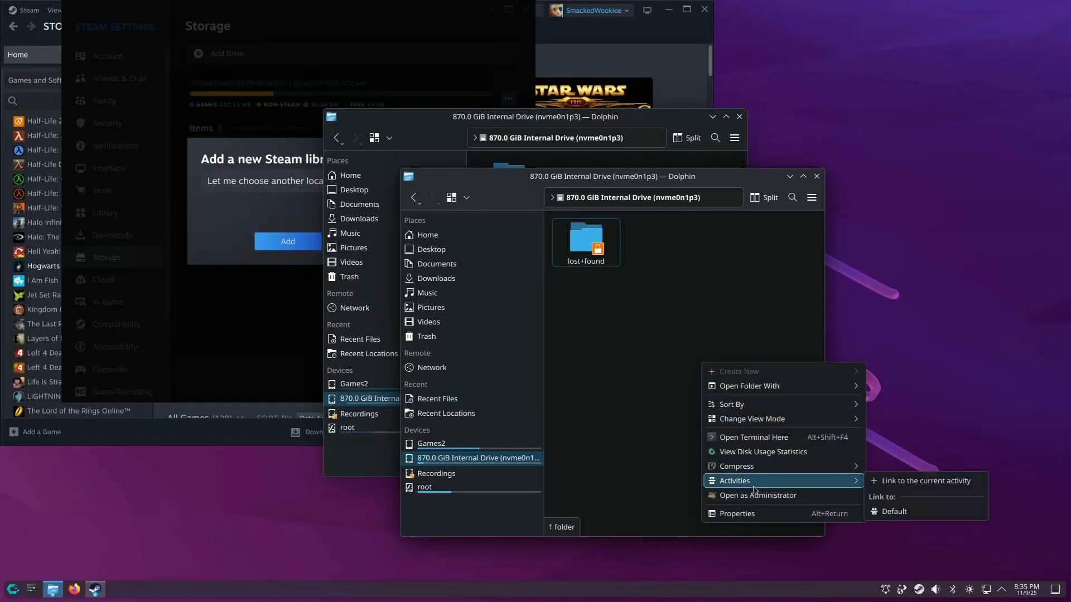
Enter the 870 GiB drive's folder as administrator and show its Permissions properties
left_click(737, 513)
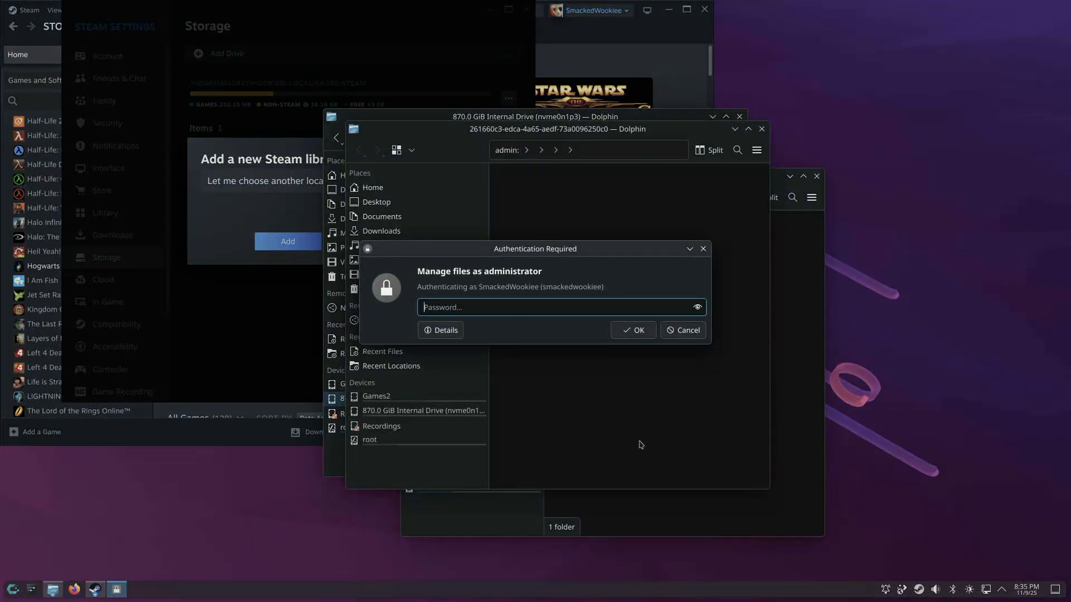
type("•")
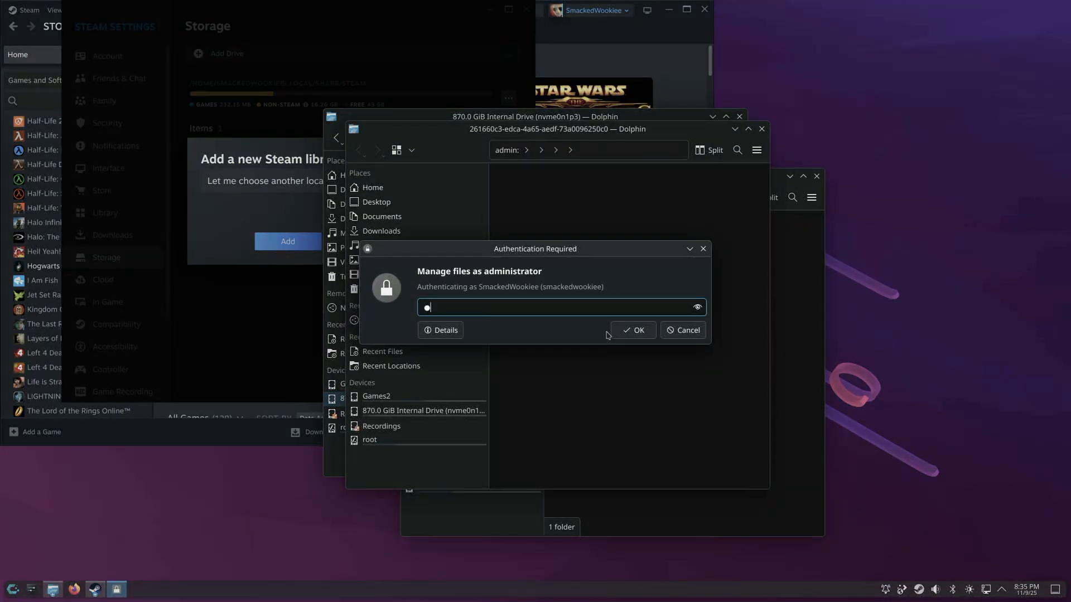
left_click(636, 331)
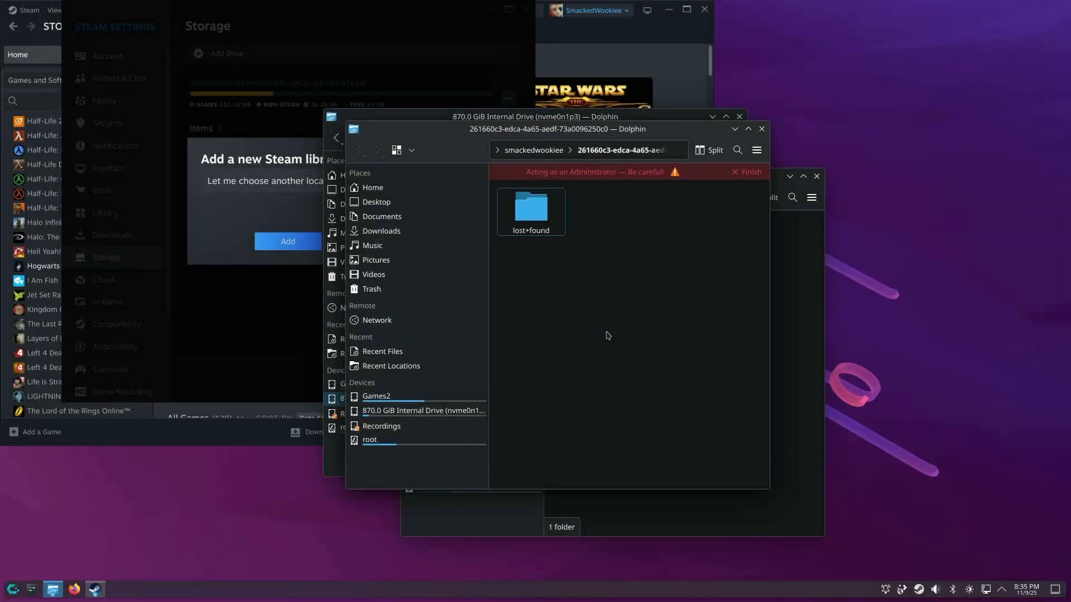
right_click(606, 335)
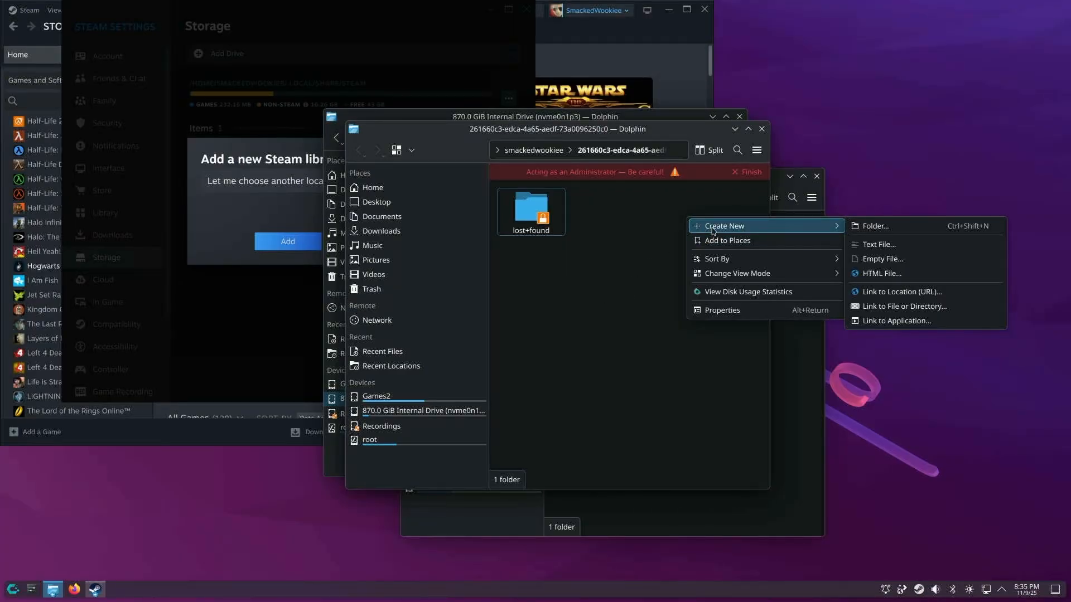
left_click(722, 310)
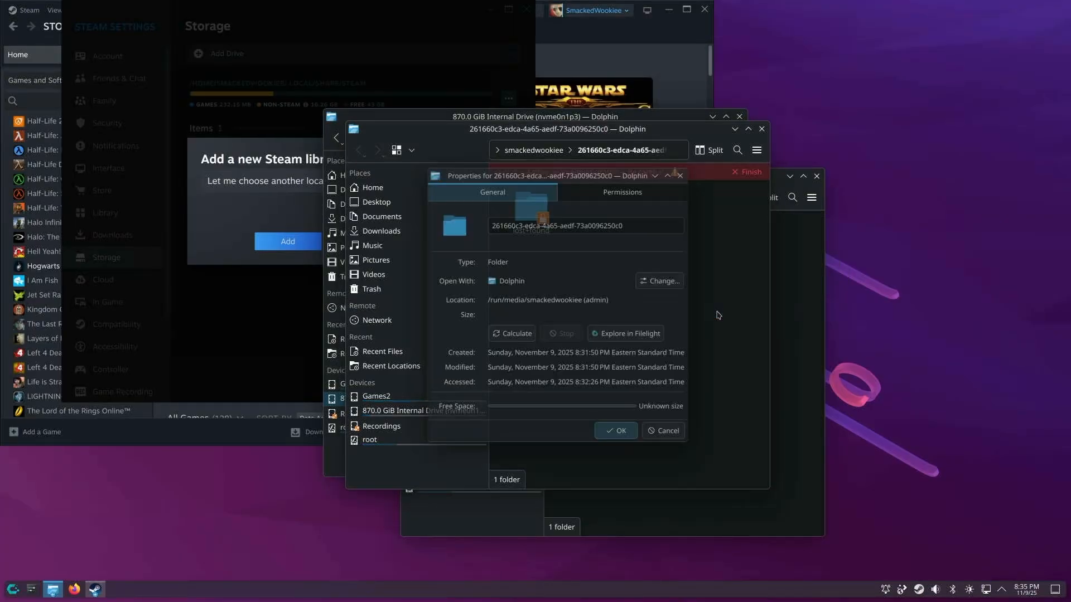
left_click(622, 191)
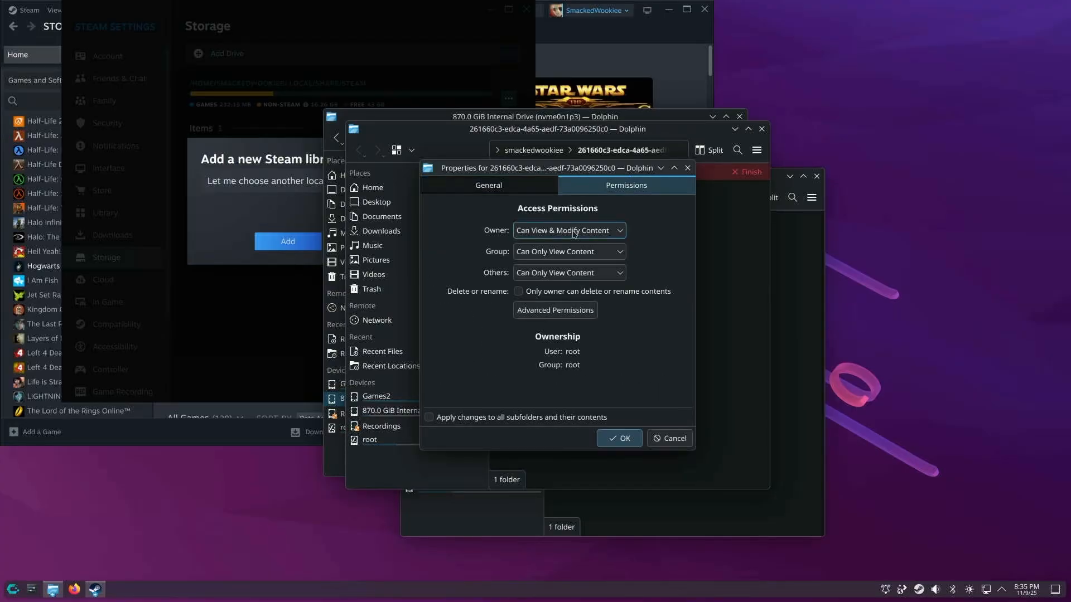
Grant Can View & Modify Content to owner, group and others, applied to all subfolders
left_click(568, 272)
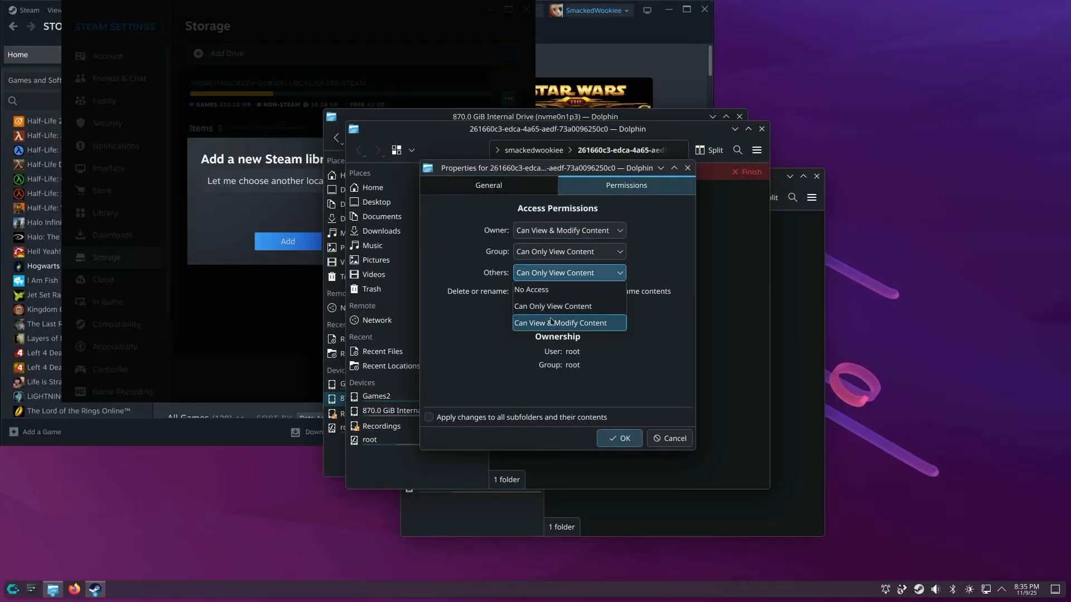
left_click(560, 323)
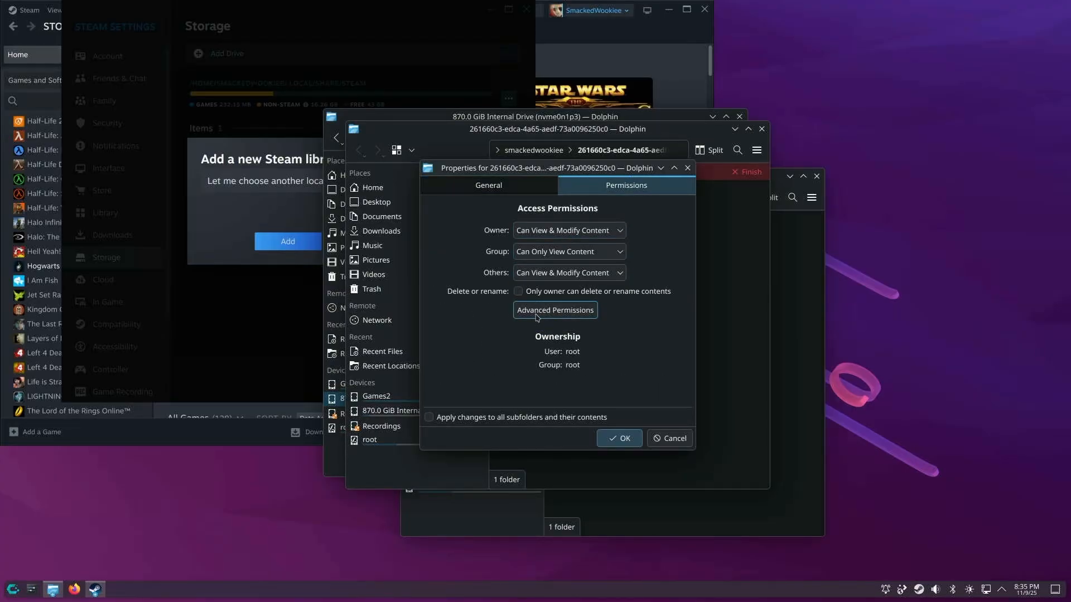
left_click(554, 310)
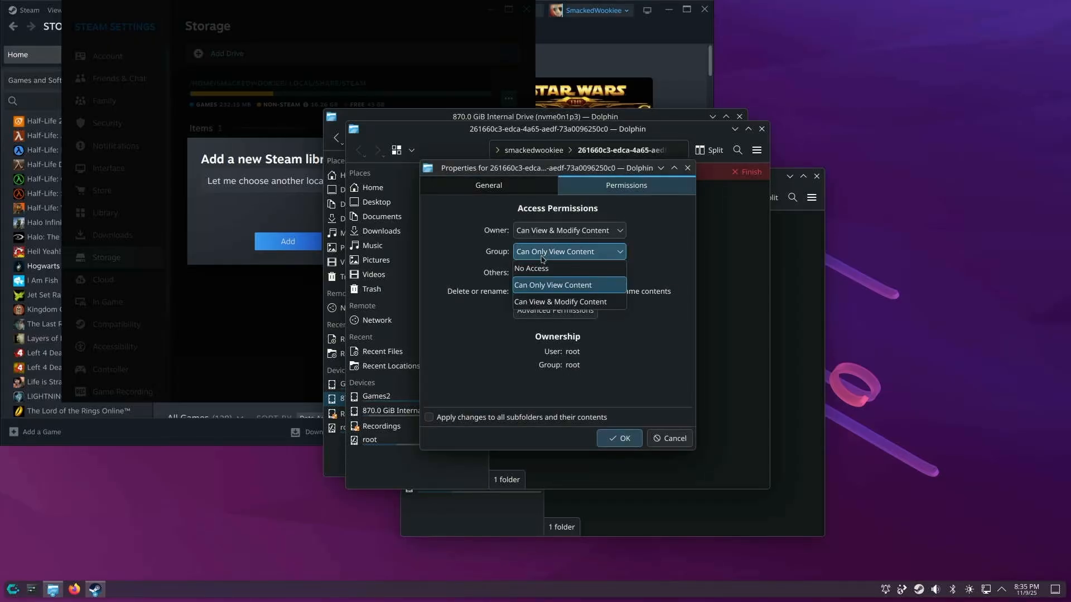
left_click(560, 301)
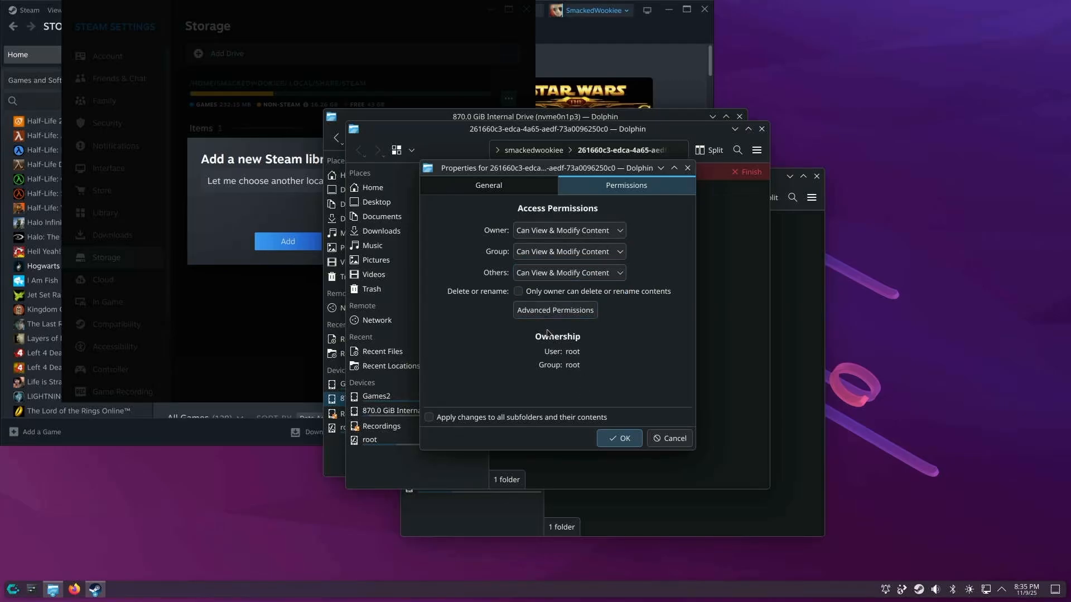
left_click(430, 417)
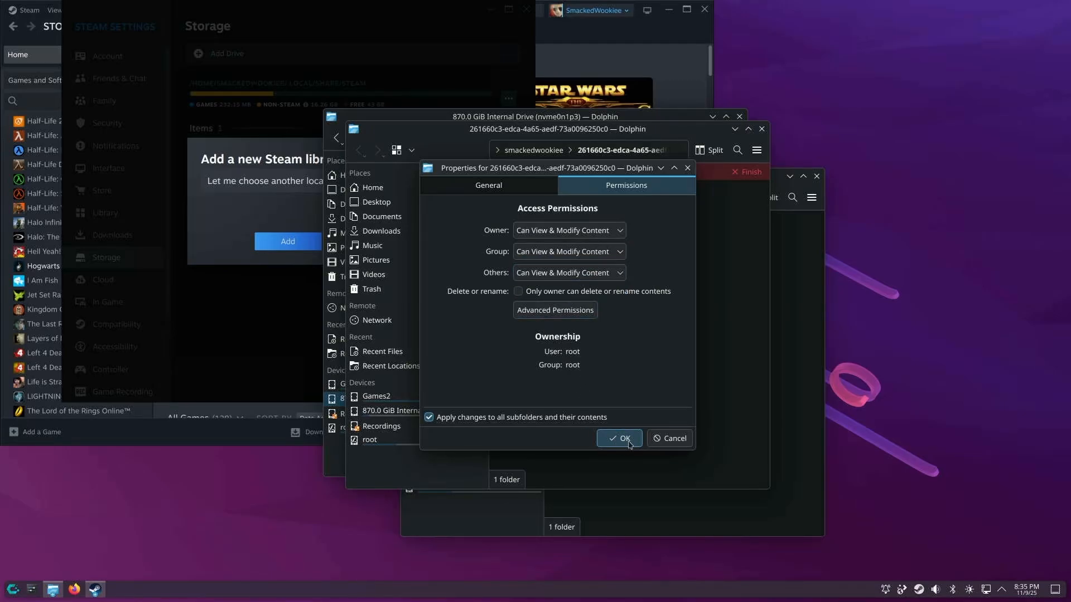
left_click(619, 439)
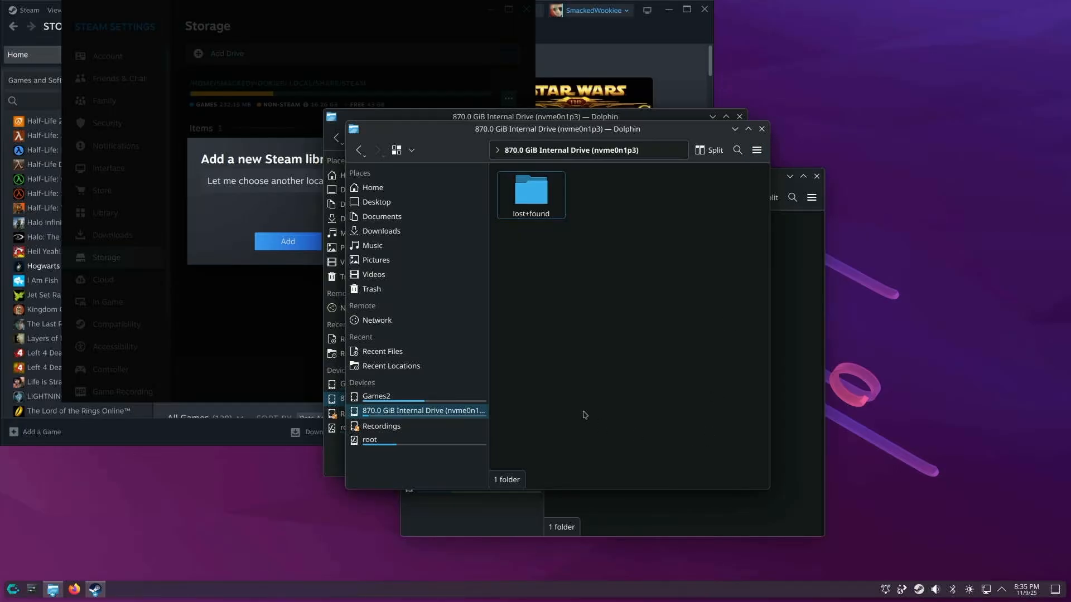
mouse_move(759, 122)
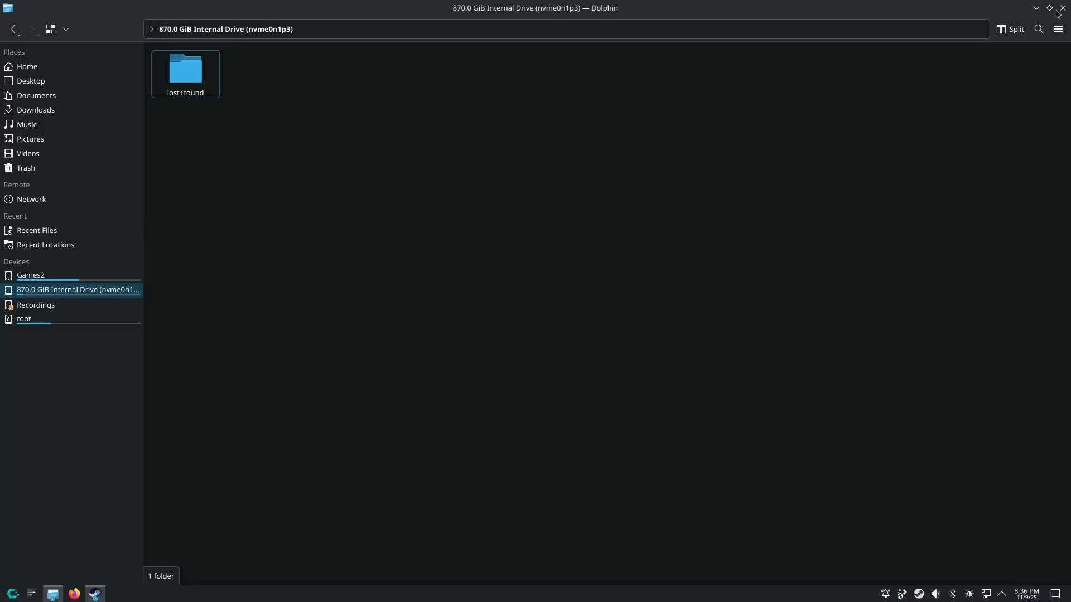
Try the 870 GiB drive in Steam's picker and check its folder permissions in Dolphin
left_click(1049, 8)
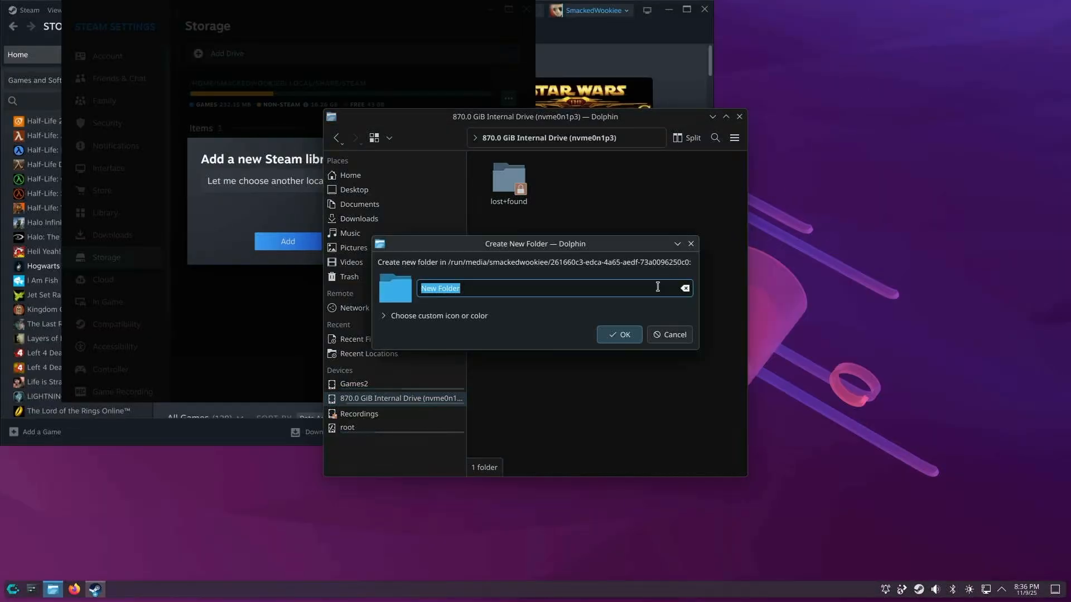
left_click(668, 335)
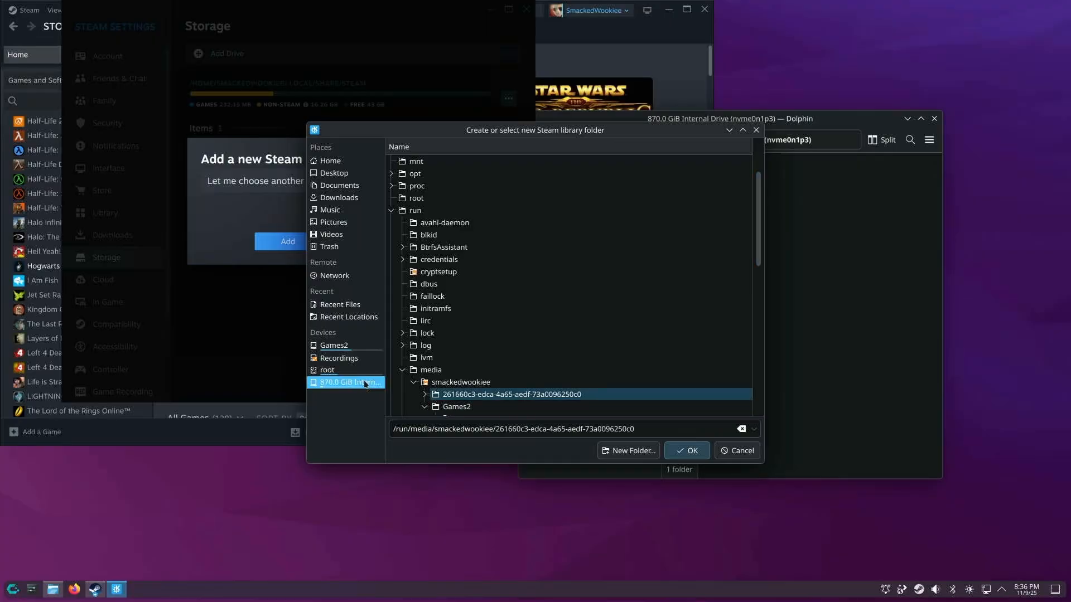
left_click(686, 449)
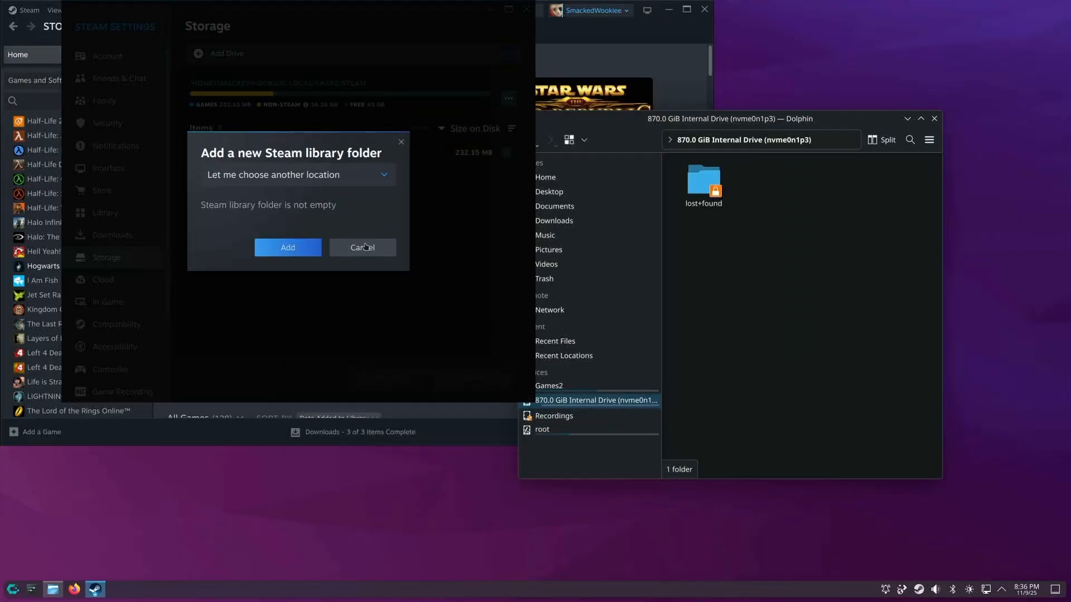
mouse_move(685, 236)
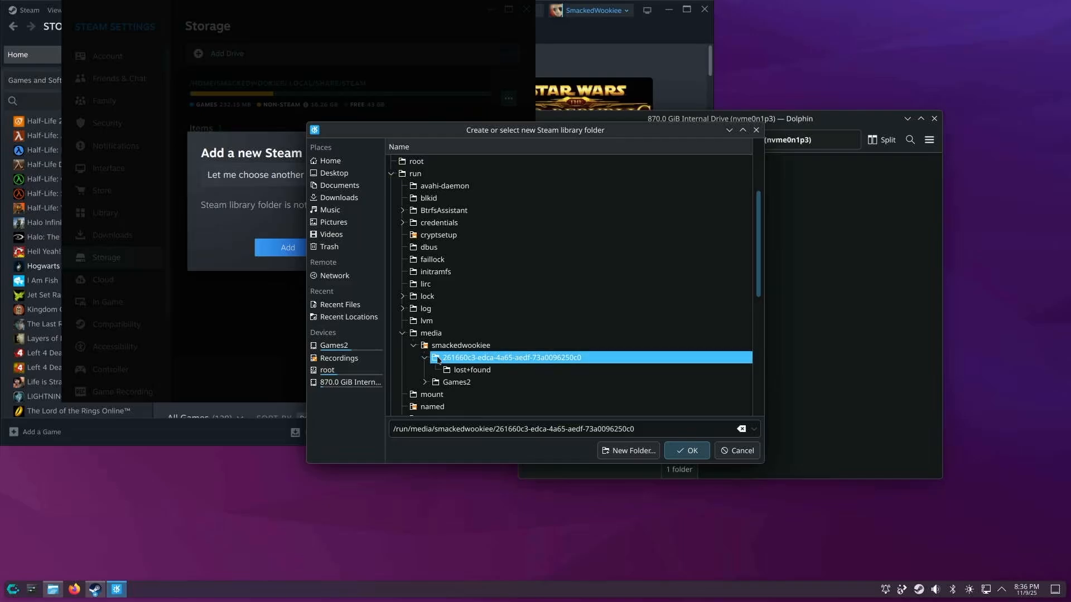
right_click(508, 357)
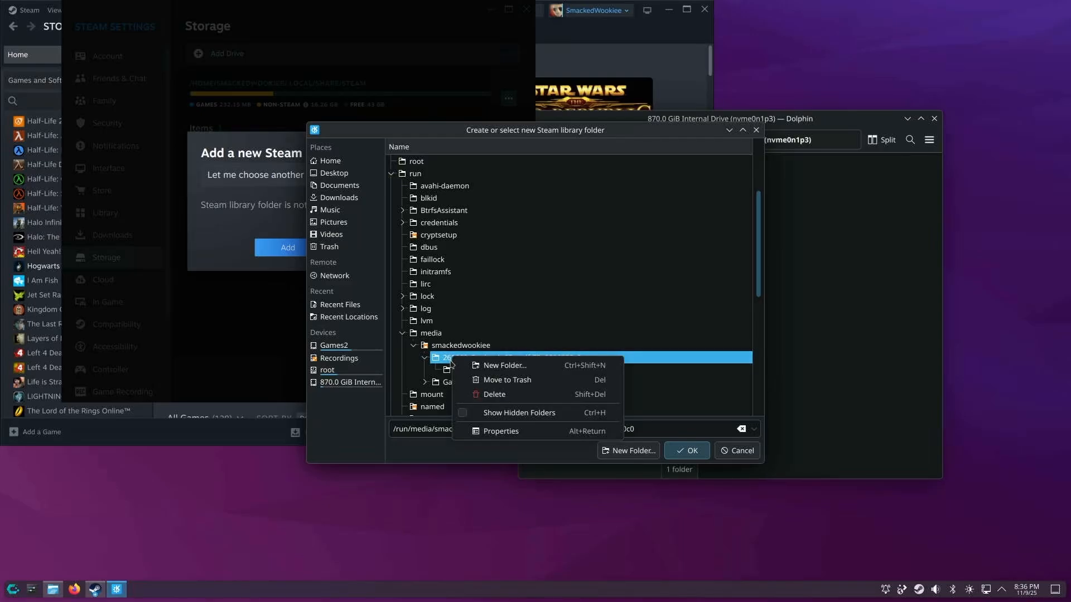
left_click(501, 430)
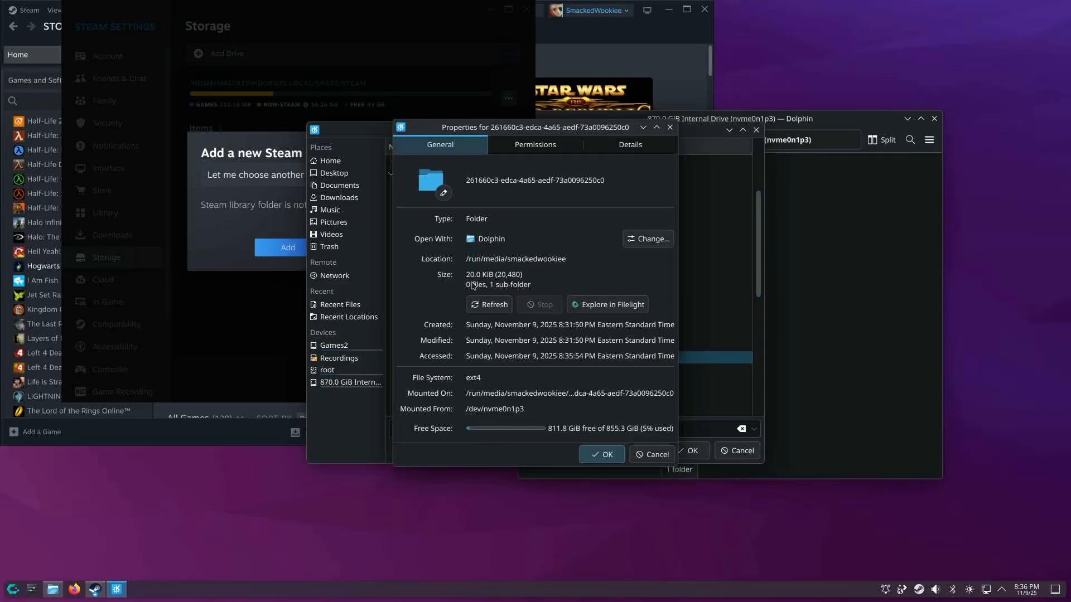
left_click(534, 144)
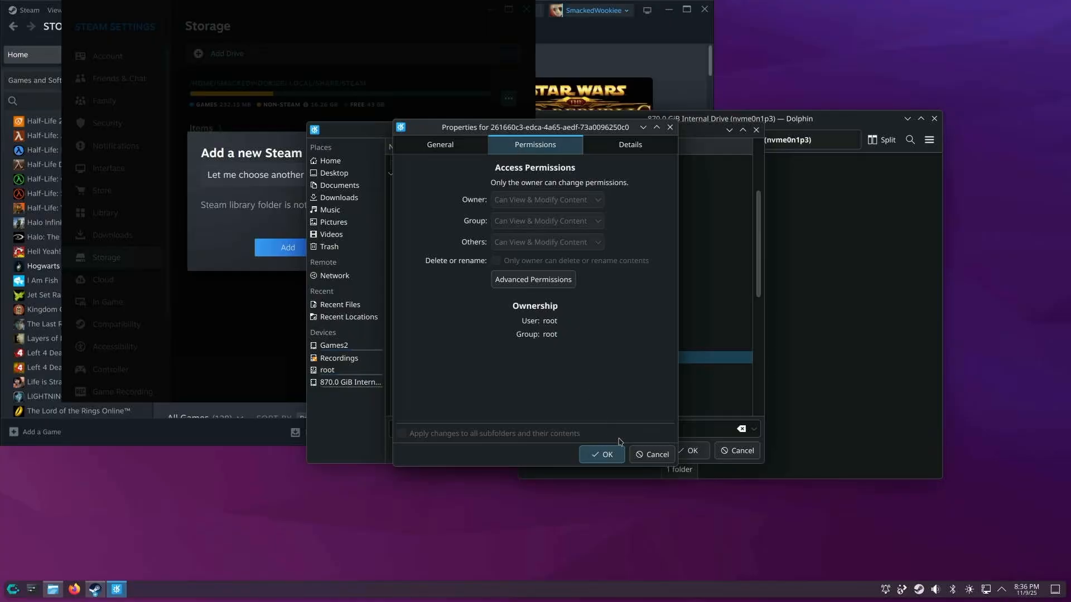
left_click(601, 454)
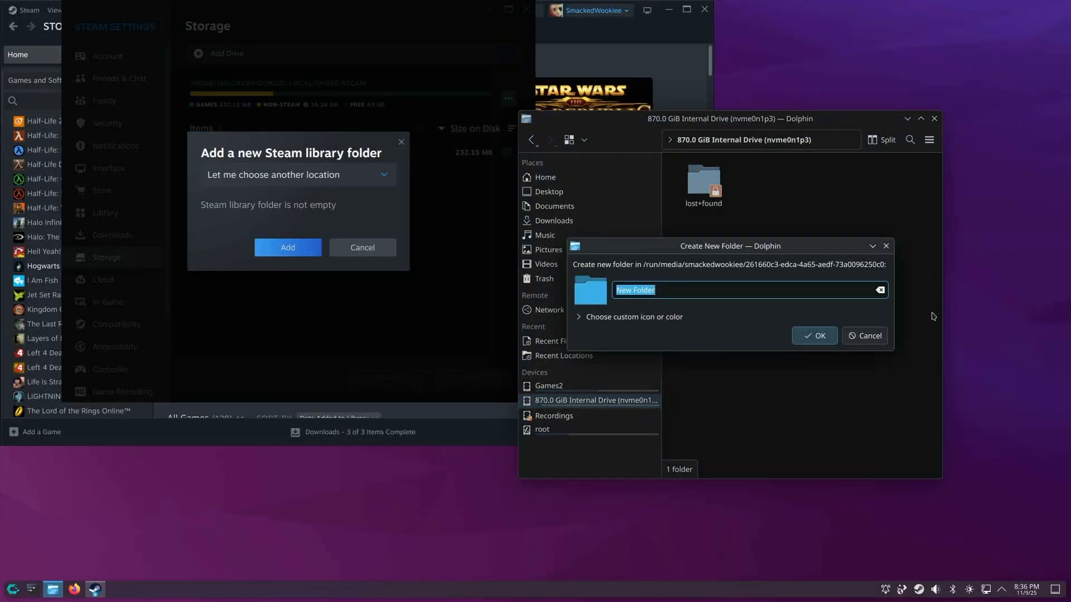
Create a steamapps folder on the drive and add the drive as a Steam library
type("stea")
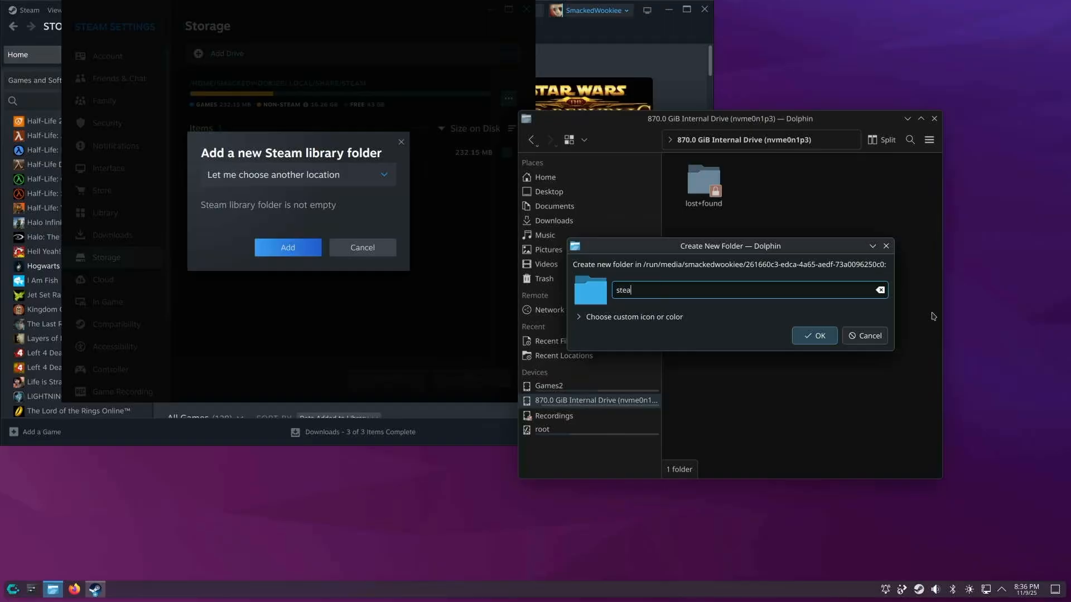
left_click(813, 335)
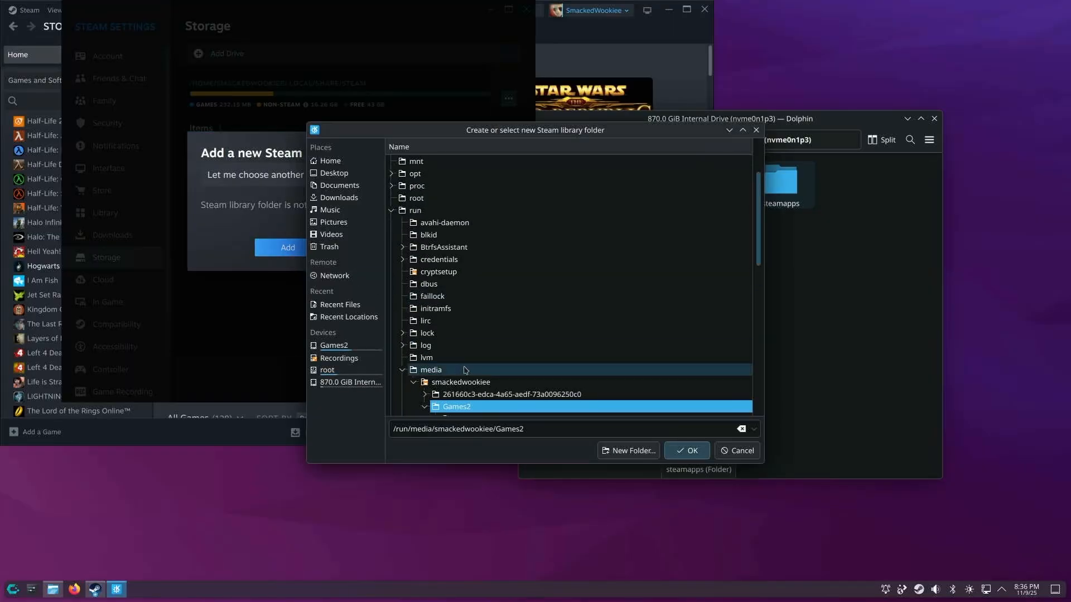
left_click(512, 394)
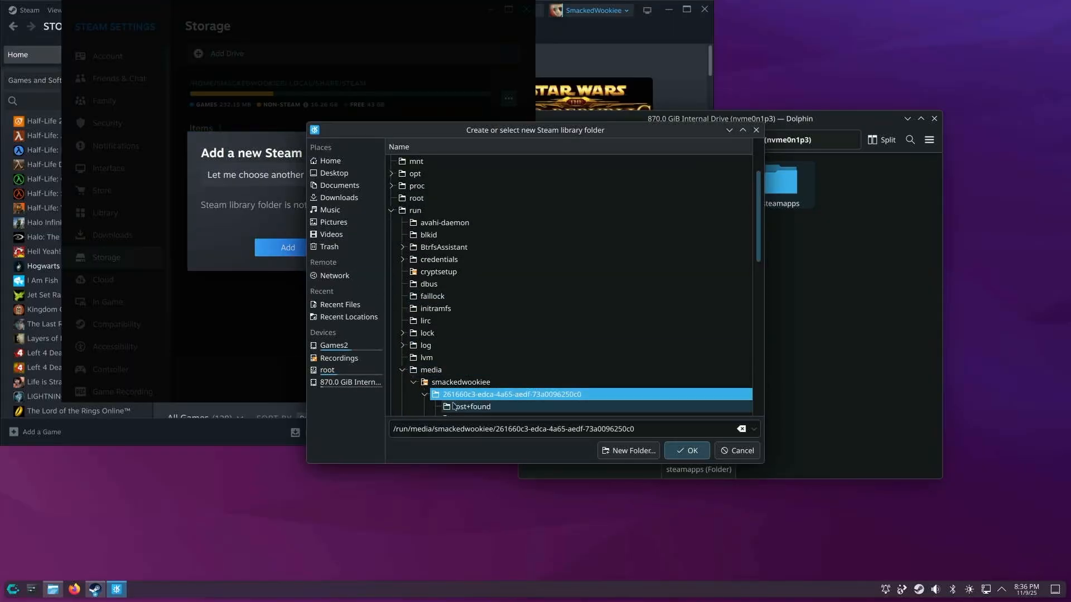
left_click(686, 449)
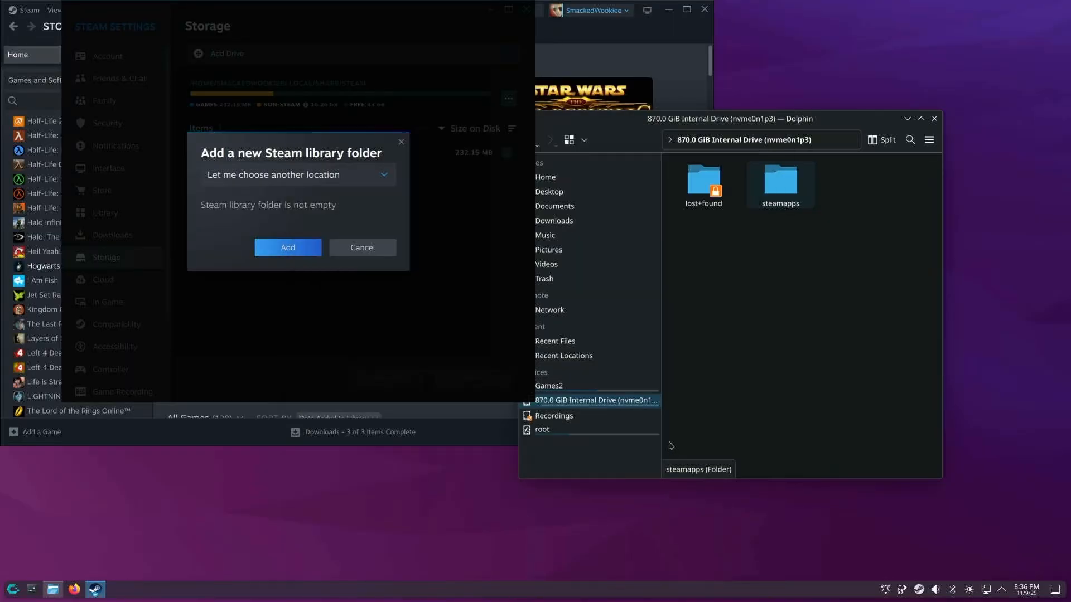
left_click(361, 247)
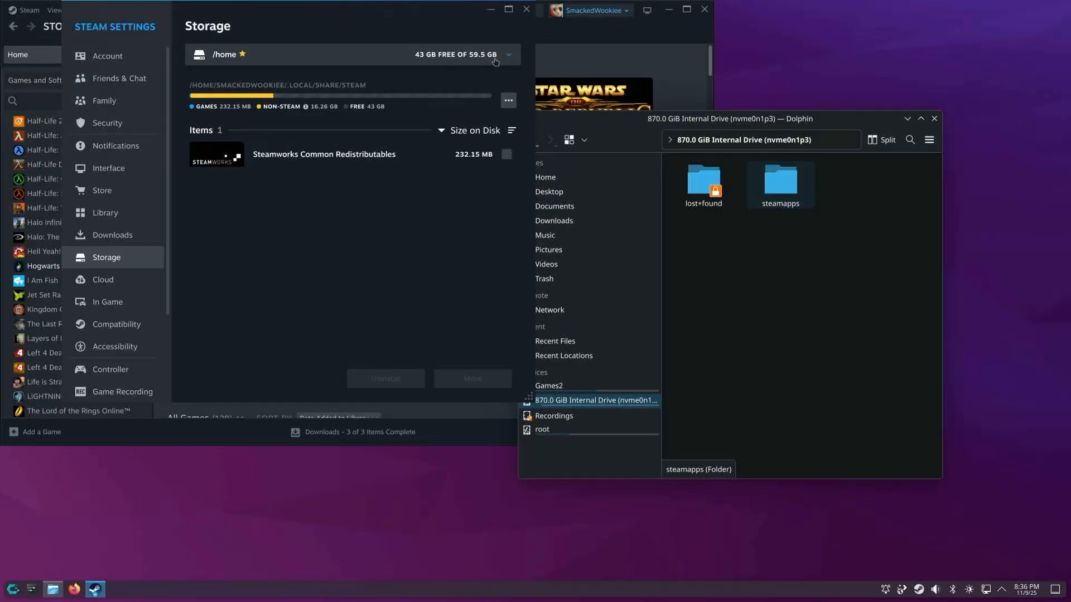
Confirm /home, Games2 and the 870 GiB drive in Steam storage, then close Dolphin and return to the library
left_click(509, 53)
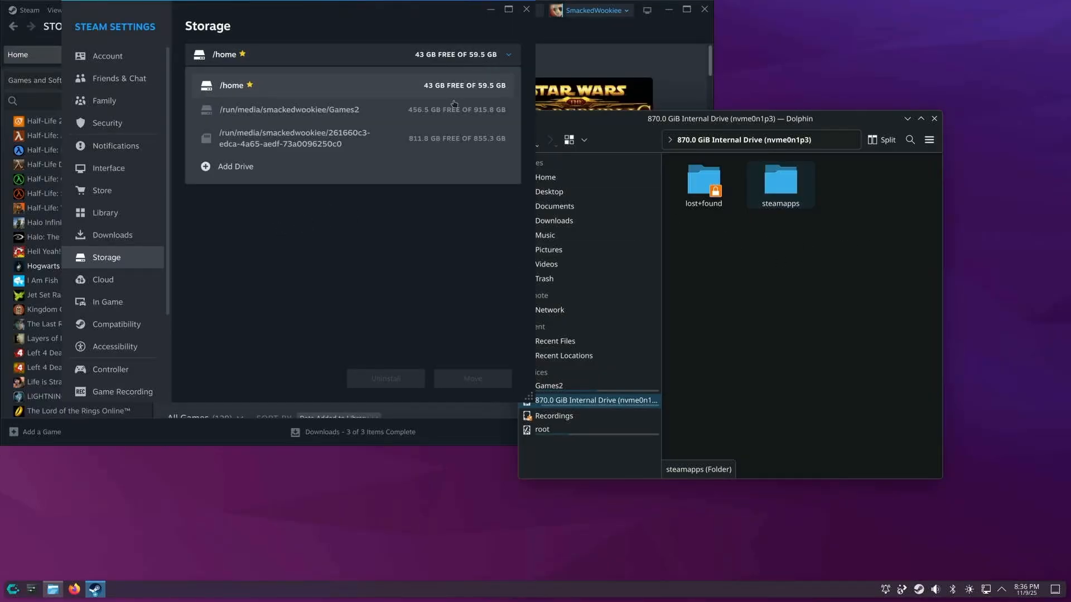
mouse_move(511, 54)
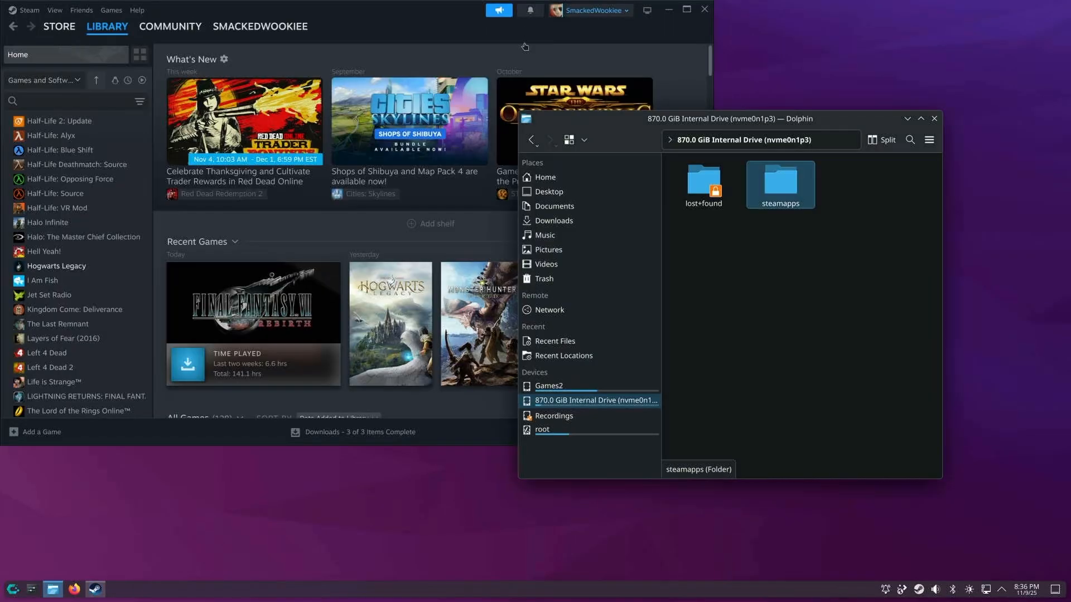
left_click(934, 118)
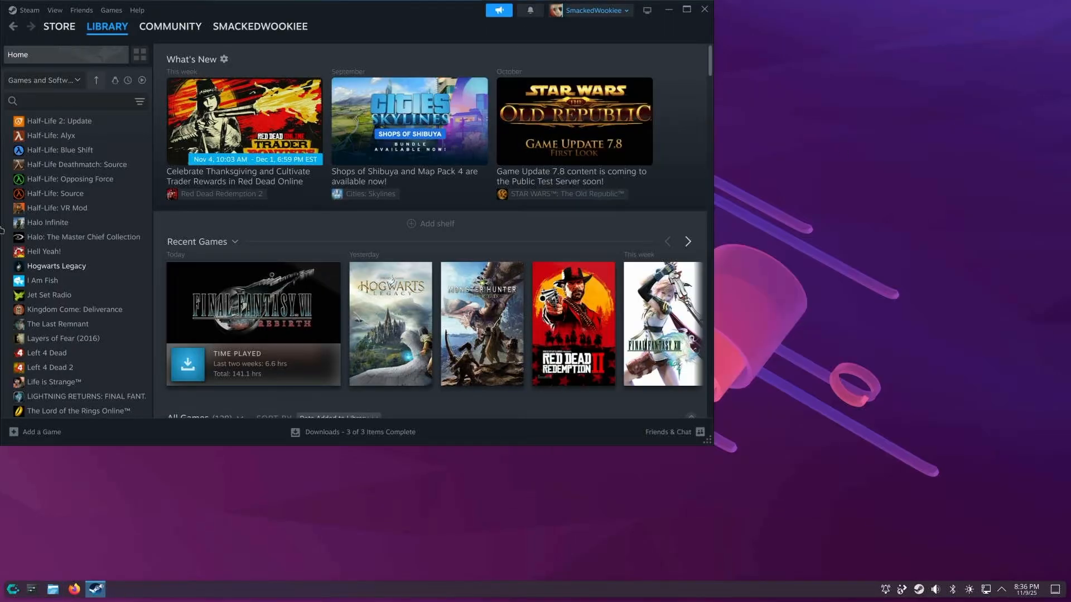
mouse_move(75, 309)
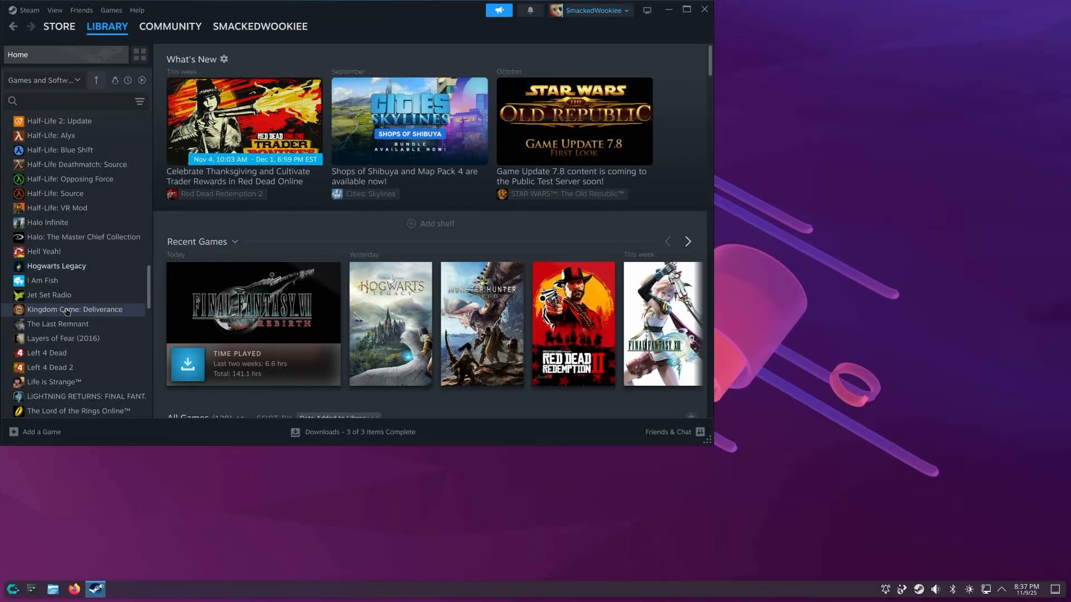
scroll("up", 3)
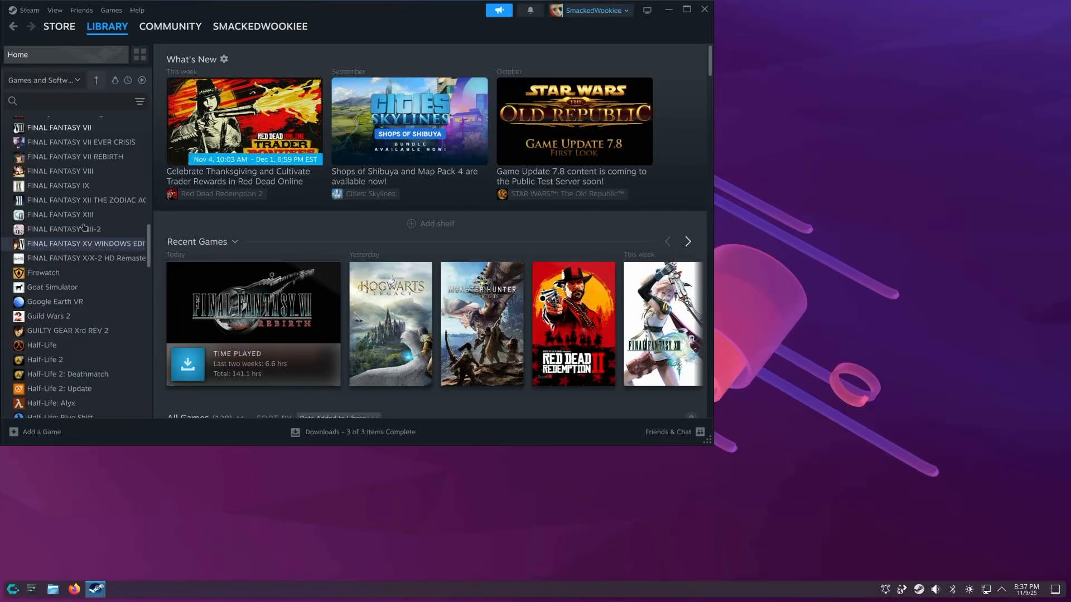
left_click(75, 156)
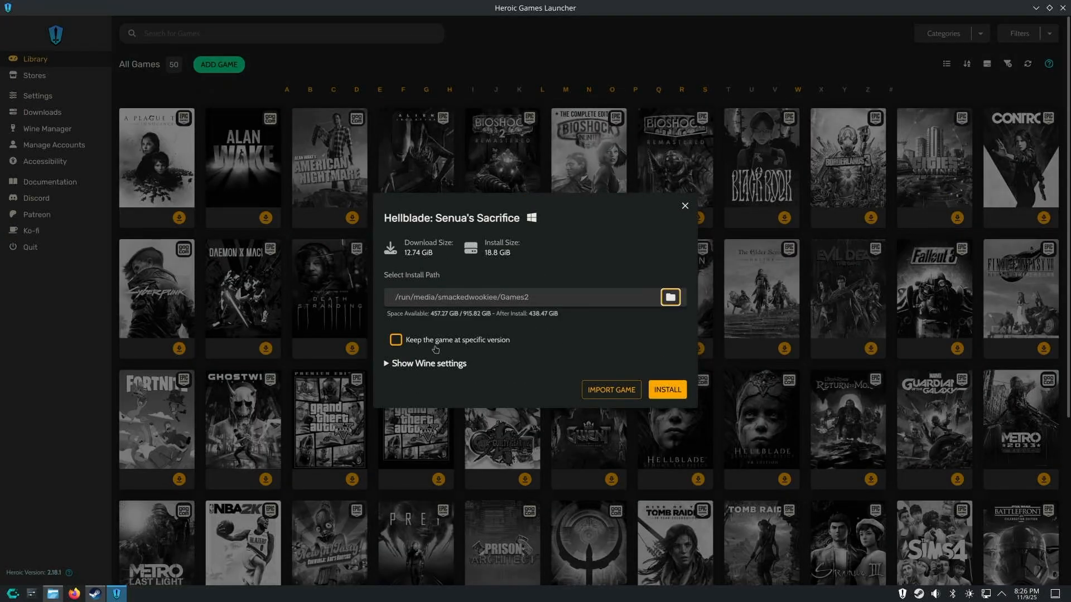
Import Hellblade, FFVII Remake Intergrade and Death Stranding from their Games2 folders, then locate The Witcher 2
left_click(670, 297)
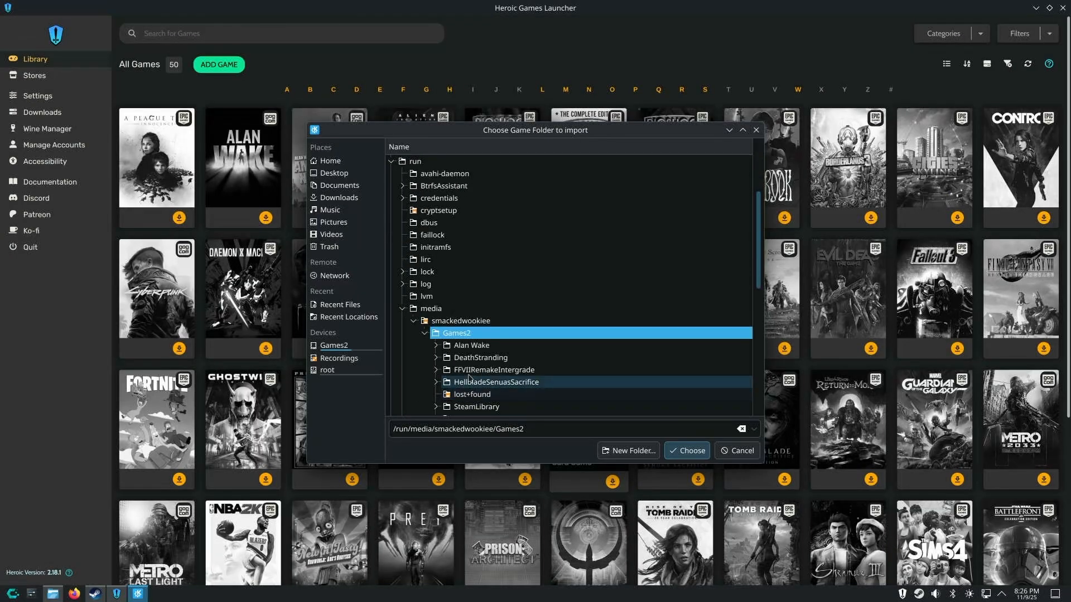
left_click(687, 450)
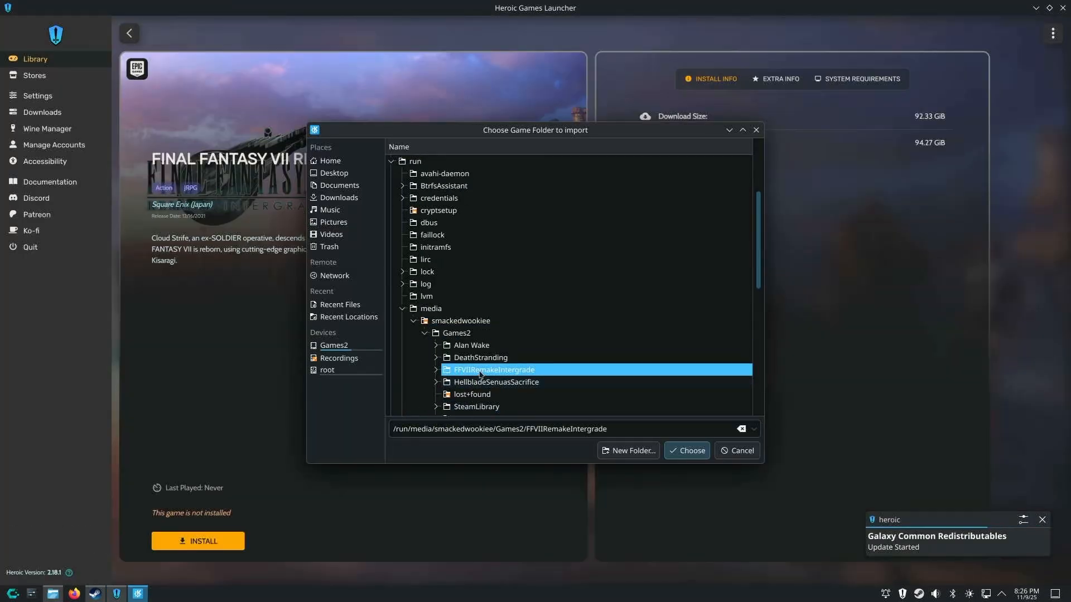
left_click(686, 449)
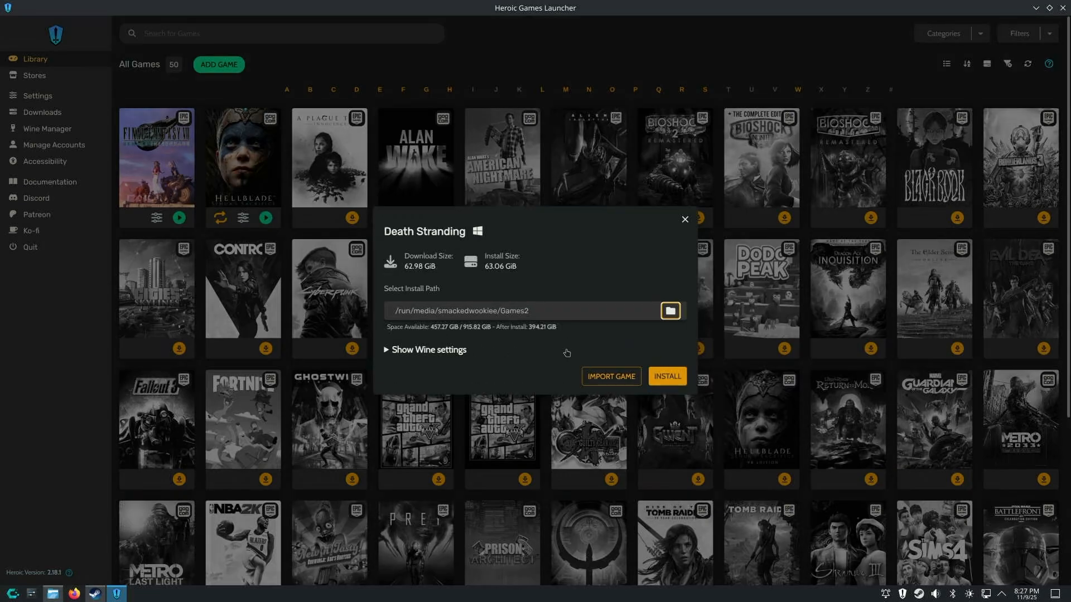
left_click(610, 376)
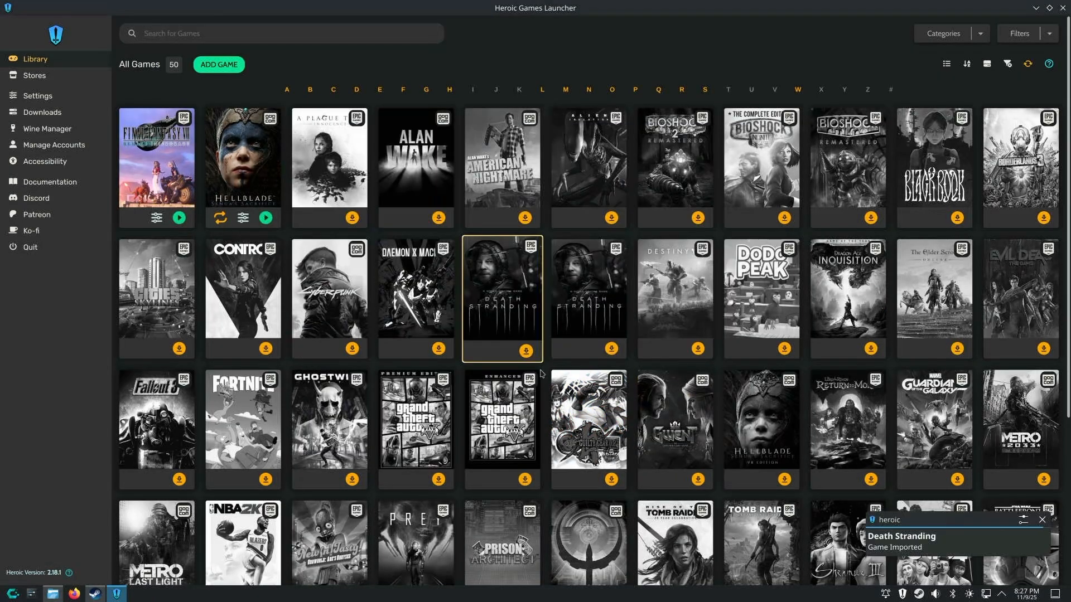
scroll("down", 3)
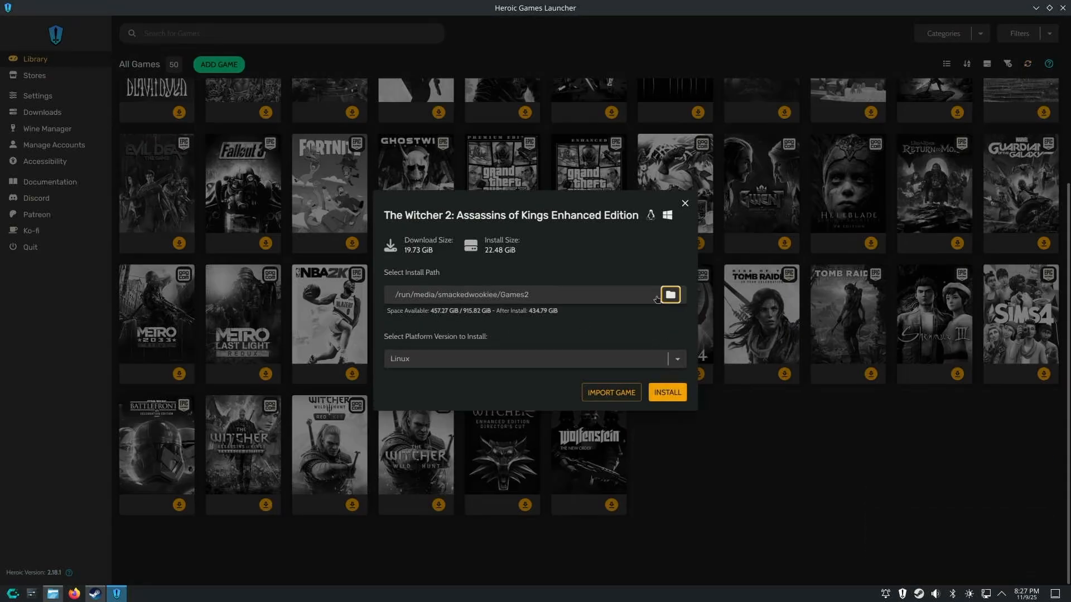
left_click(610, 392)
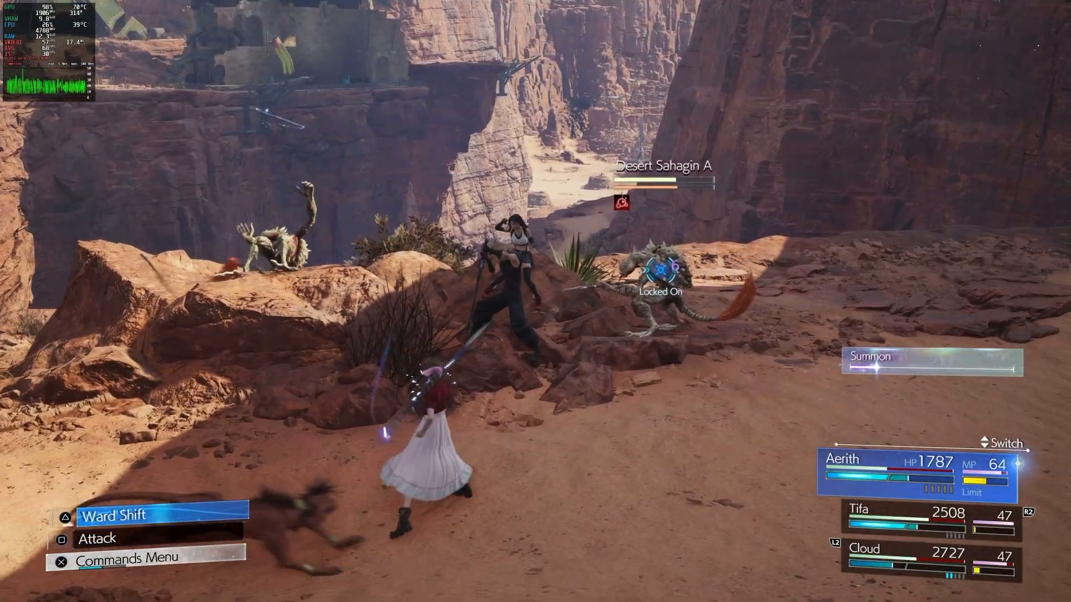
Enter tactical mode to list Aerith's spells against Desert Sahagin
key("x")
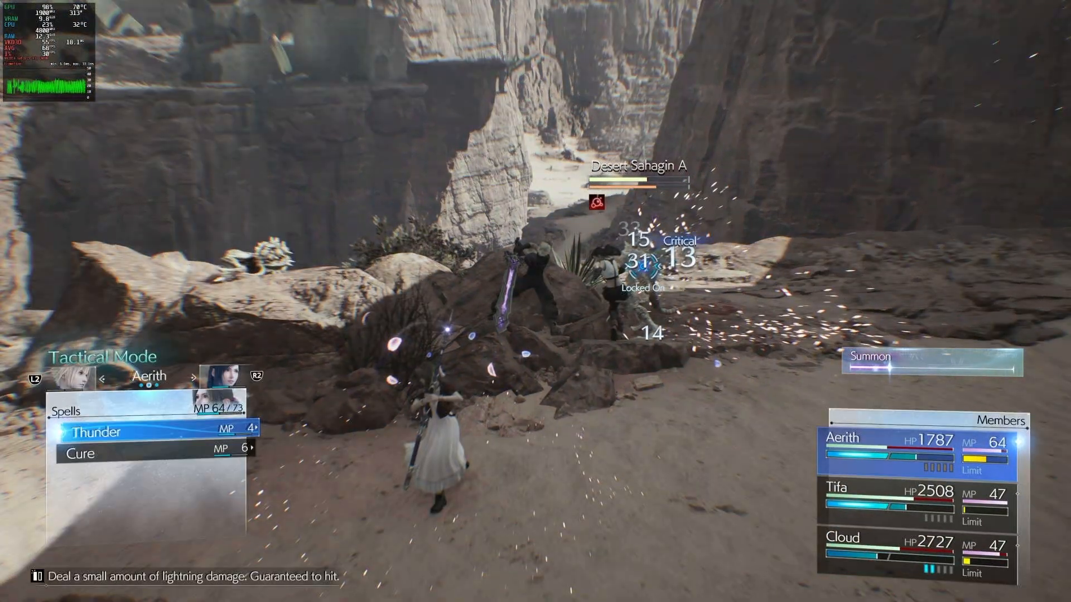